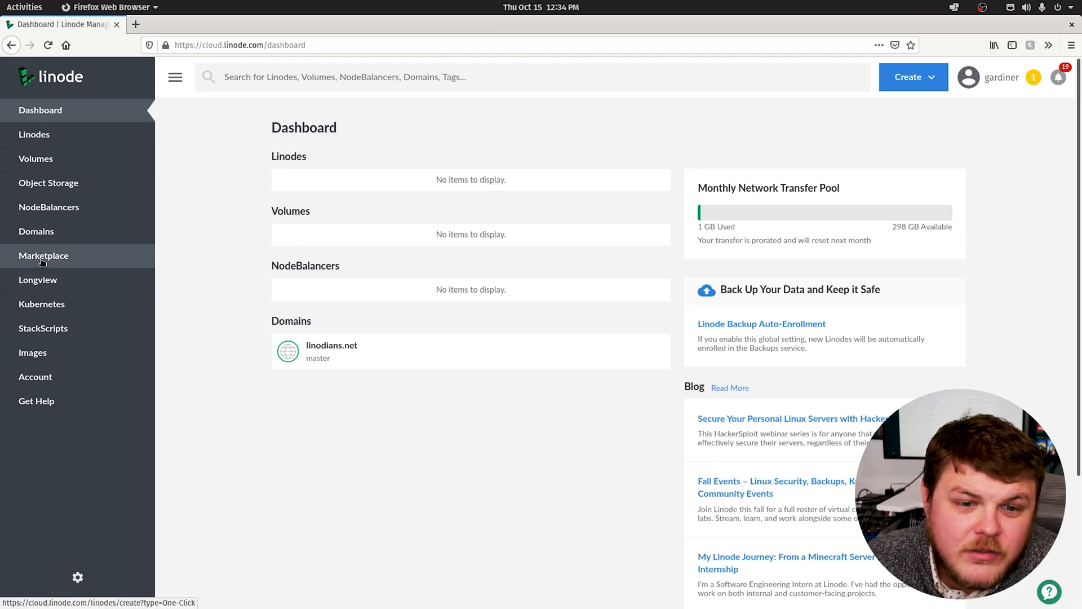
Step: Choose the Plex app from the Marketplace grid to begin deploying it
left_click(44, 256)
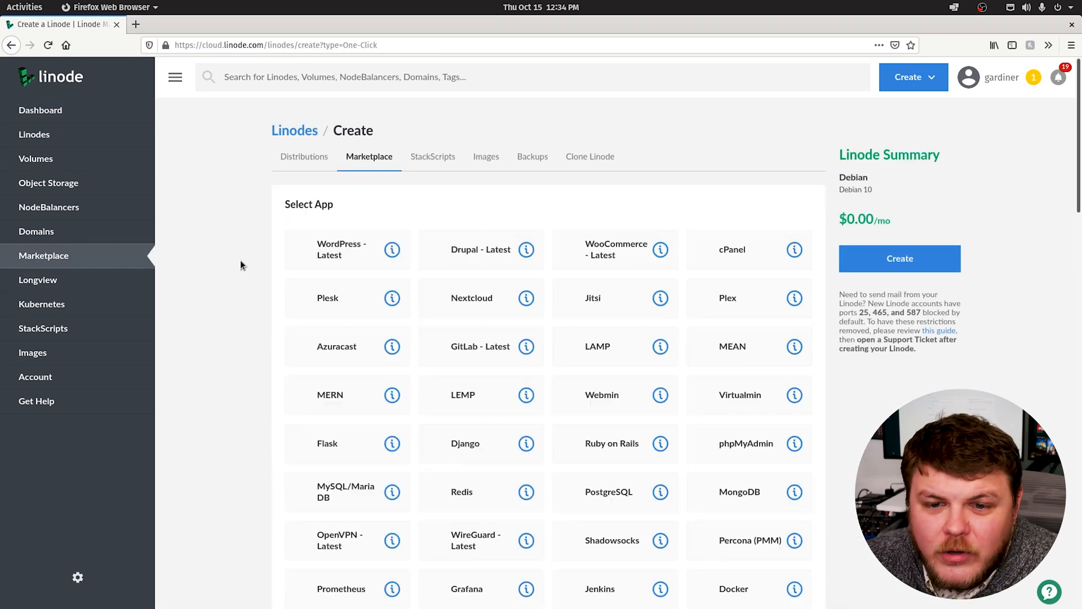
scroll("down", 3)
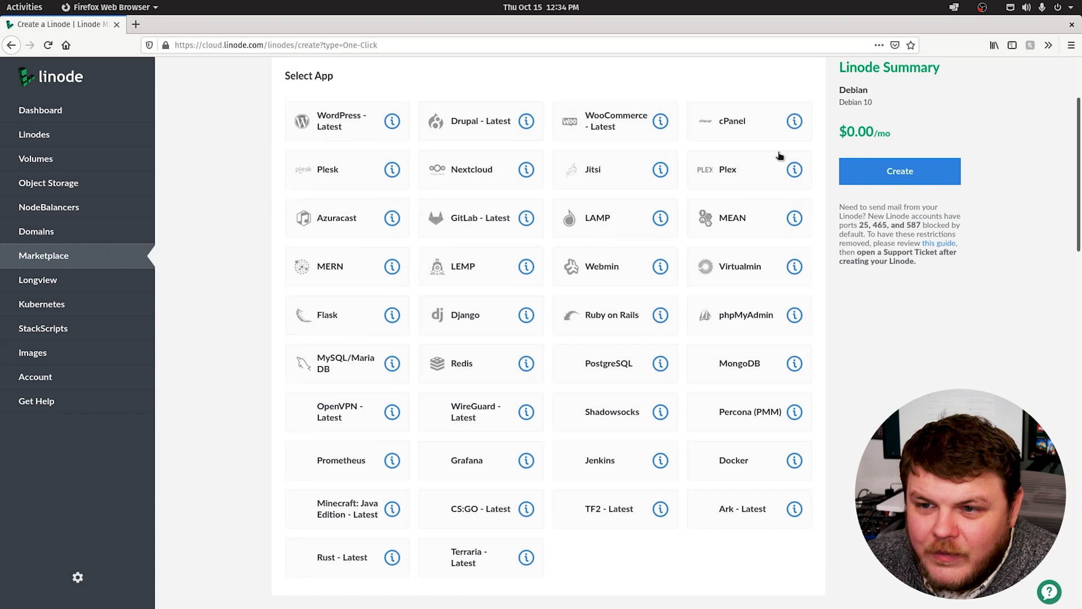
left_click(727, 169)
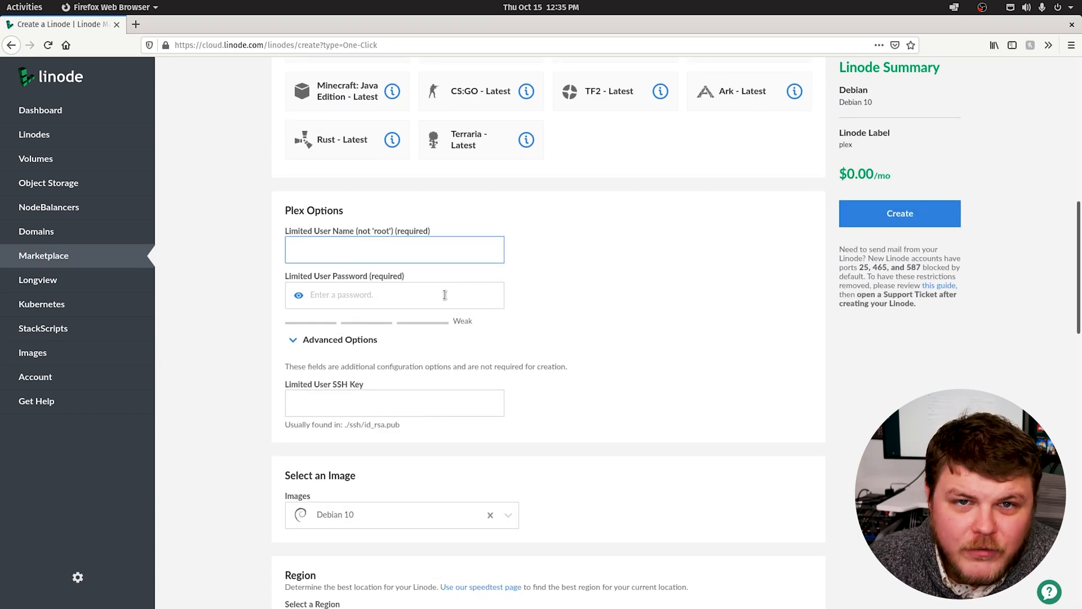
Step: Enter limited user name plexuser with a password, leaving the SSH key empty
left_click(394, 249)
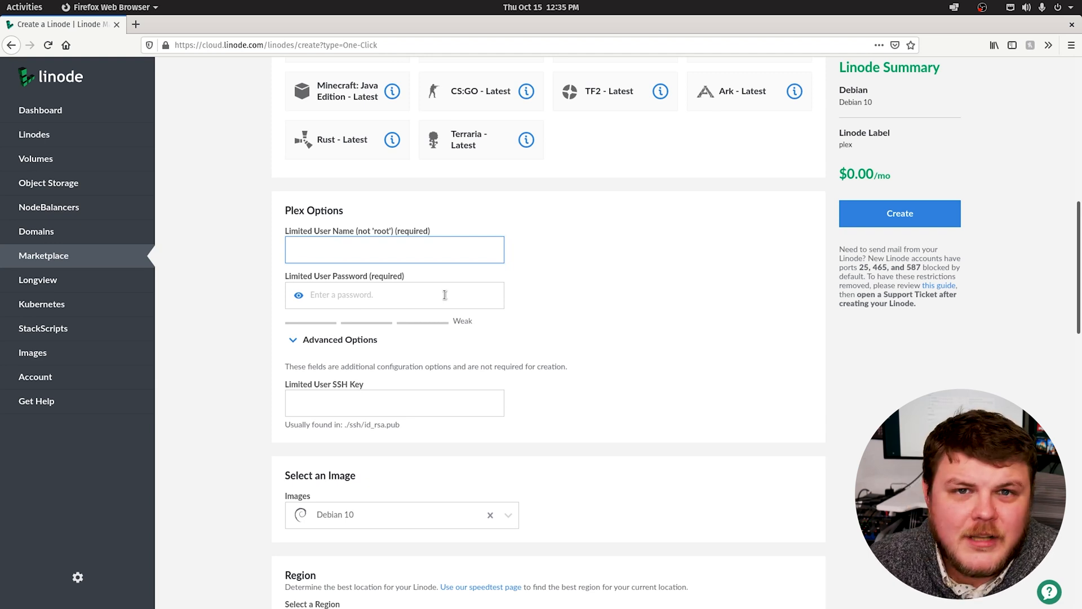
type("plexuser")
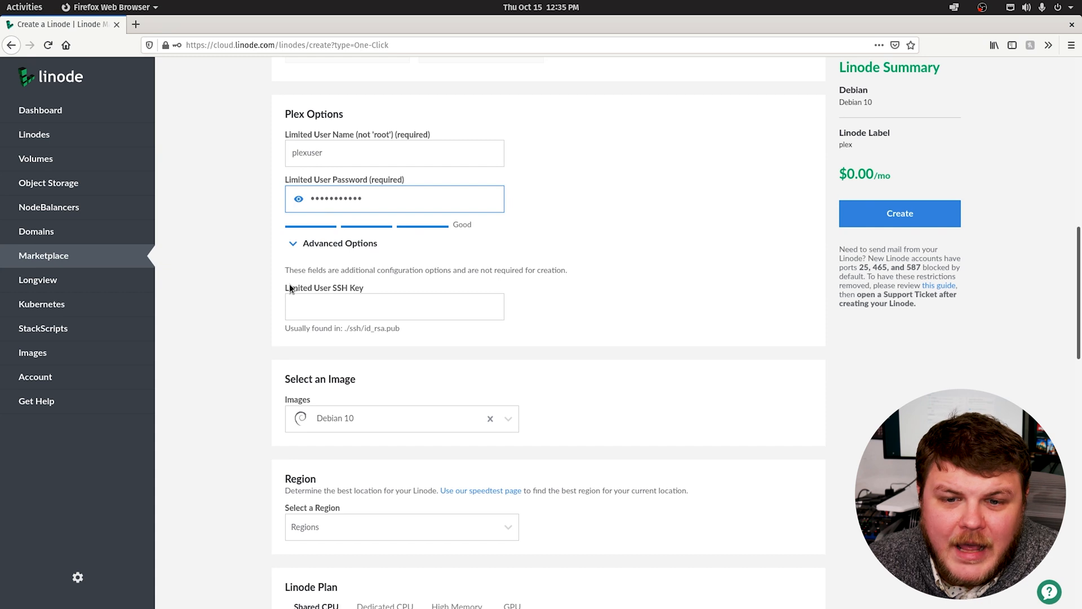
left_click(395, 305)
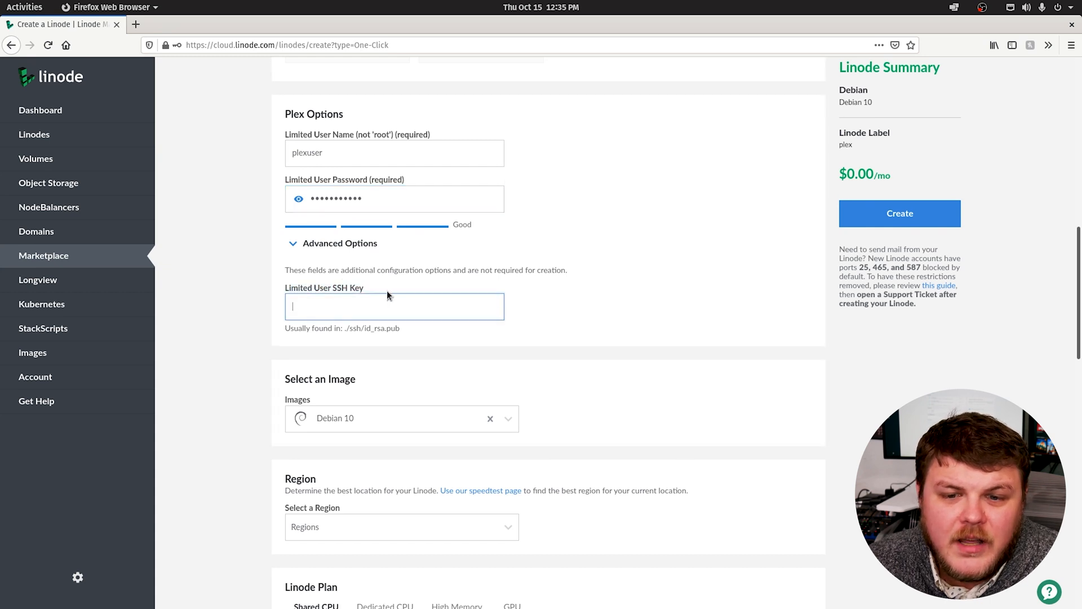
mouse_move(467, 269)
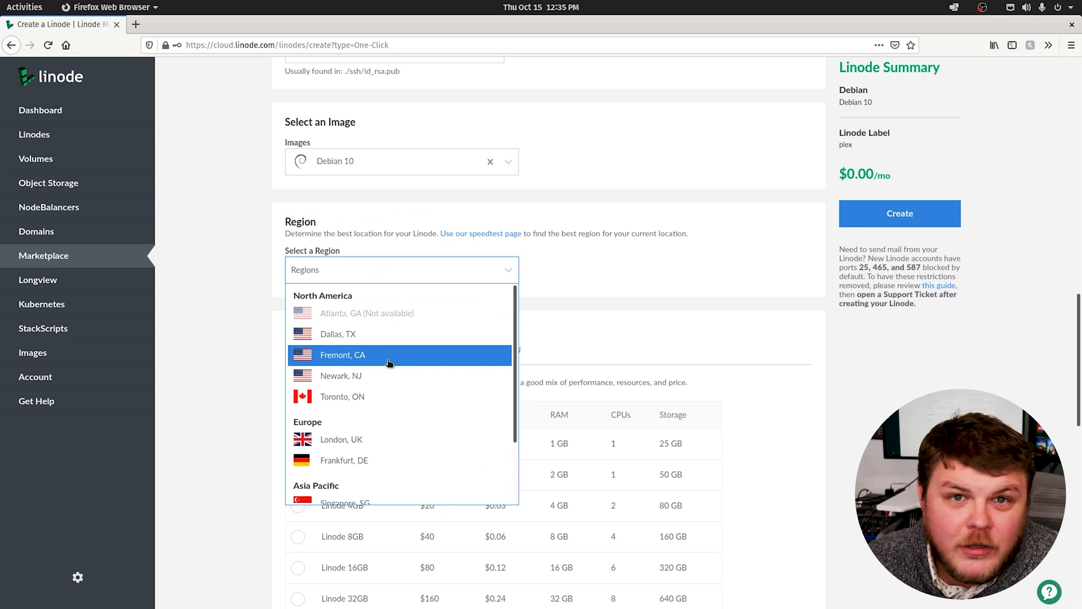
mouse_move(341, 375)
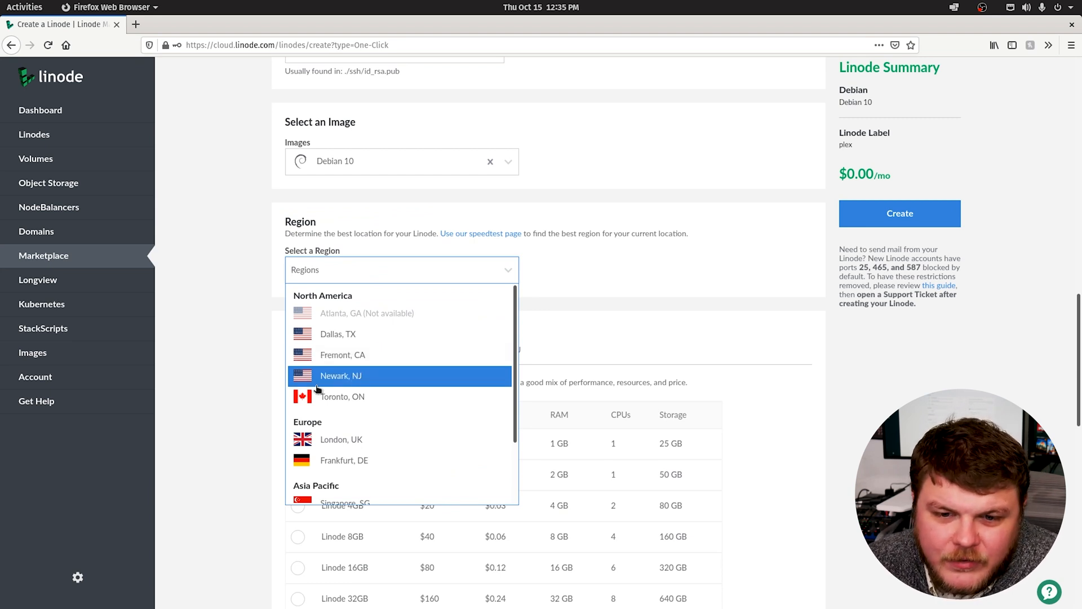
Step: Set the region to Newark, NJ and select the Linode 2GB plan
left_click(341, 376)
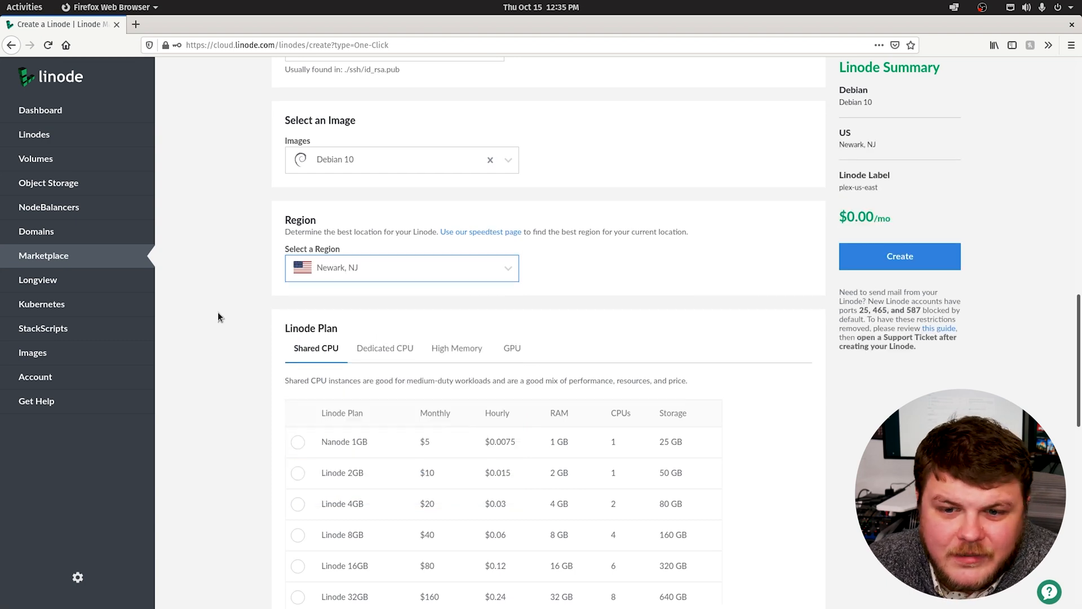
scroll("down", 3)
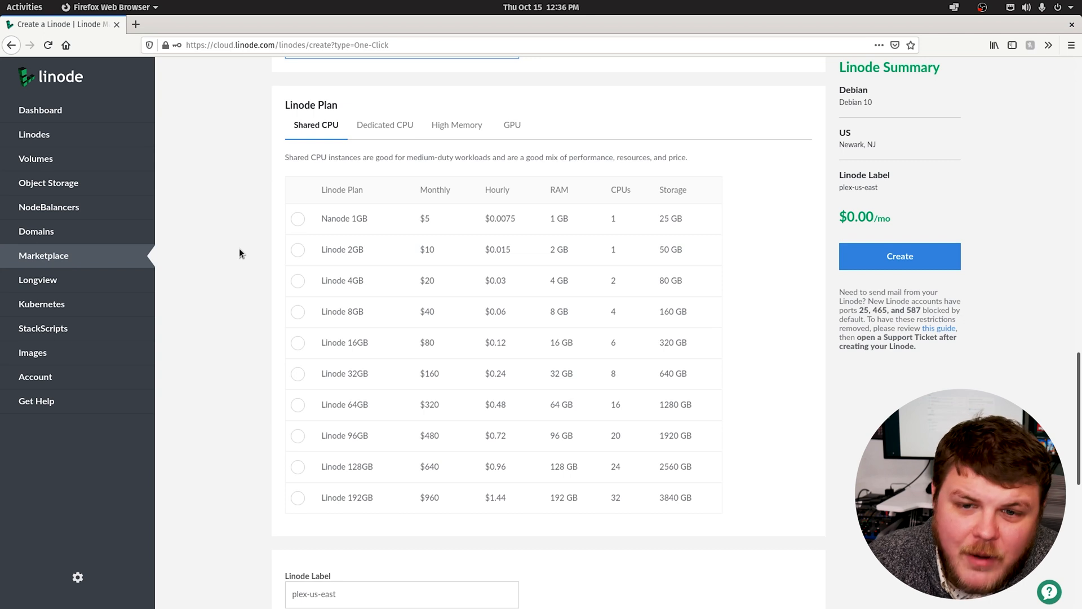
left_click(298, 249)
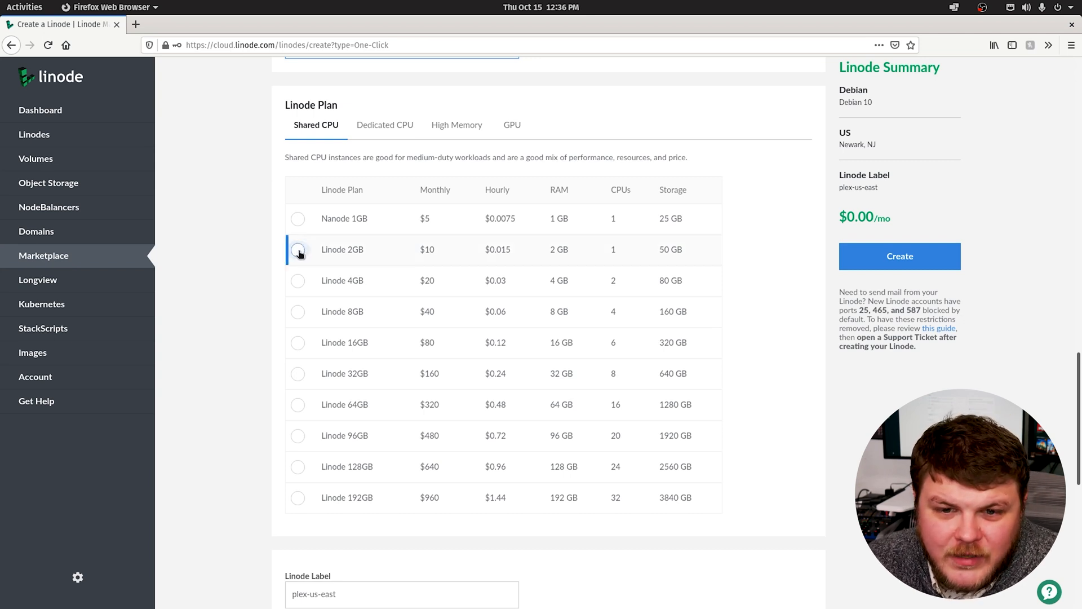
left_click(298, 249)
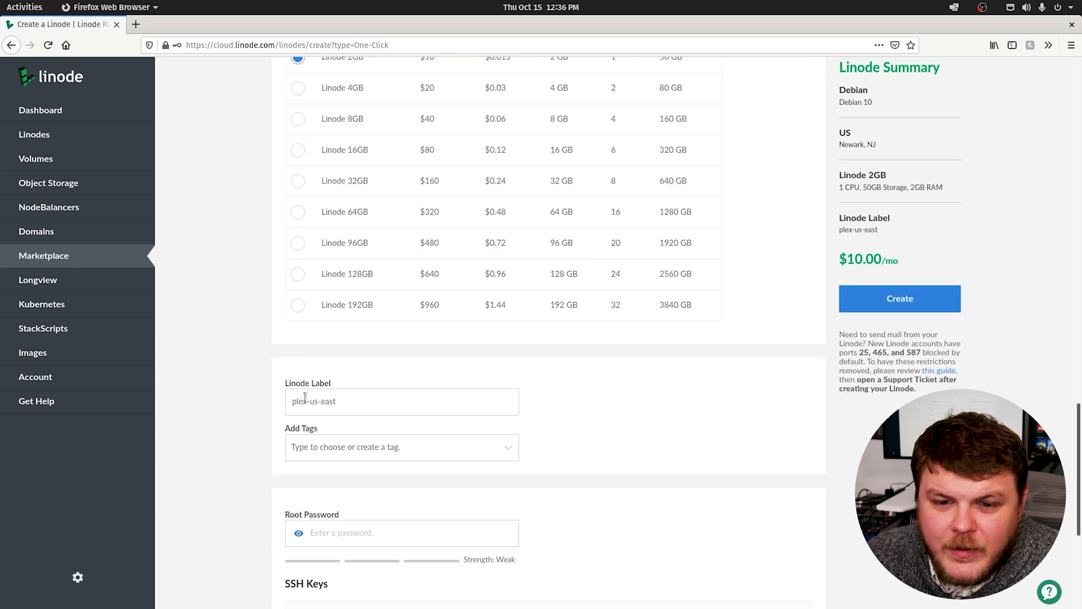
Step: Keep the label plex-us-east and add the tag media
left_click(401, 402)
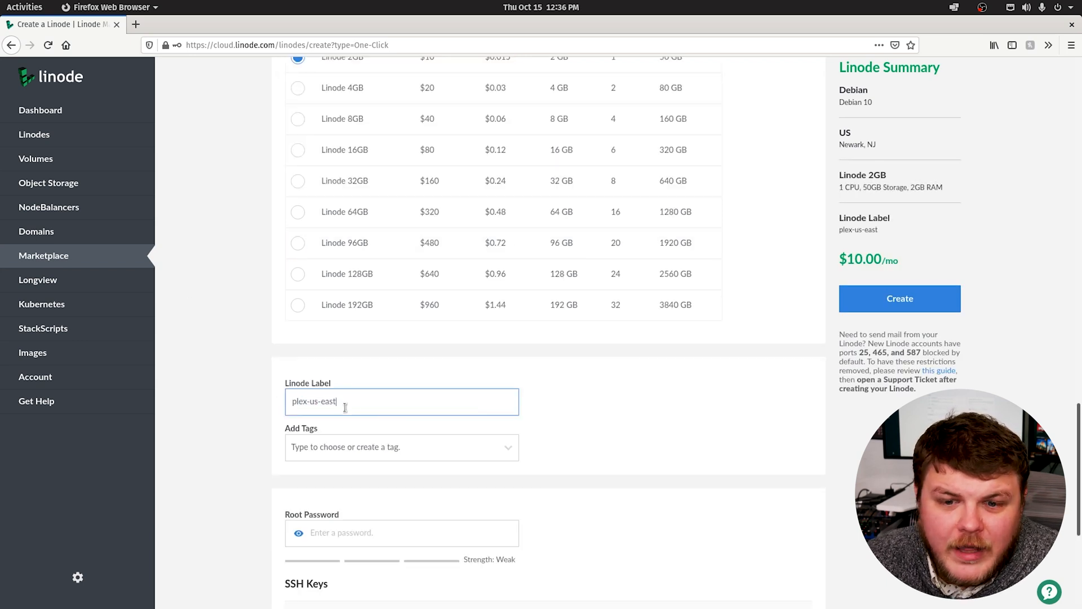
scroll("down", 3)
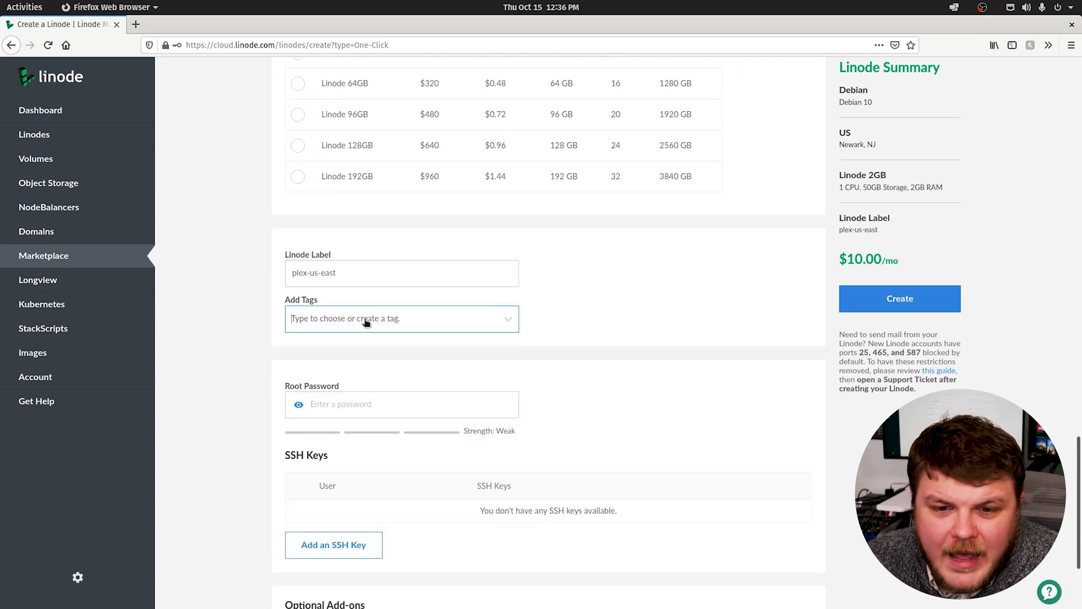
type("media")
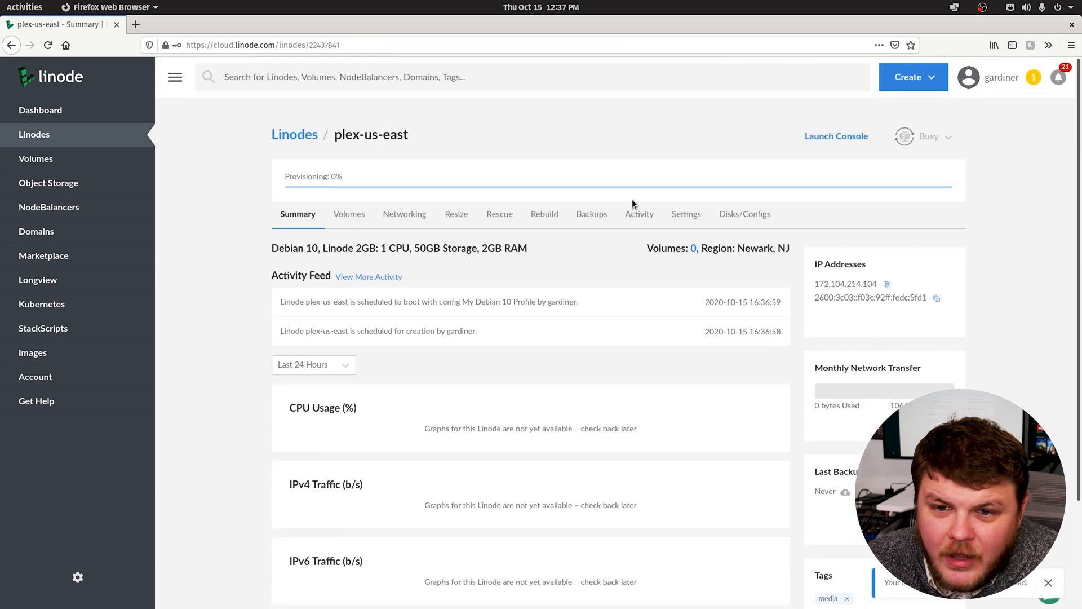
mouse_move(545, 213)
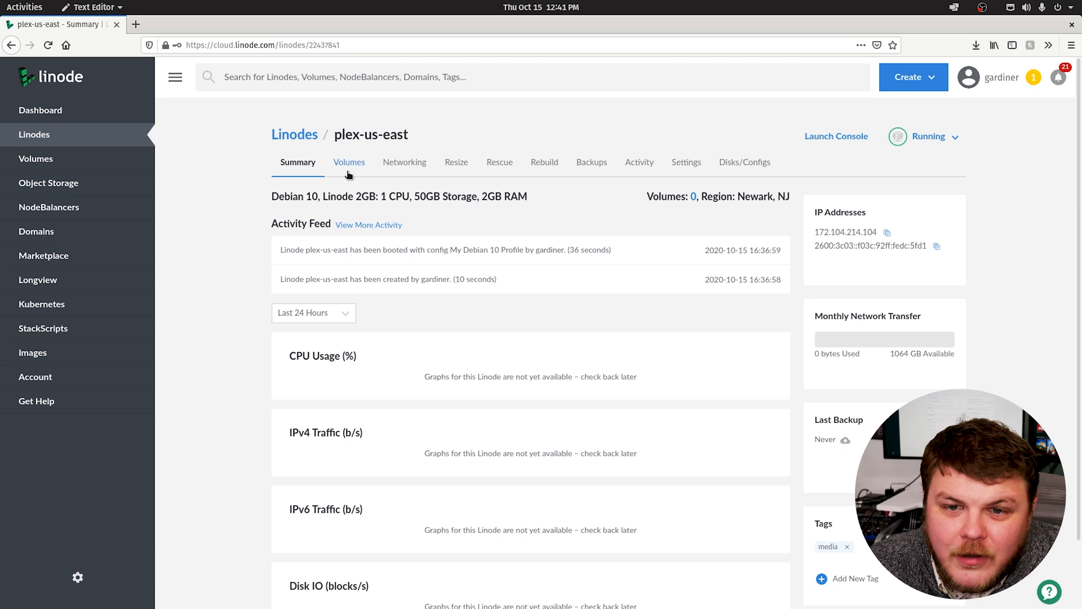
Step: Start a new block storage volume labelled media-storage with size 20 GiB
left_click(908, 77)
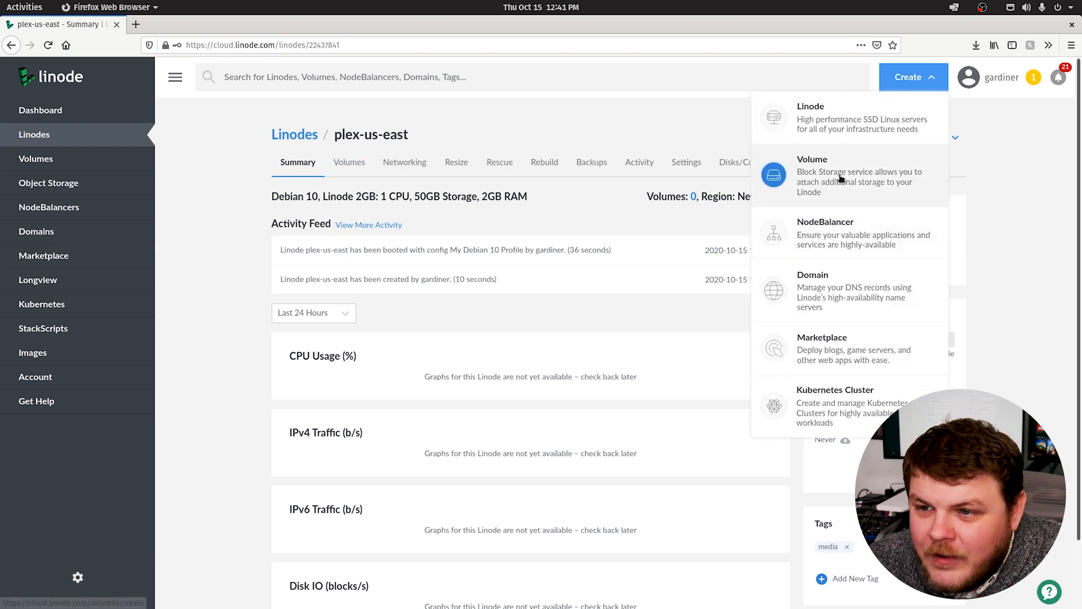
left_click(812, 159)
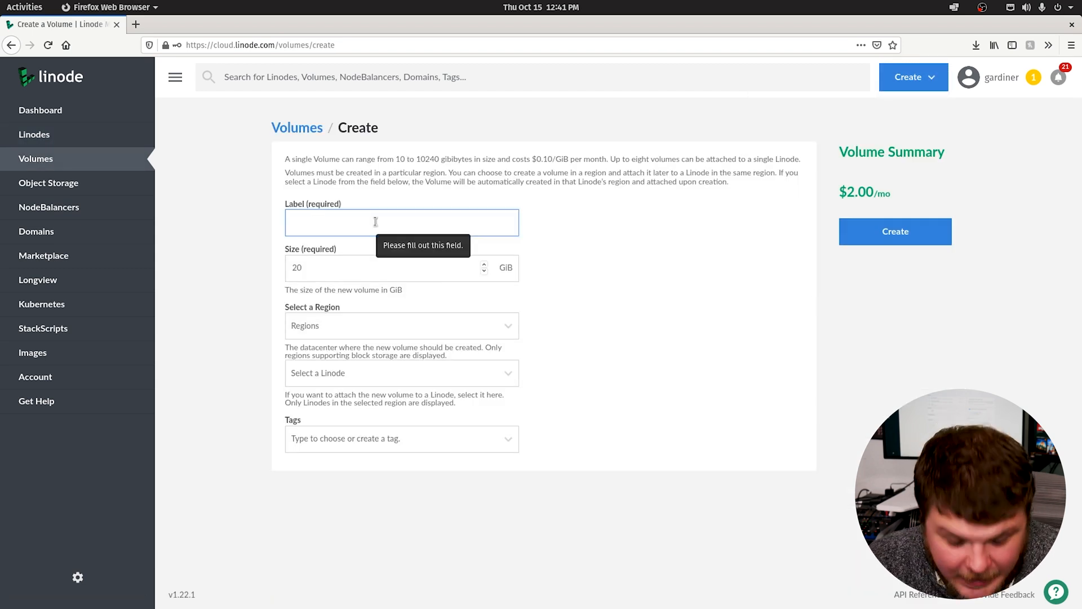
type("m")
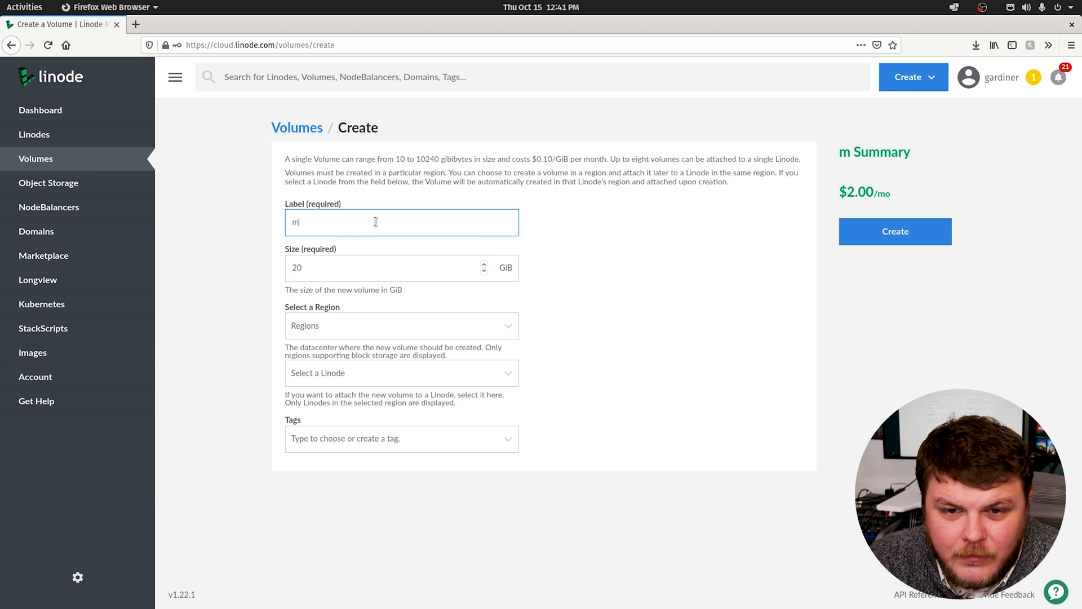
type("edia-storage")
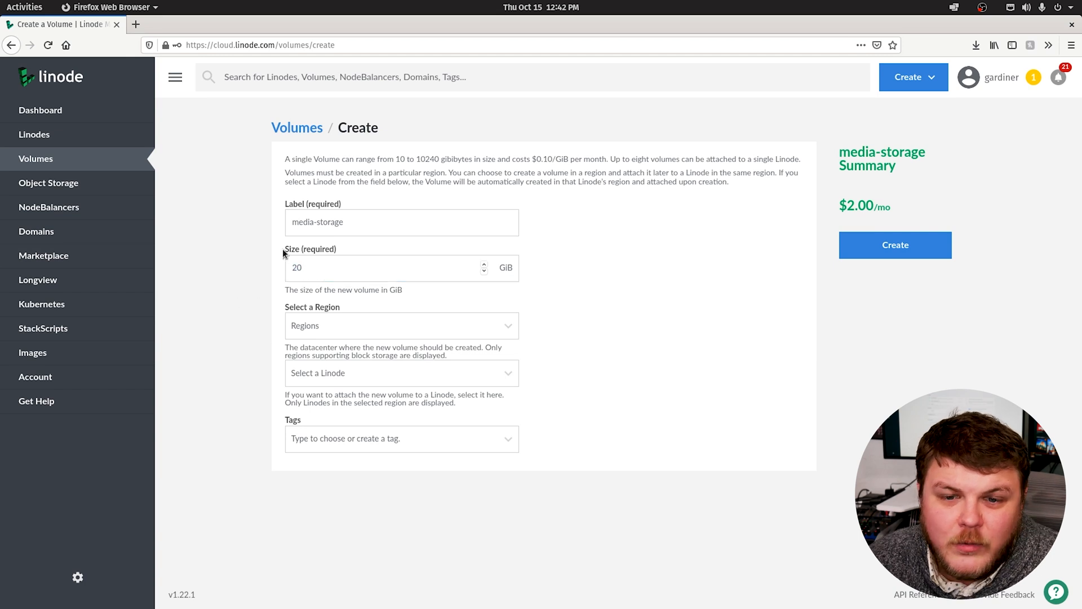
left_click(388, 268)
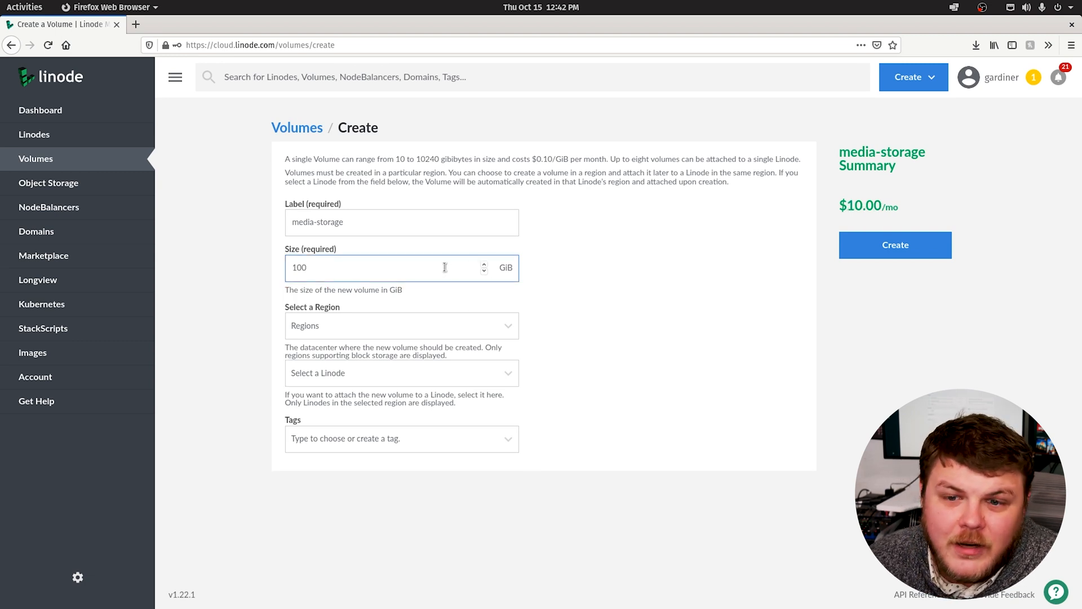
type("2")
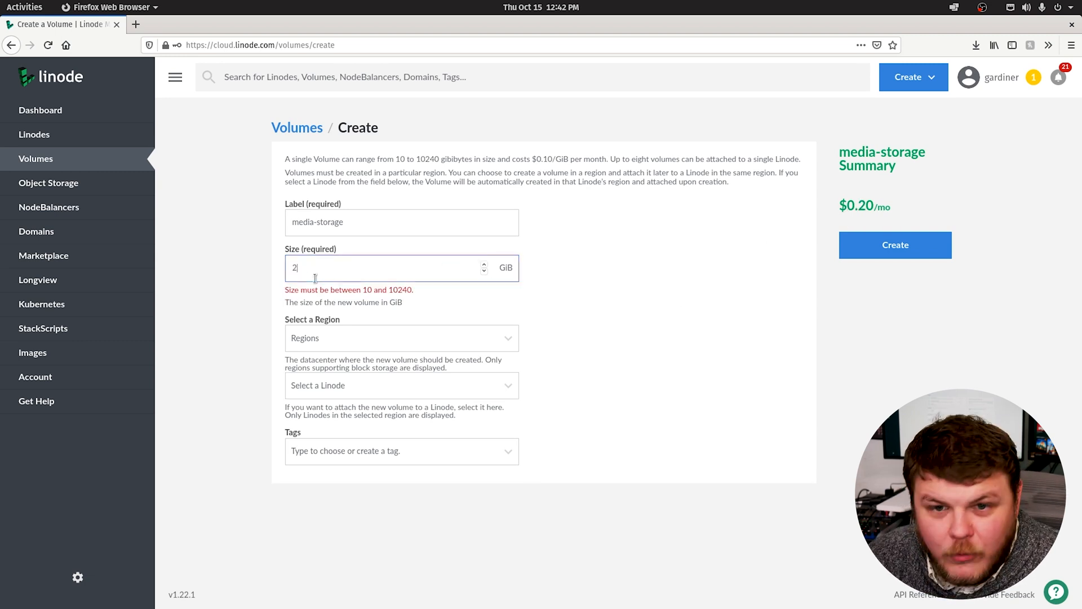
type("0")
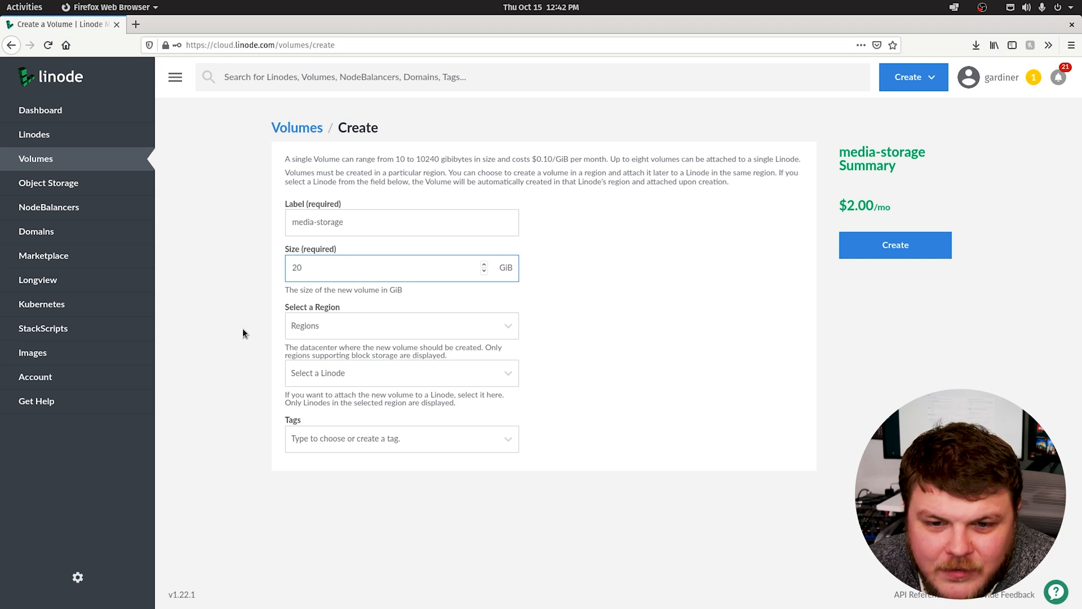
Step: Place the volume in Newark, NJ, attach it to plex-us-east, tag it media and create it
left_click(401, 324)
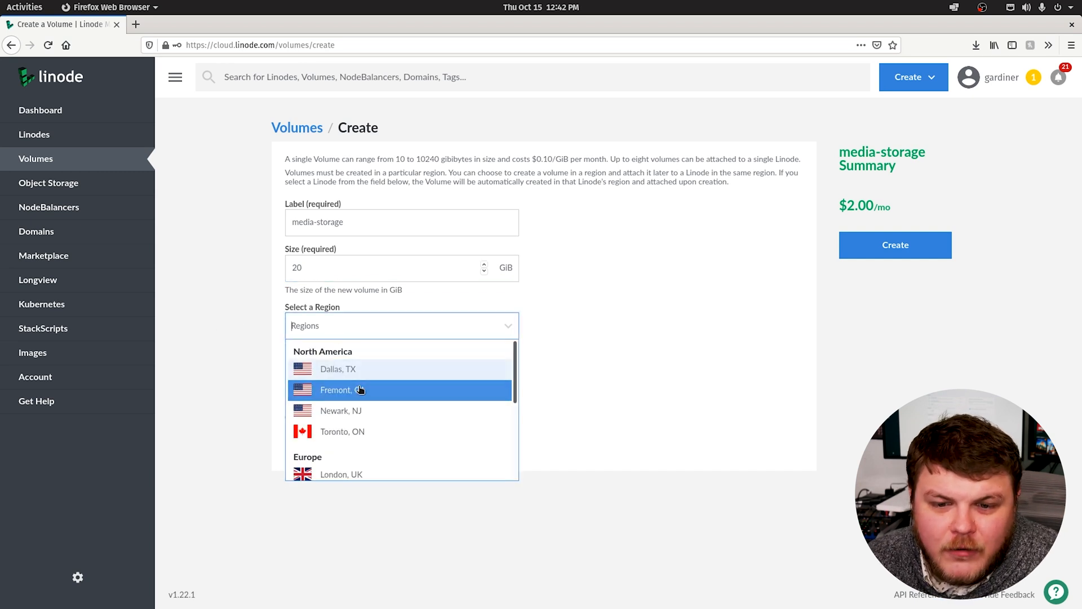
left_click(340, 411)
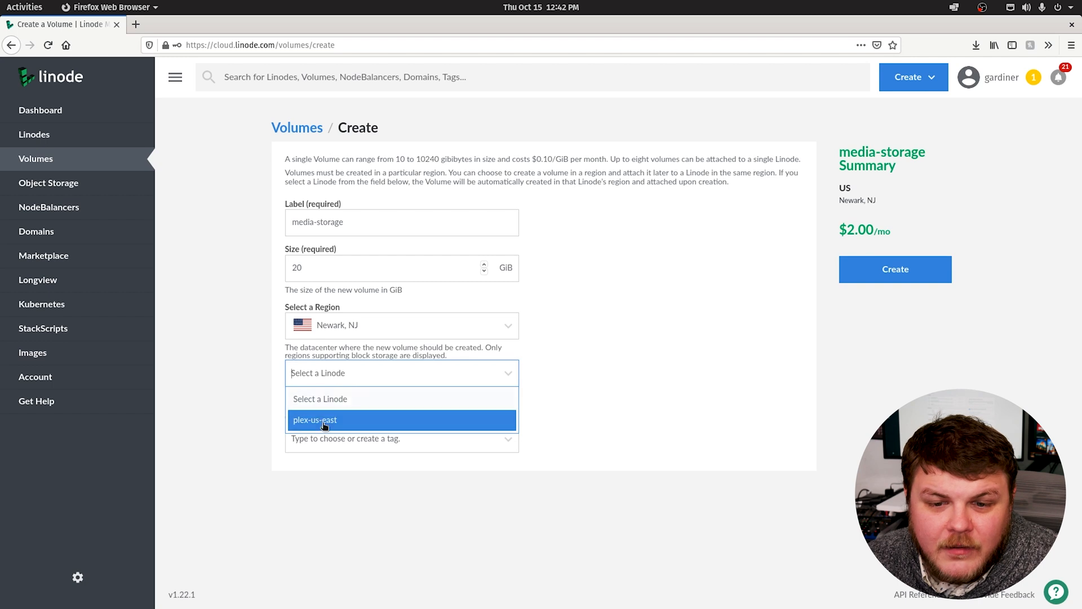
mouse_move(312, 422)
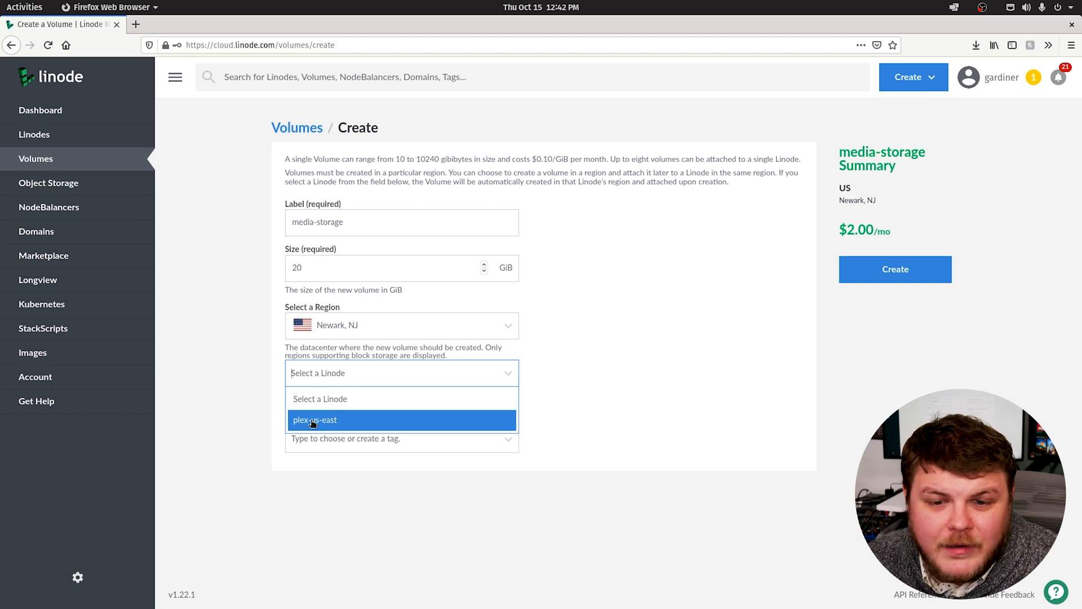
left_click(314, 420)
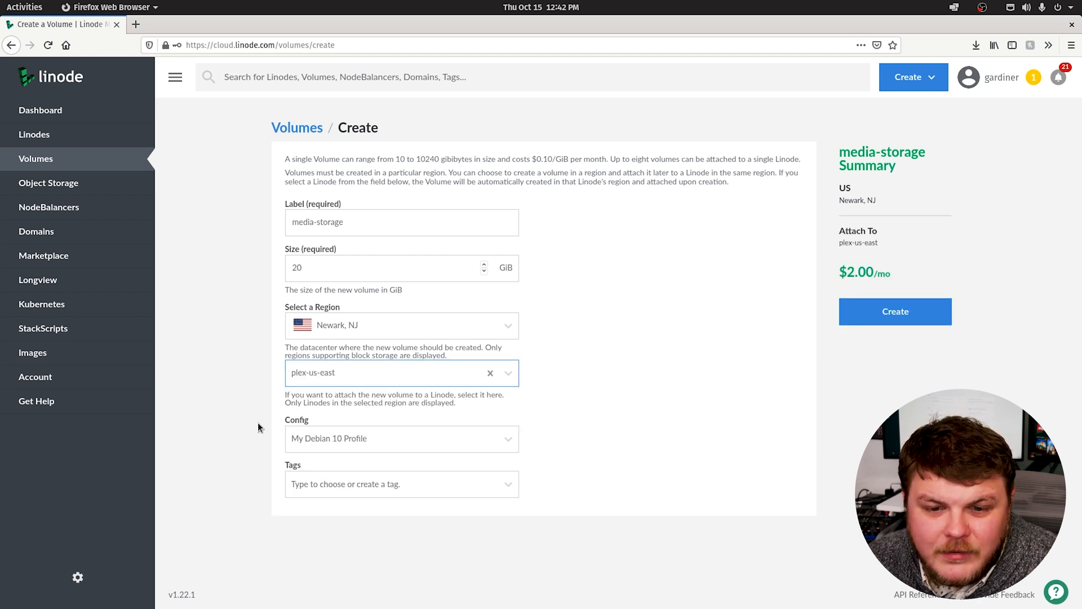
left_click(402, 438)
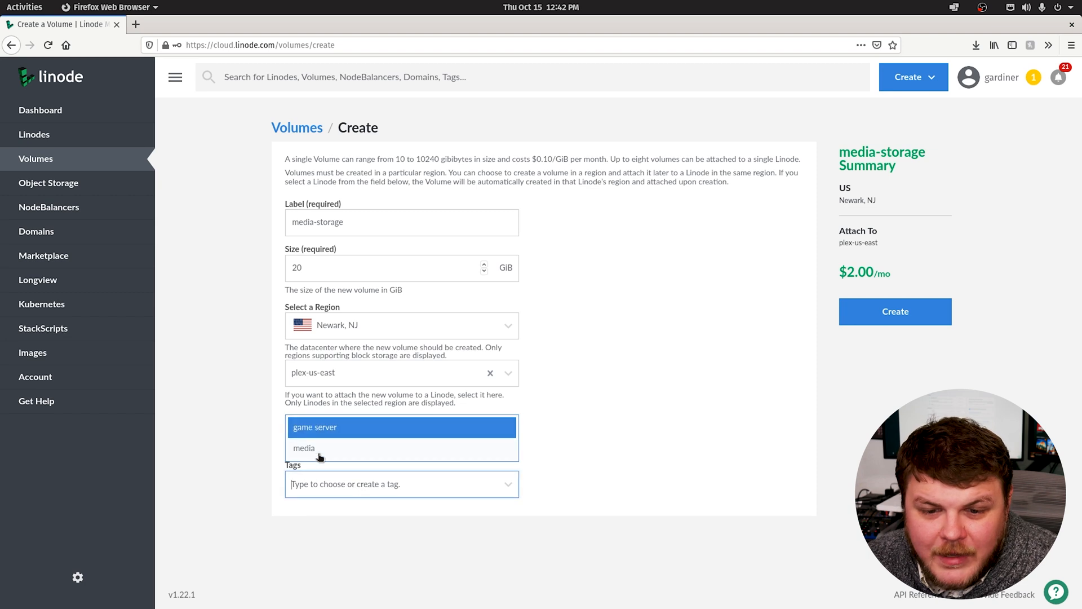
mouse_move(303, 447)
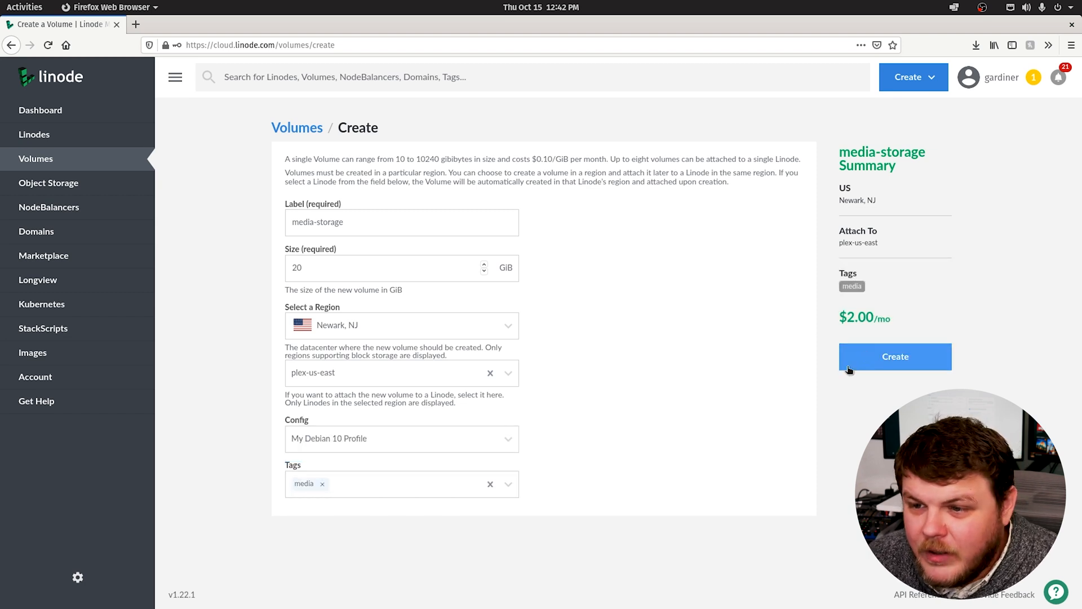
left_click(894, 356)
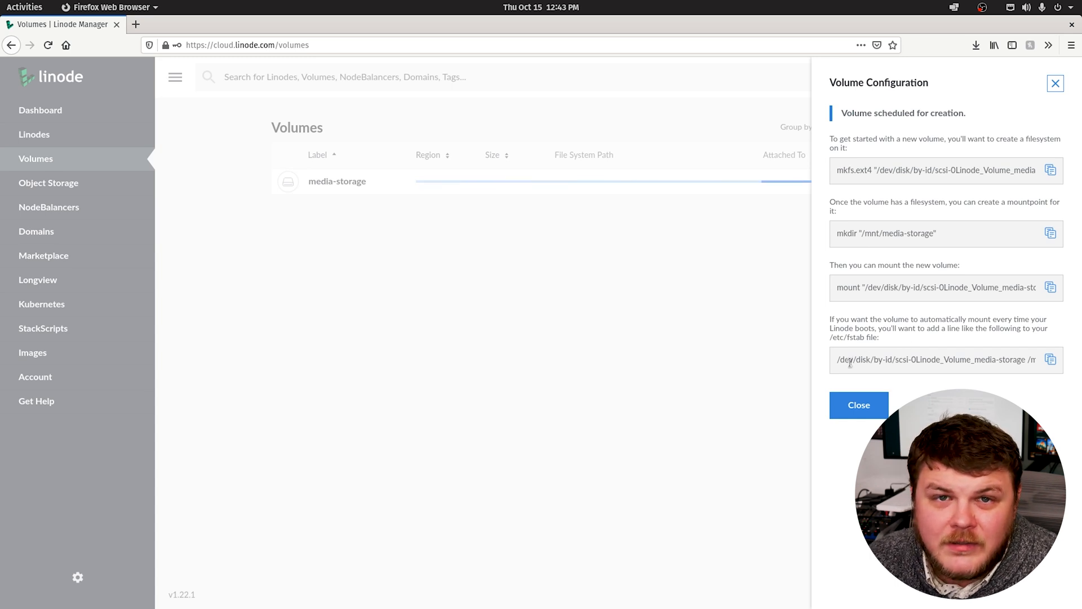
Step: Dismiss the volume instructions, view plex-us-east's volume file system path, then return to its summary
left_click(859, 405)
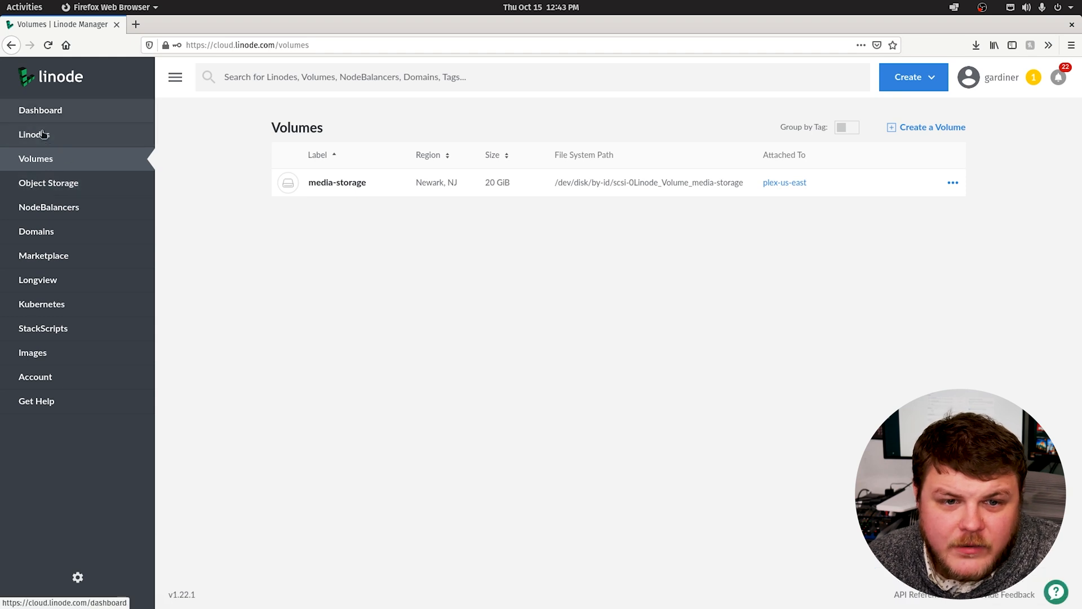
left_click(784, 183)
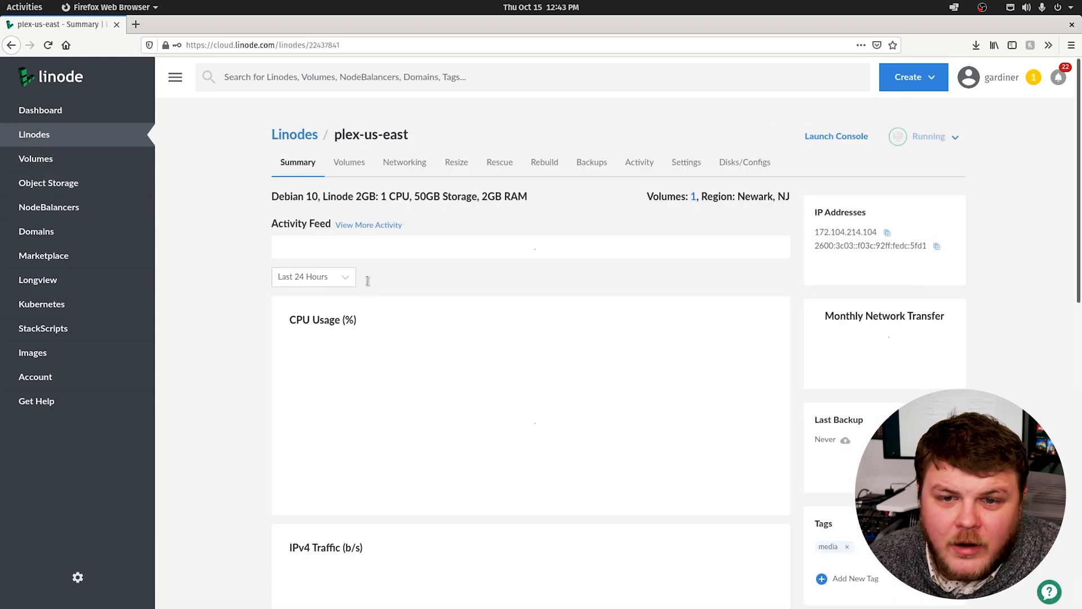
left_click(348, 163)
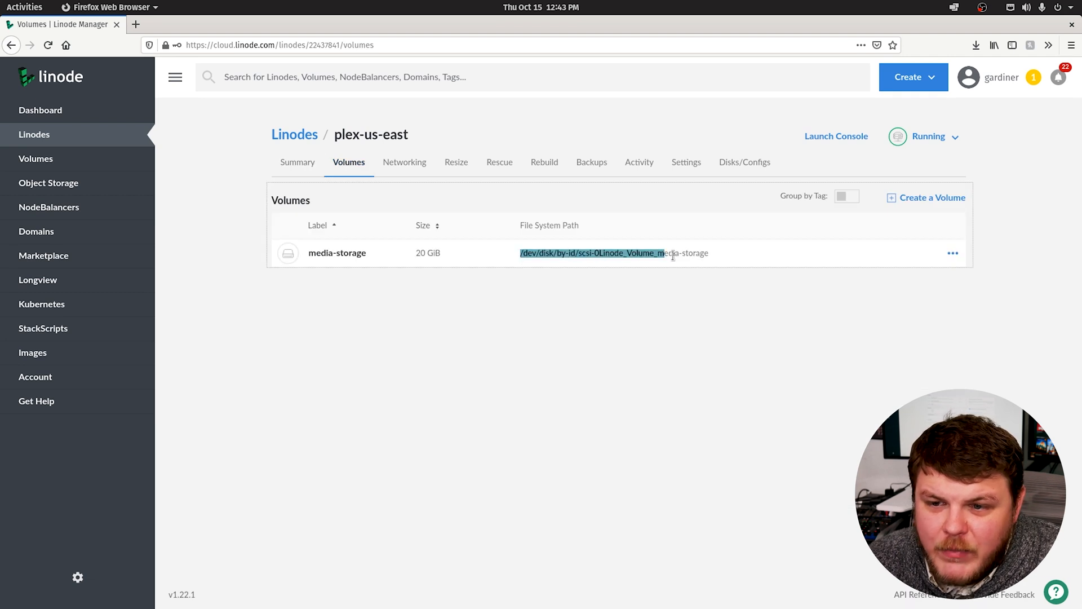
left_click(721, 263)
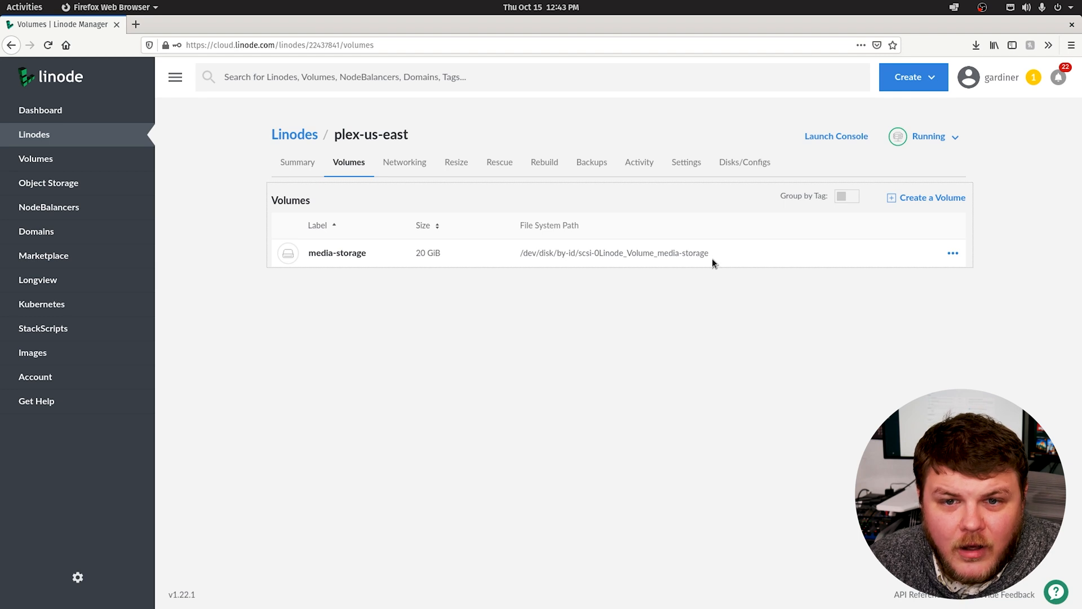
mouse_move(700, 339)
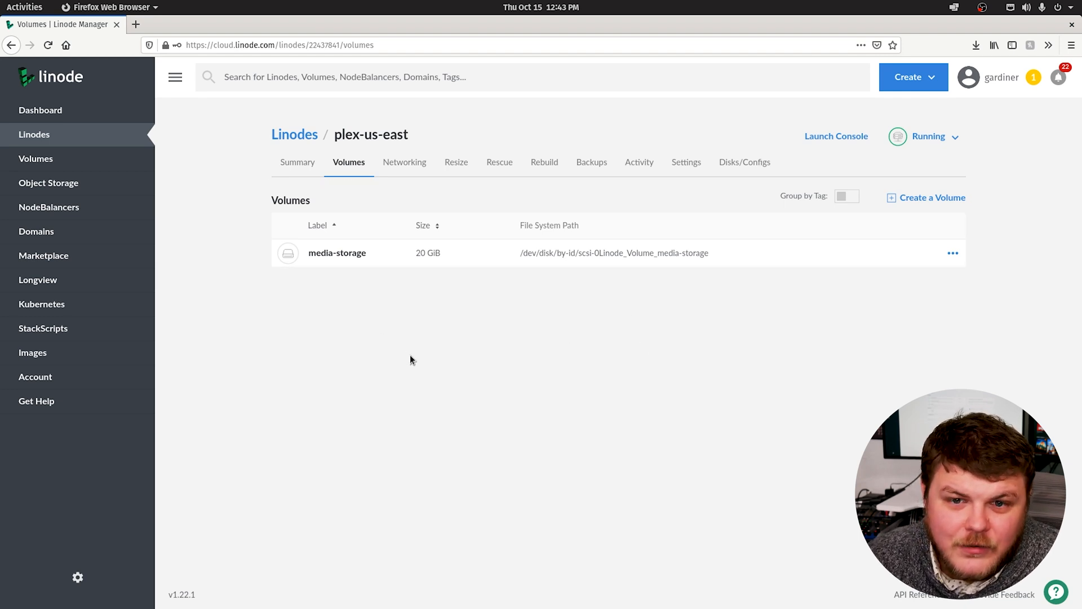
left_click(24, 7)
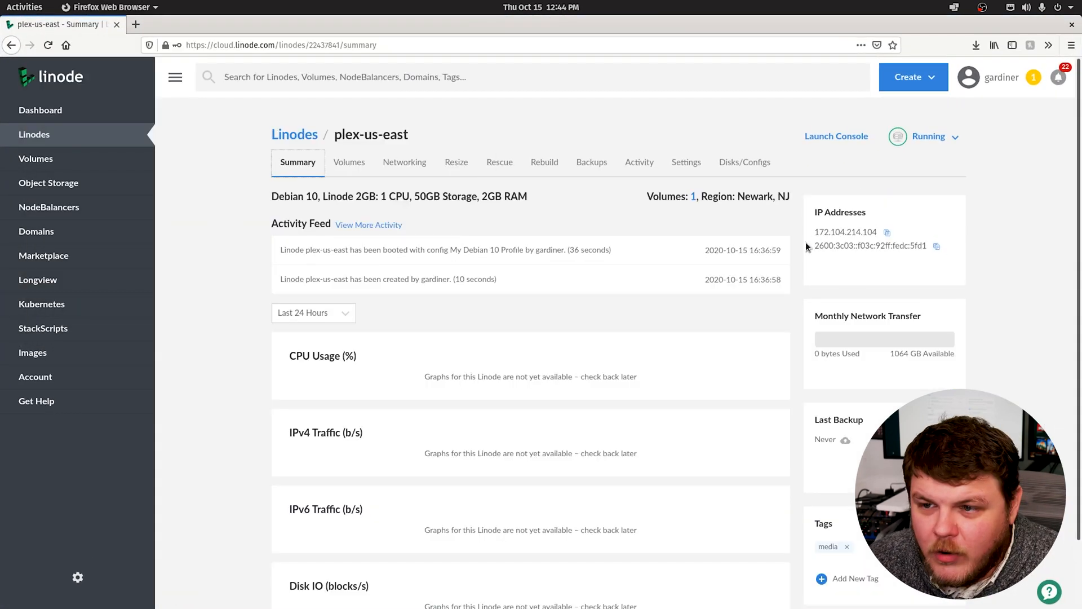
left_click(887, 233)
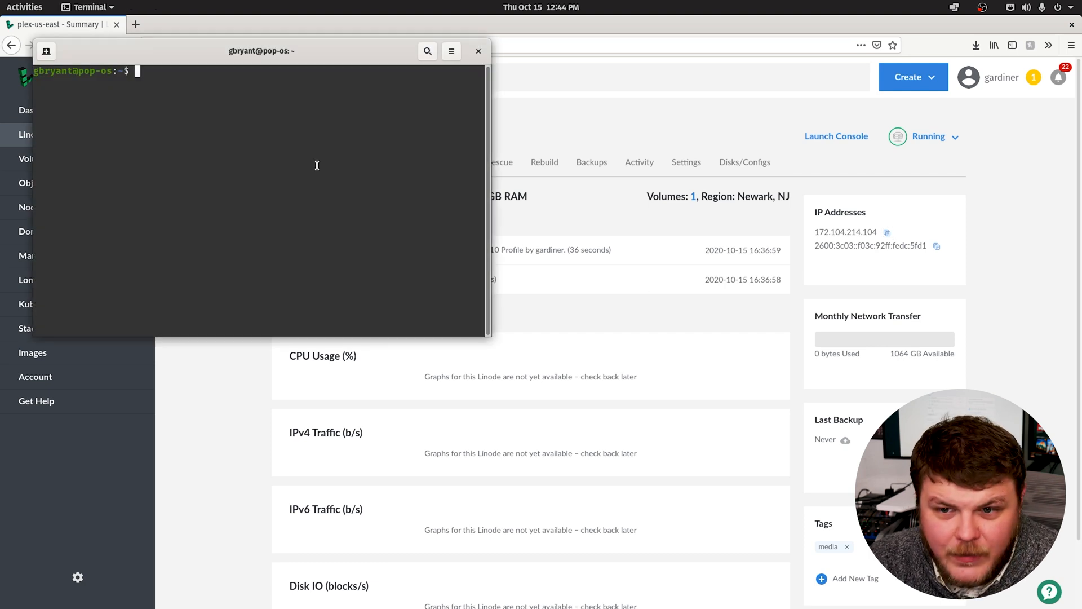
type("ss")
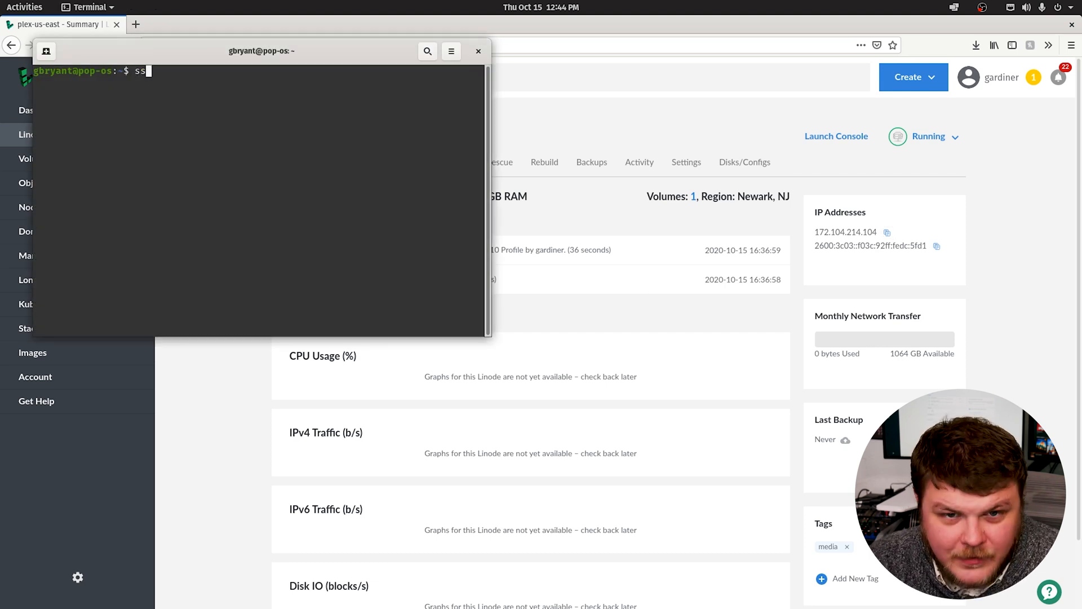
type("h plexs")
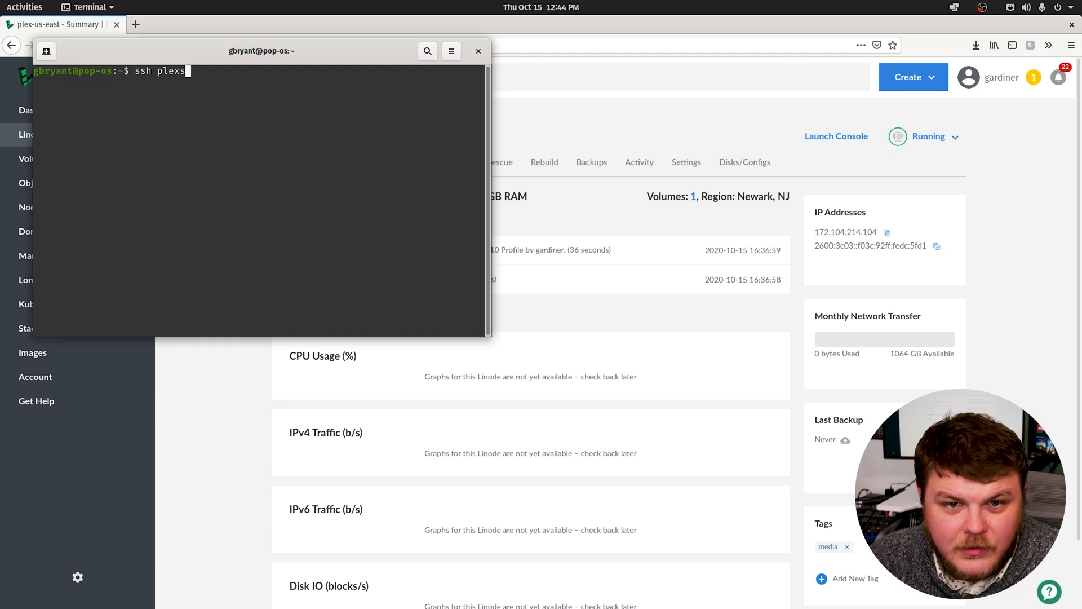
type("usern")
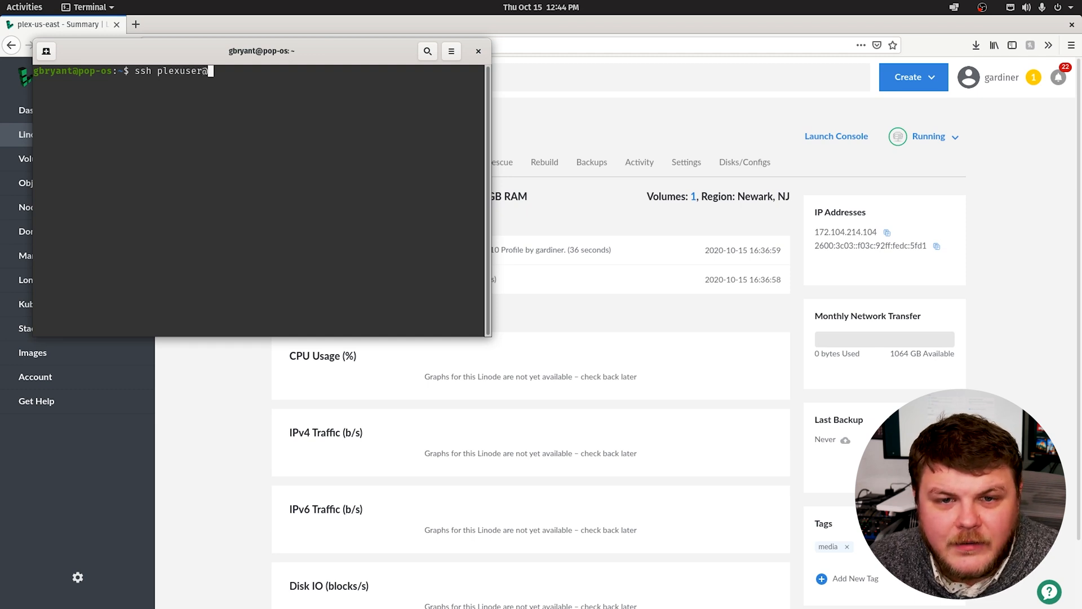
type("@172.104.214.104")
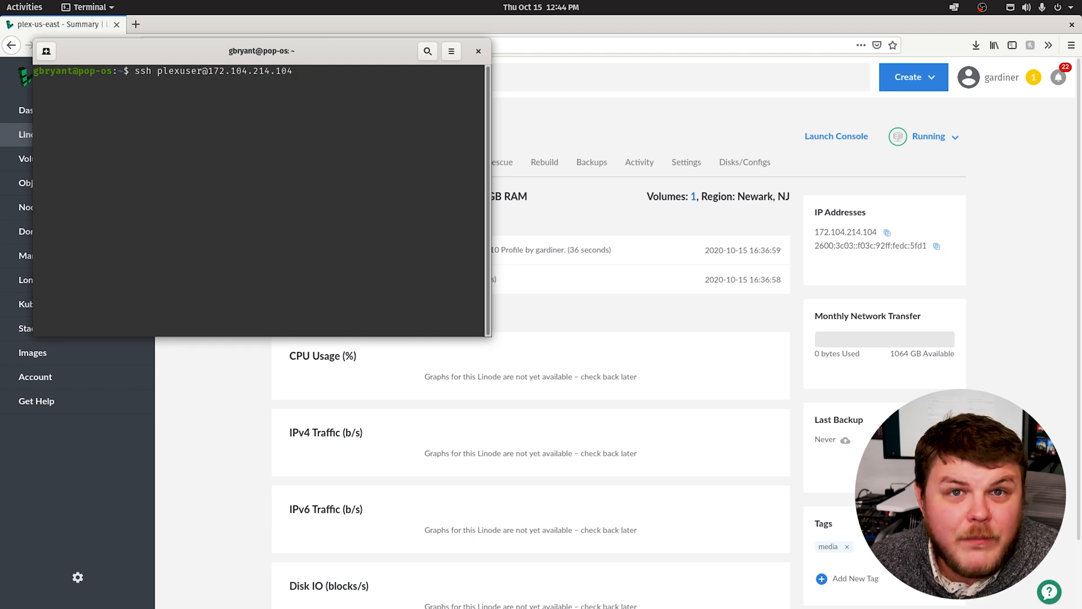
key("Return")
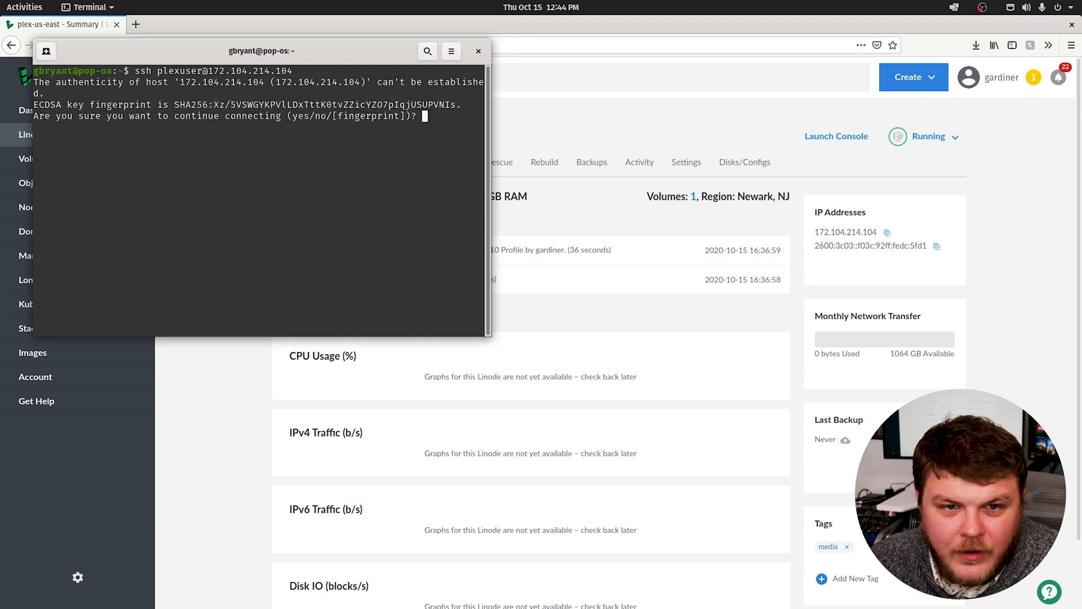
type("y")
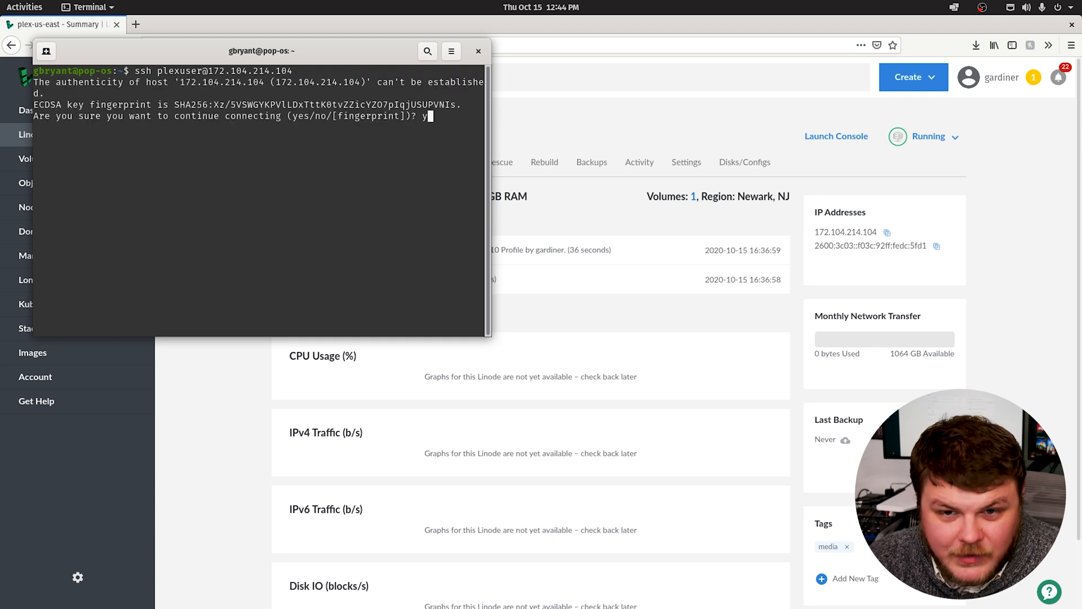
type("es")
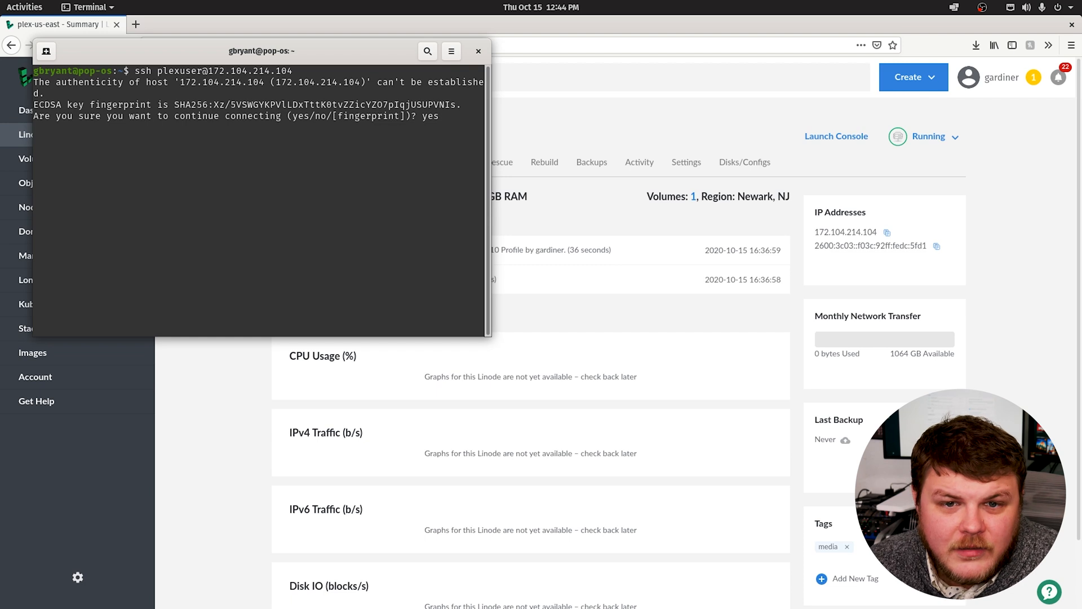
key("Return")
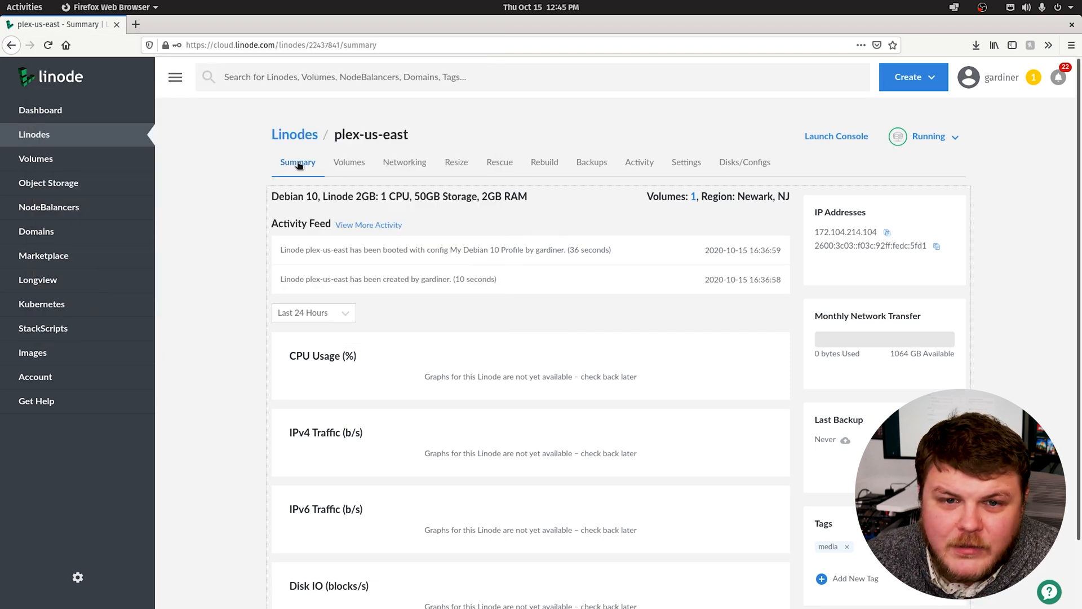
Step: Show plex-us-east's attached volumes and copy the media-storage file system path
left_click(348, 162)
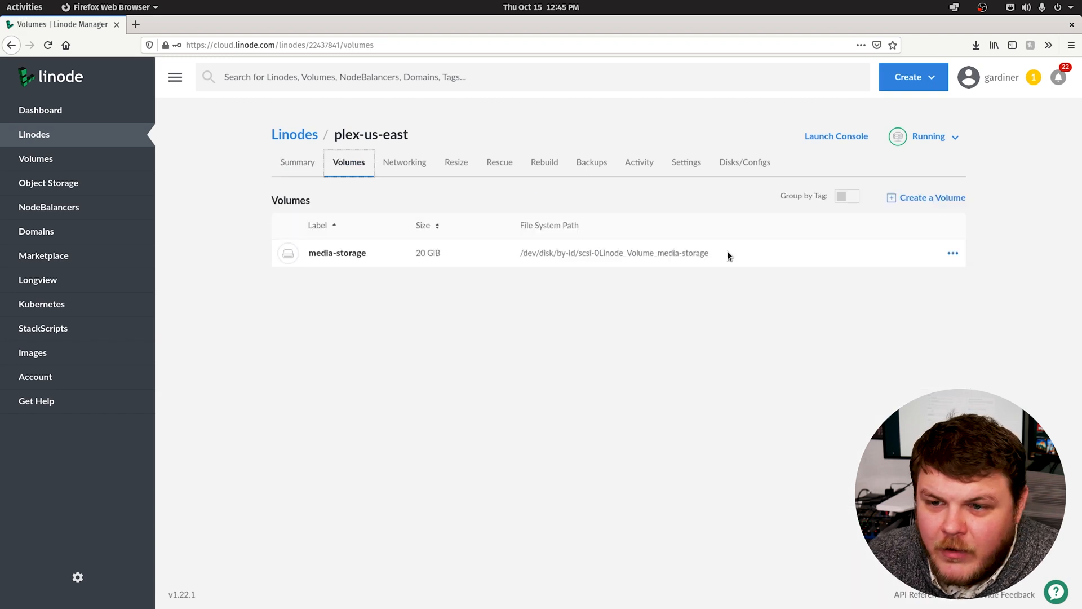
right_click(613, 253)
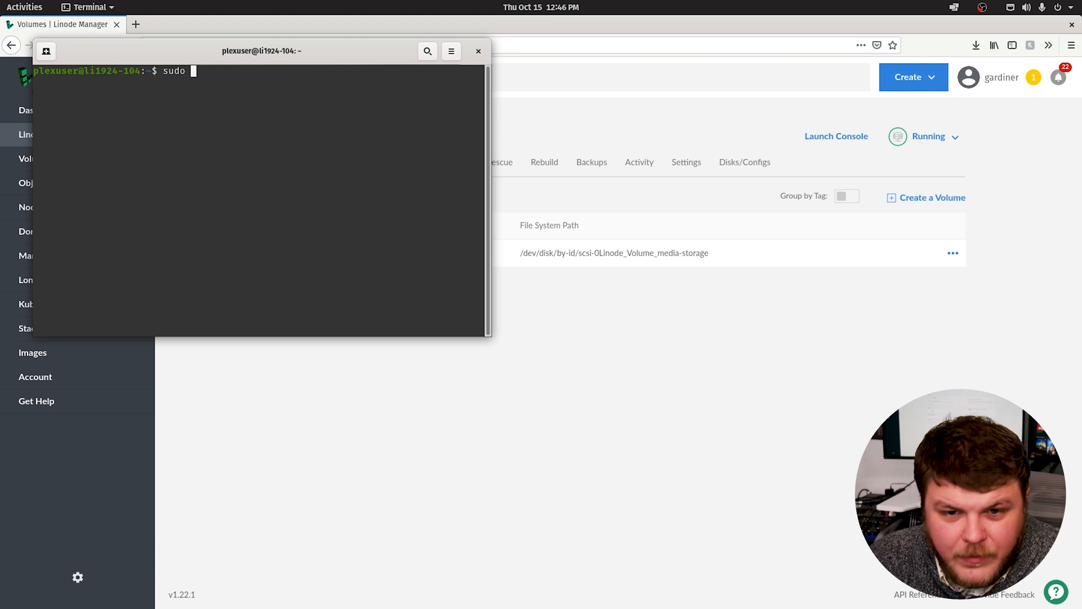
Step: Run sudo mkfs.ext4 /dev/disk/by-id/scsi-0Linode_Volume_media-storage to format the volume
type("mkfs")
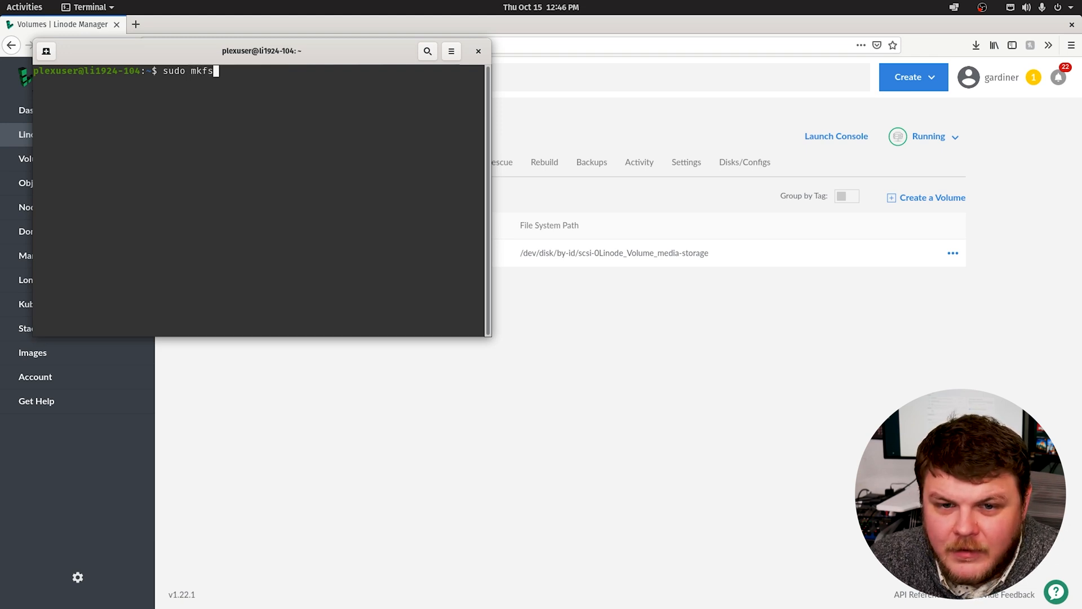
type(".ext3")
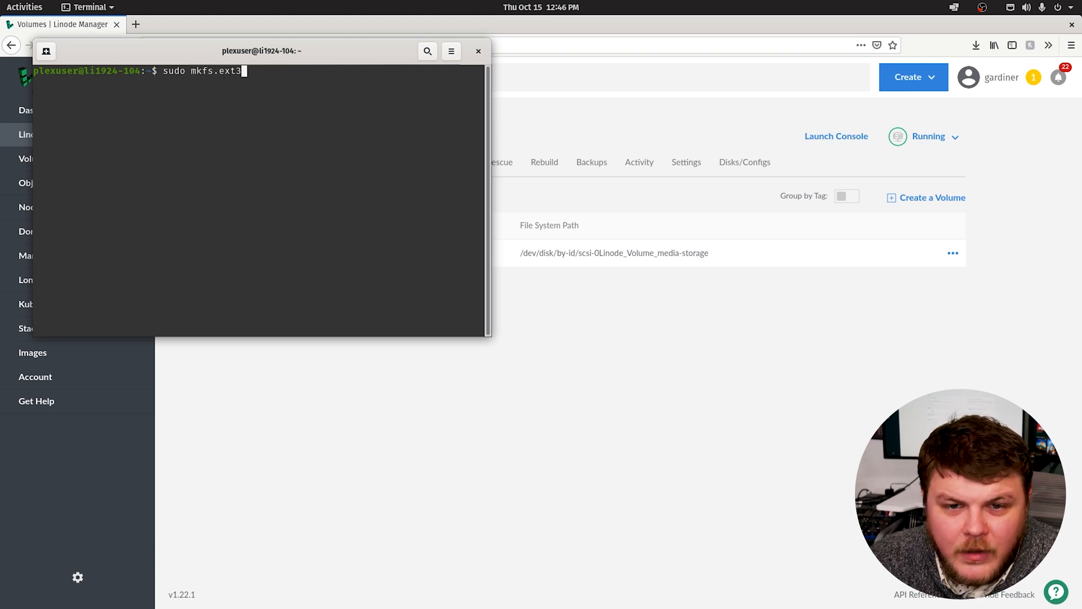
type("4")
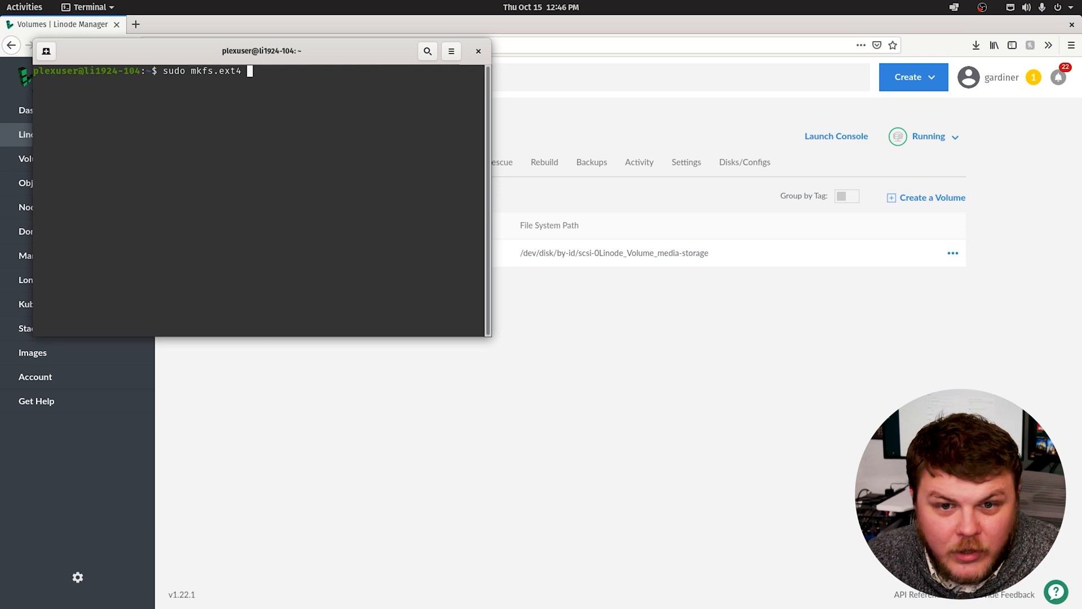
type("/dev/disk/by-id/scsi-0Linode_Volume_media-storage")
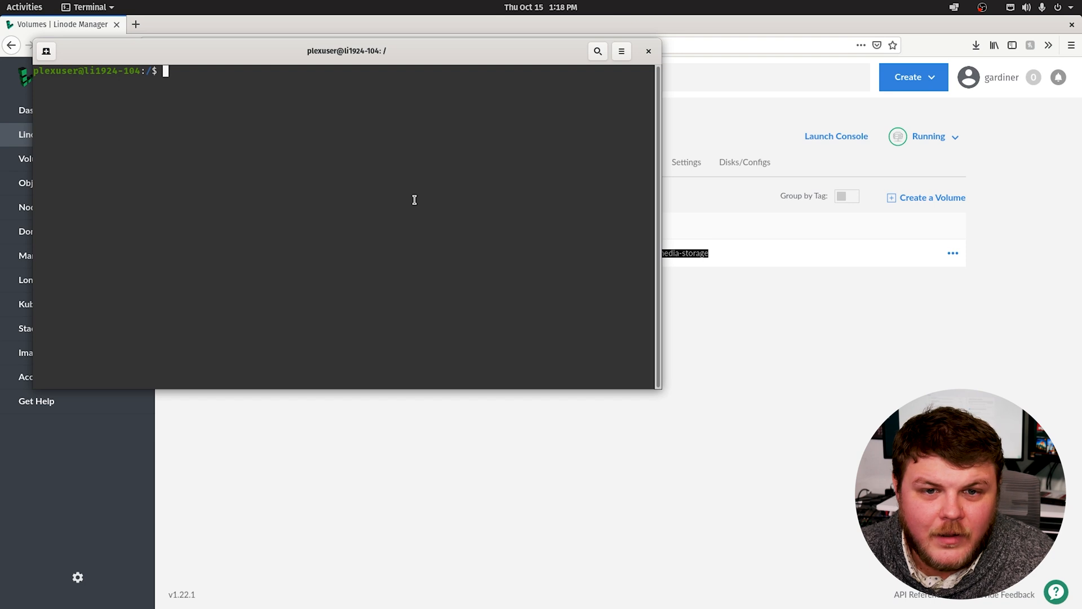
Step: Create the ~/plex/media/linode-volume directory with mkdir
type("mkdir ~")
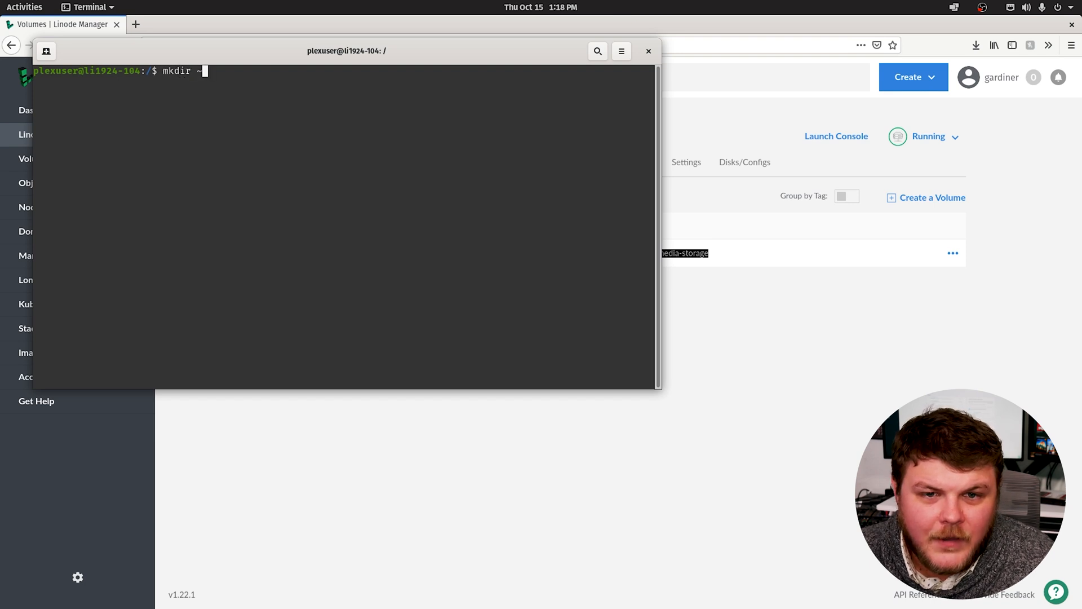
type("plex")
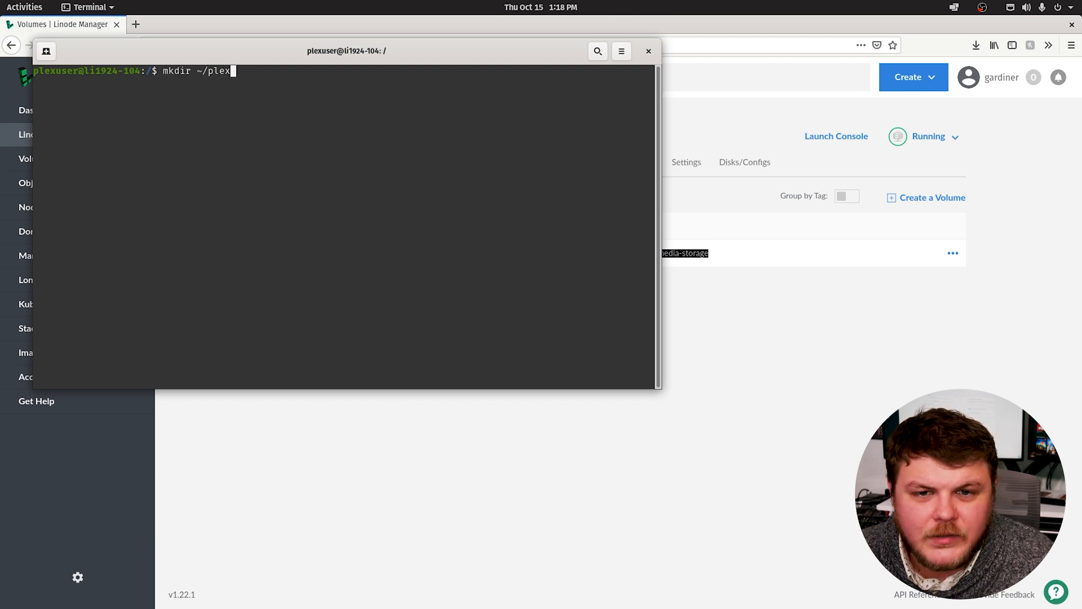
type("/media/")
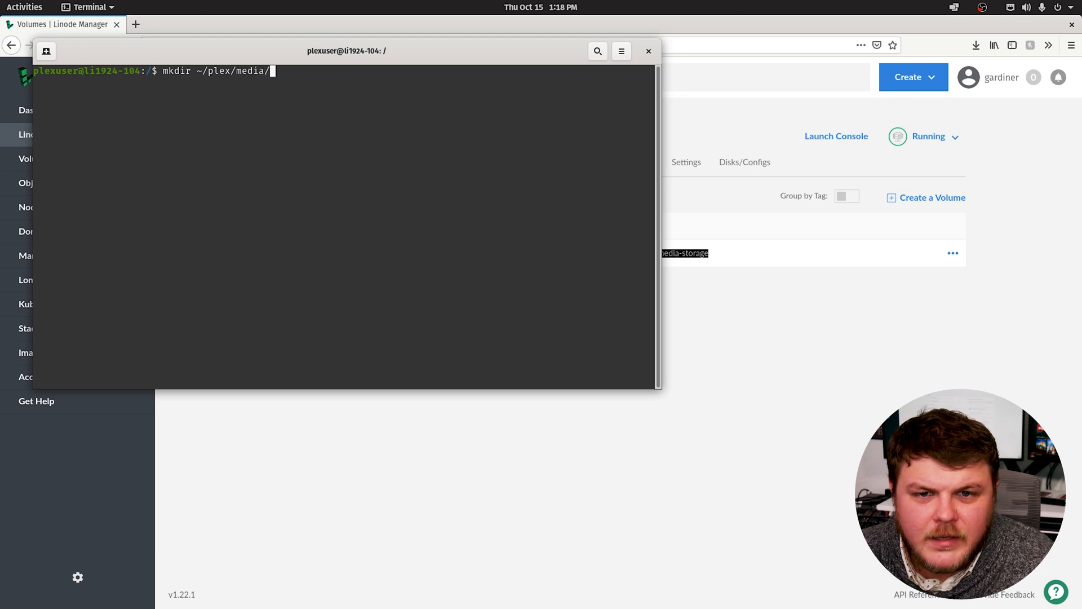
type("linode-volume")
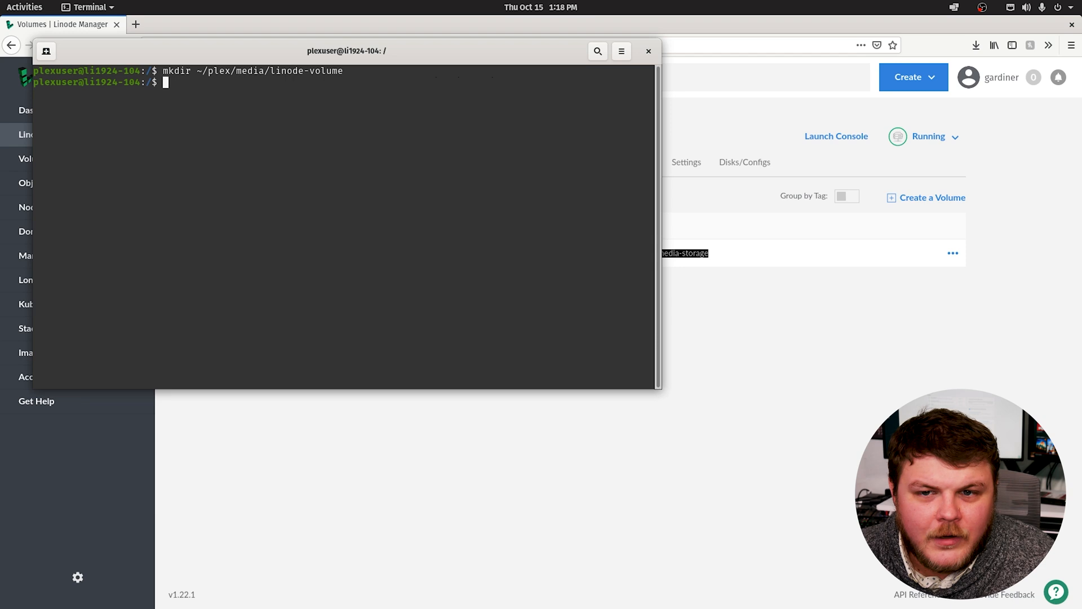
Step: Mount scsi-0Linode_Volume_media-storage onto ~/plex/media/linode-volume with sudo mount
type("sudo moun")
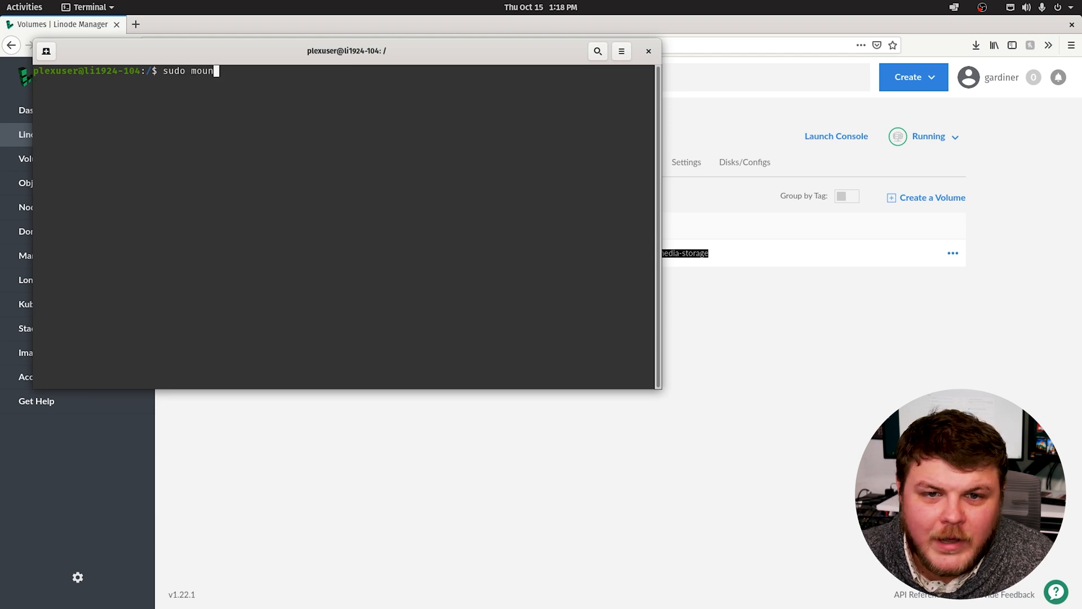
type("t")
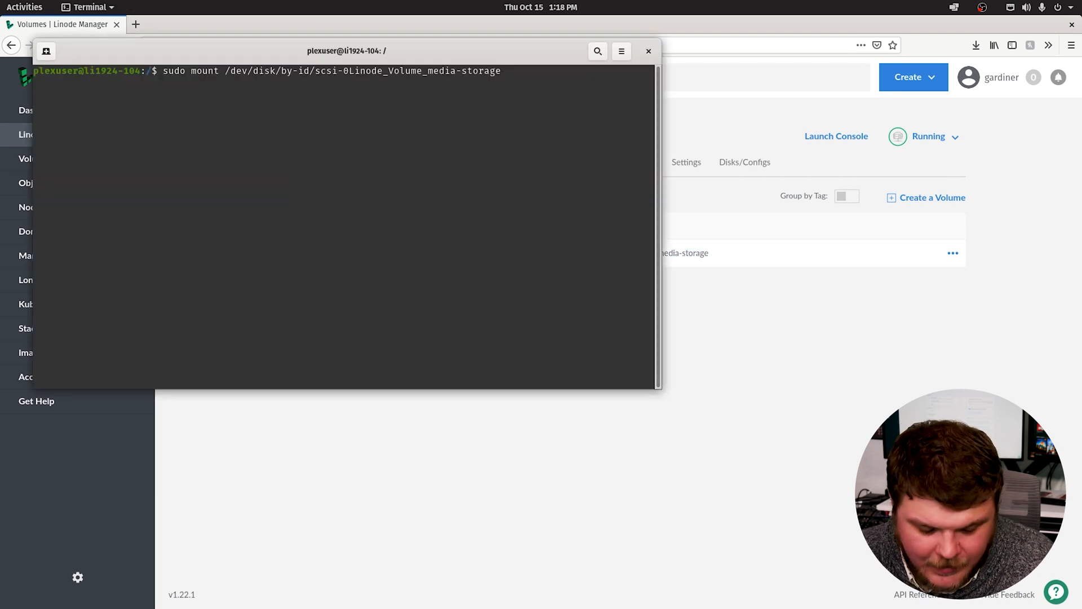
type("~/")
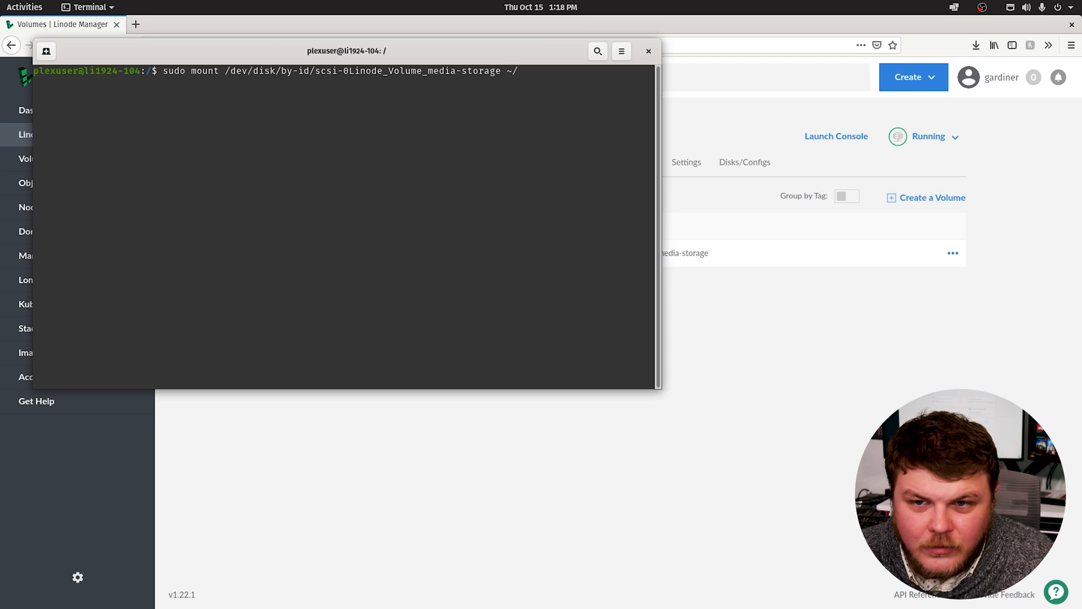
type("plex/media/v")
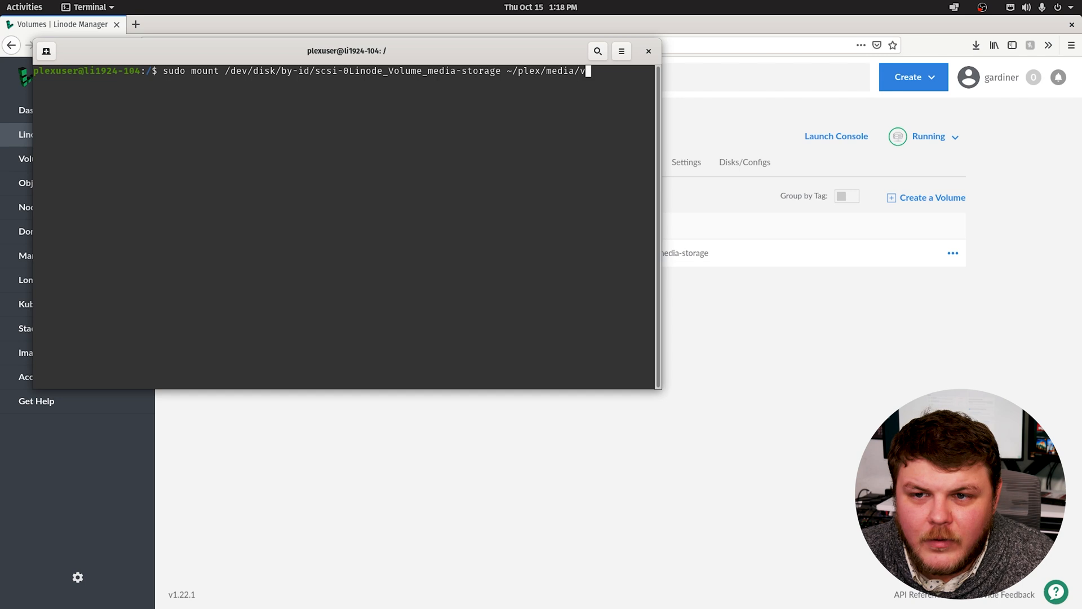
type("inode-volume")
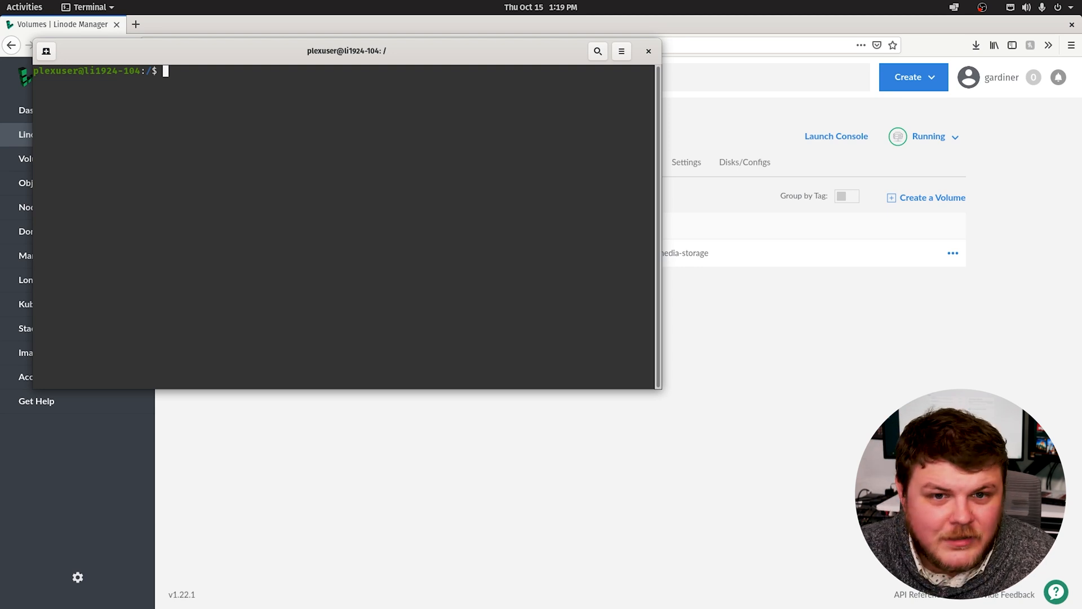
Step: Abandon the mistyped /etc/ft file and edit /etc/fstab with sudo nano
type("sudo nano")
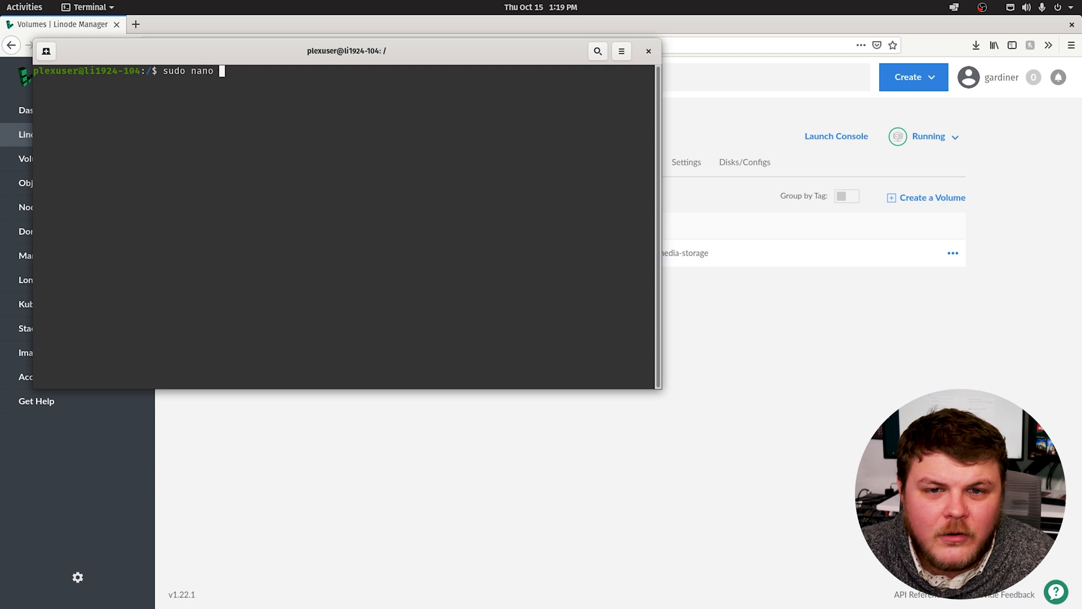
type("/etc/ft")
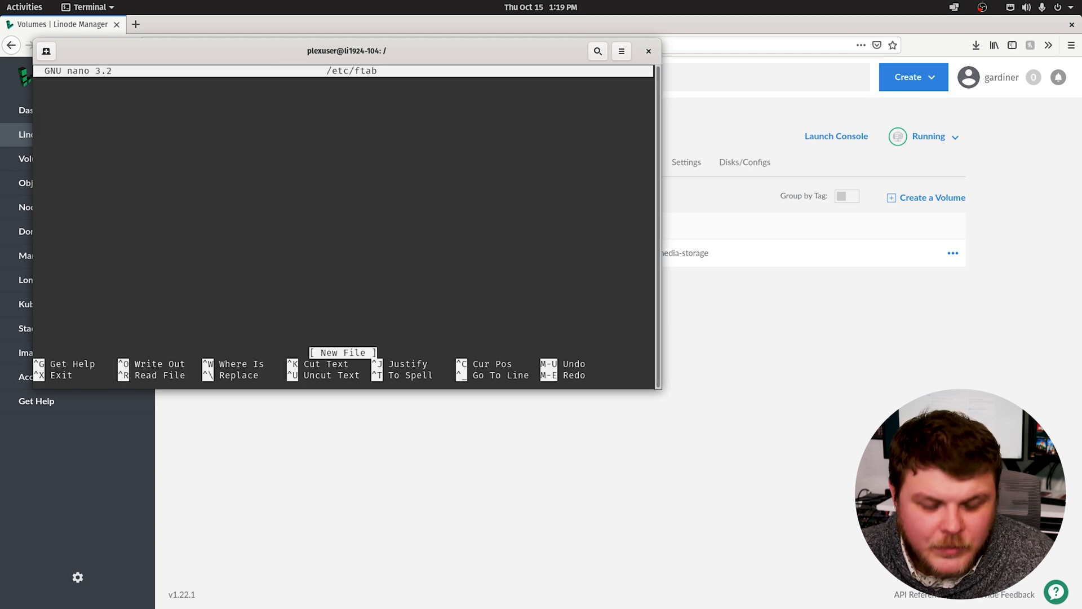
key("ctrl+x")
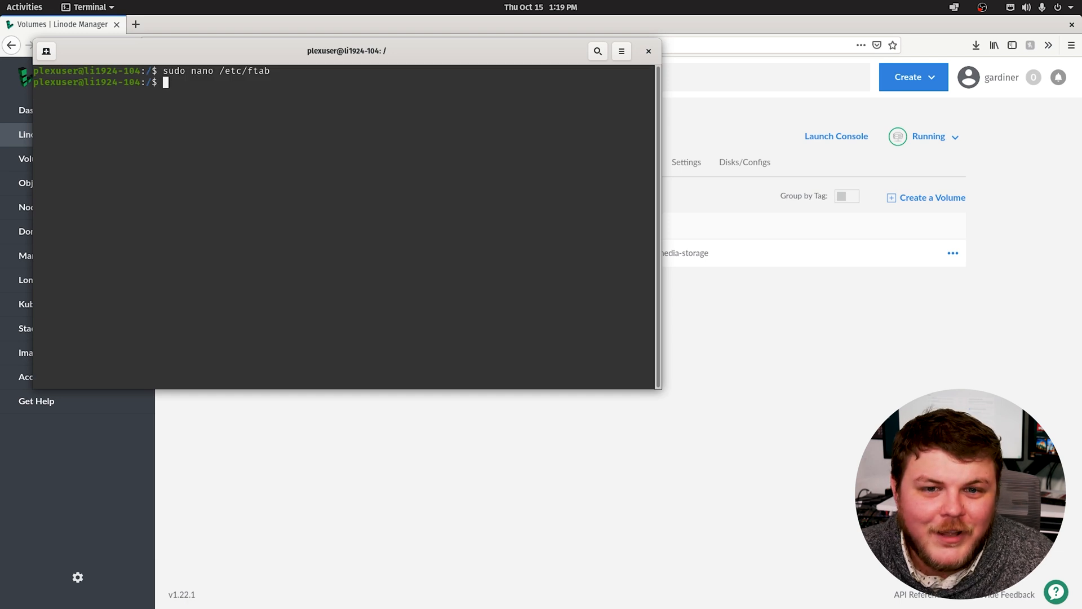
type("sudo nano /etc/")
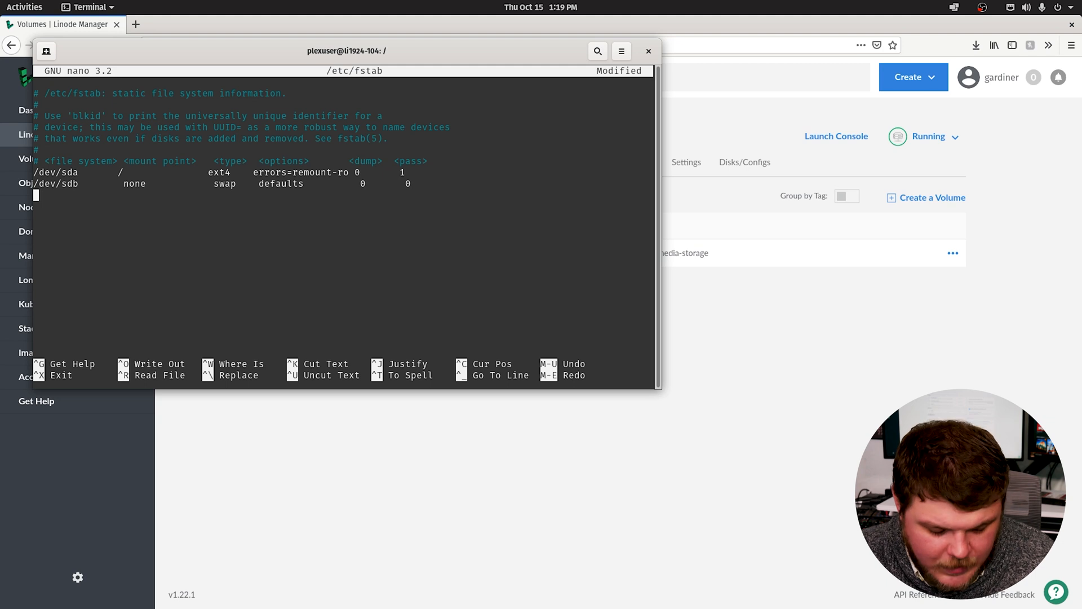
Step: Add an fstab line mounting media-storage at /home/plexuser/plex/media/linode-volume as ext4 defaults, then save
type("/dev/disk/by-id/scsi-0Linode_Volume_media-storage")
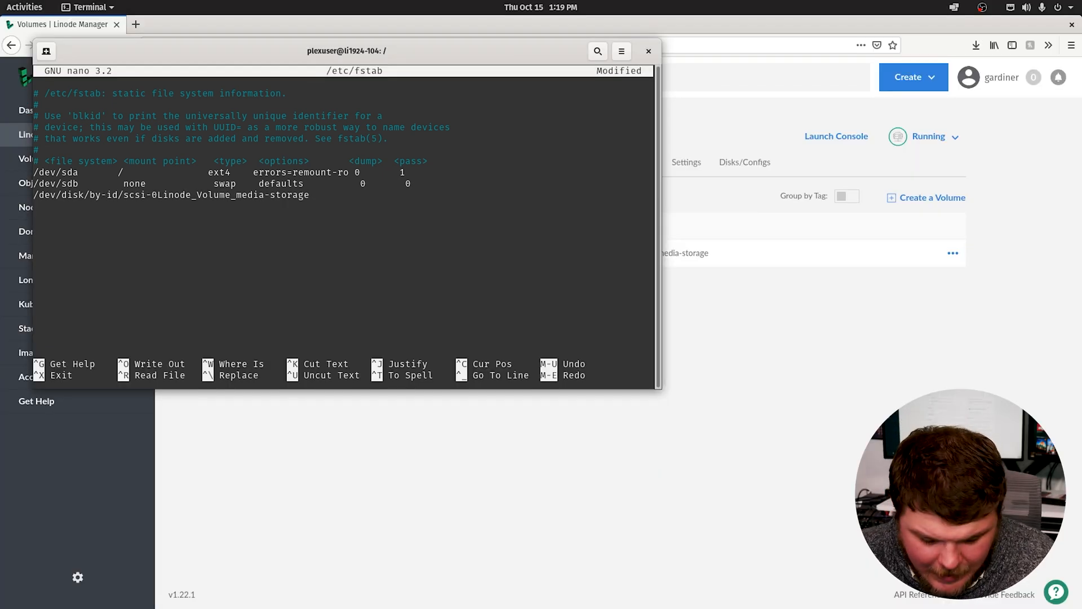
type("/home/plexuser/me")
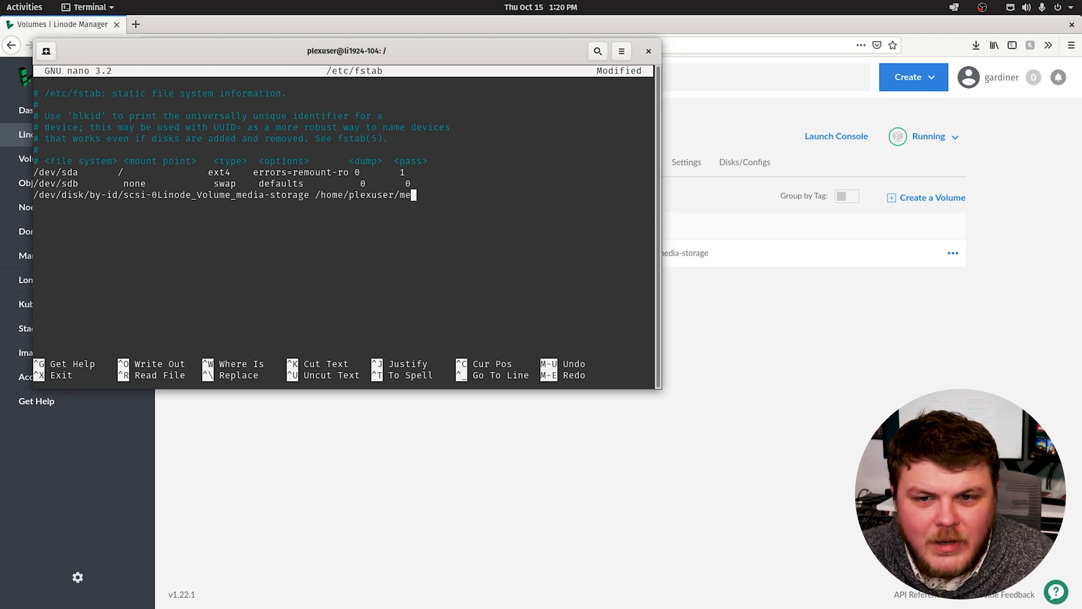
type("plex")
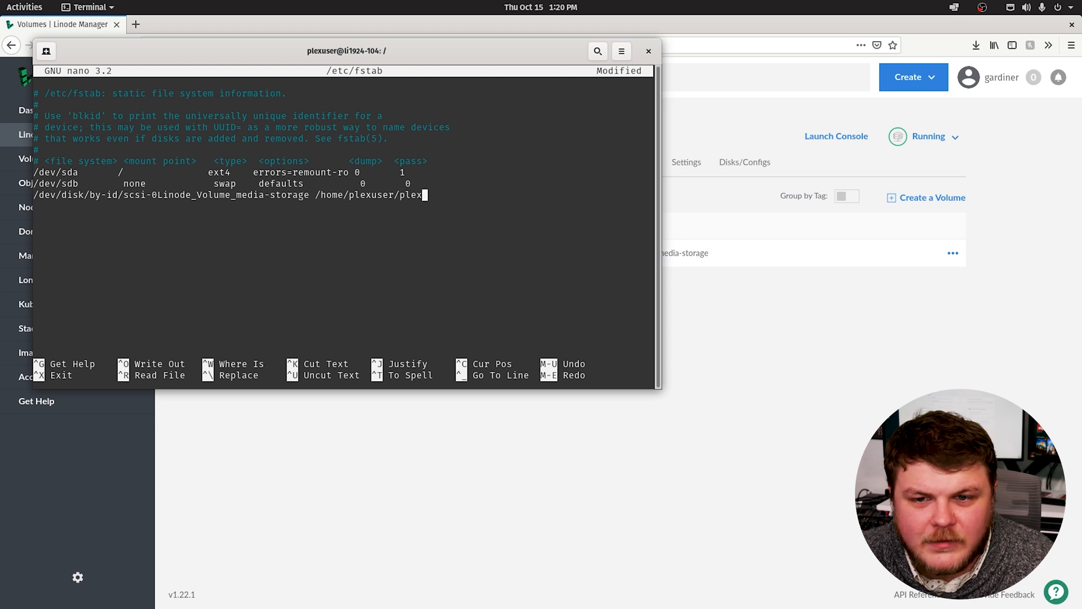
type("/media/lino")
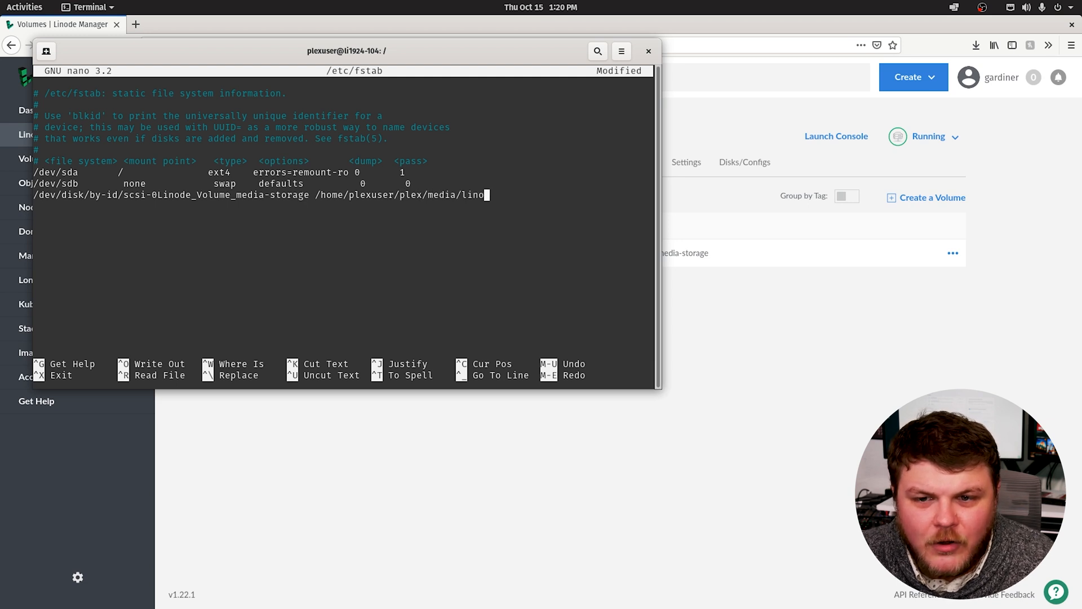
type("de-volume")
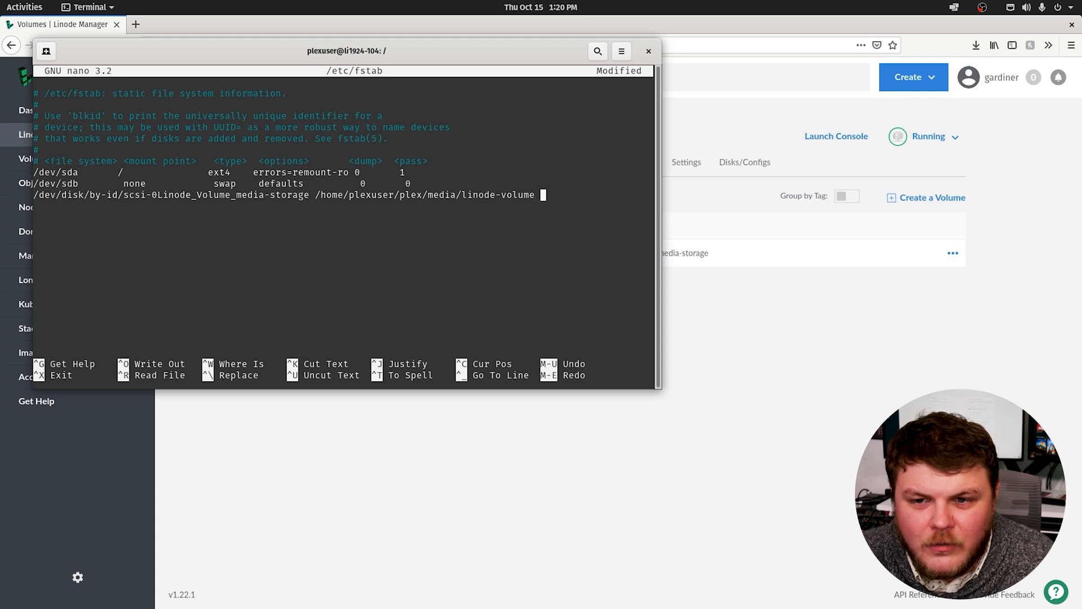
type("ext4")
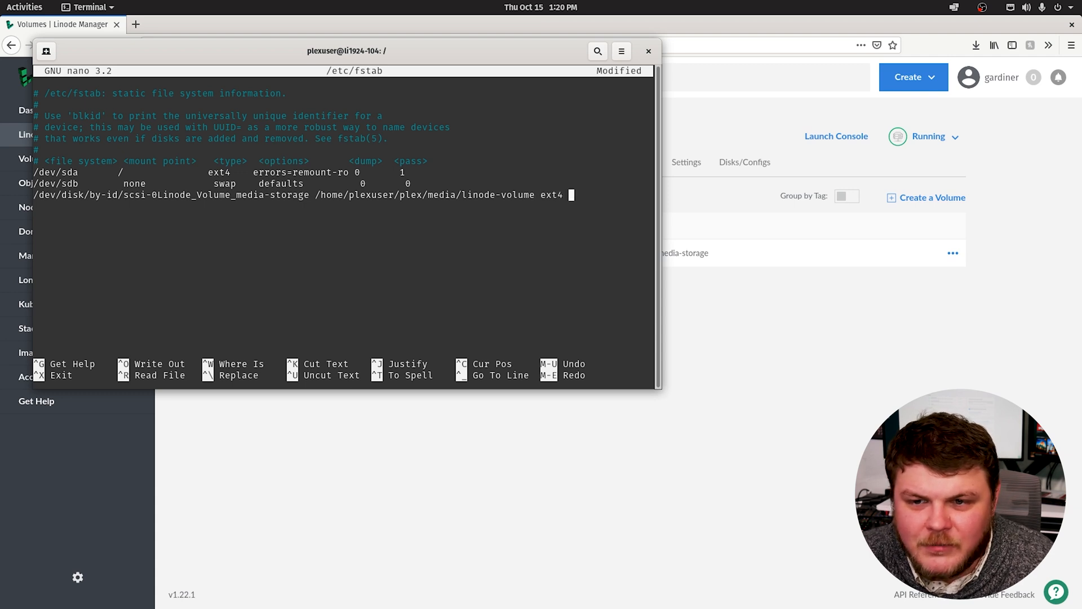
type("de")
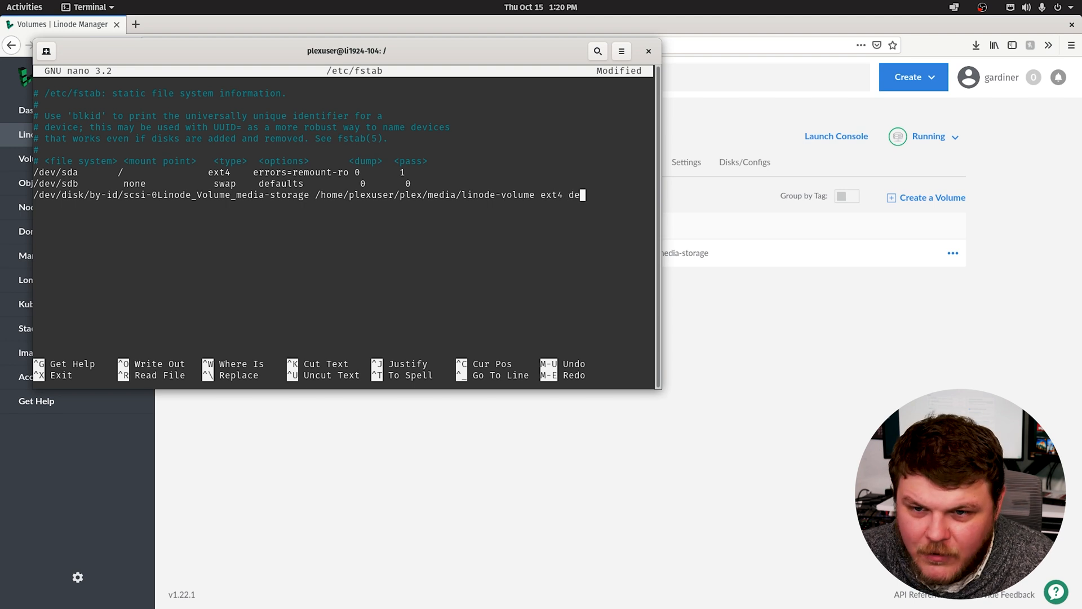
type("faults 0 2")
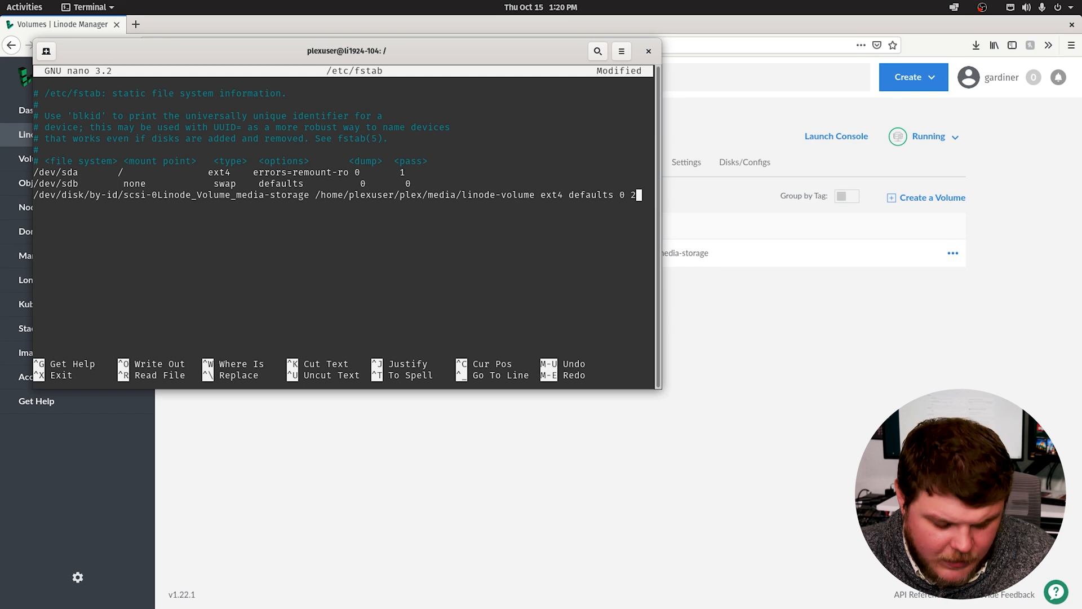
key("ctrl+x")
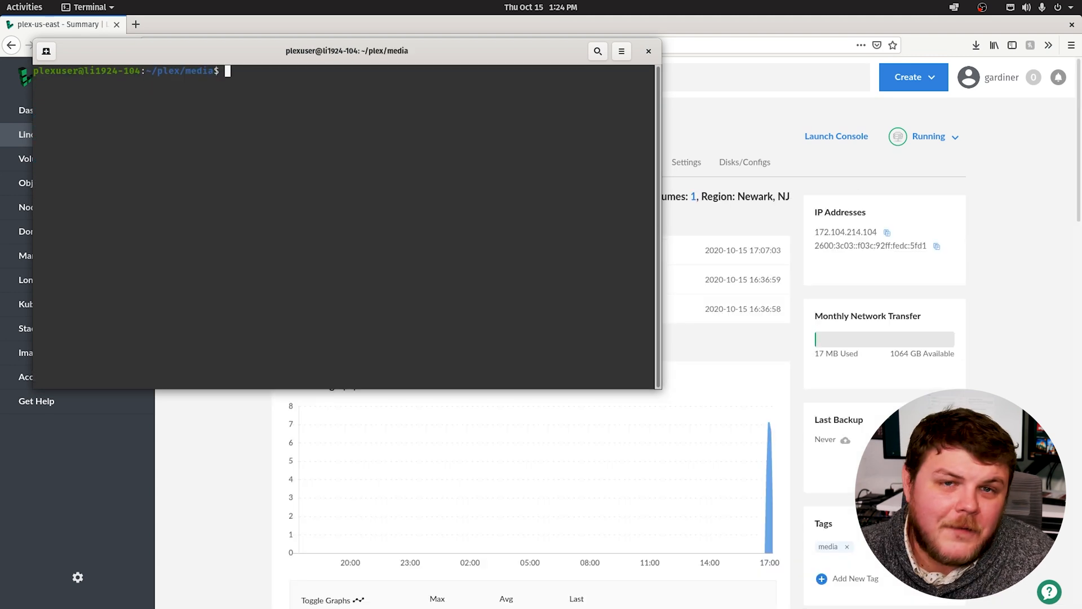
Step: Restart the plex Docker container, then exit the root shell back to the local prompt
type("ad")
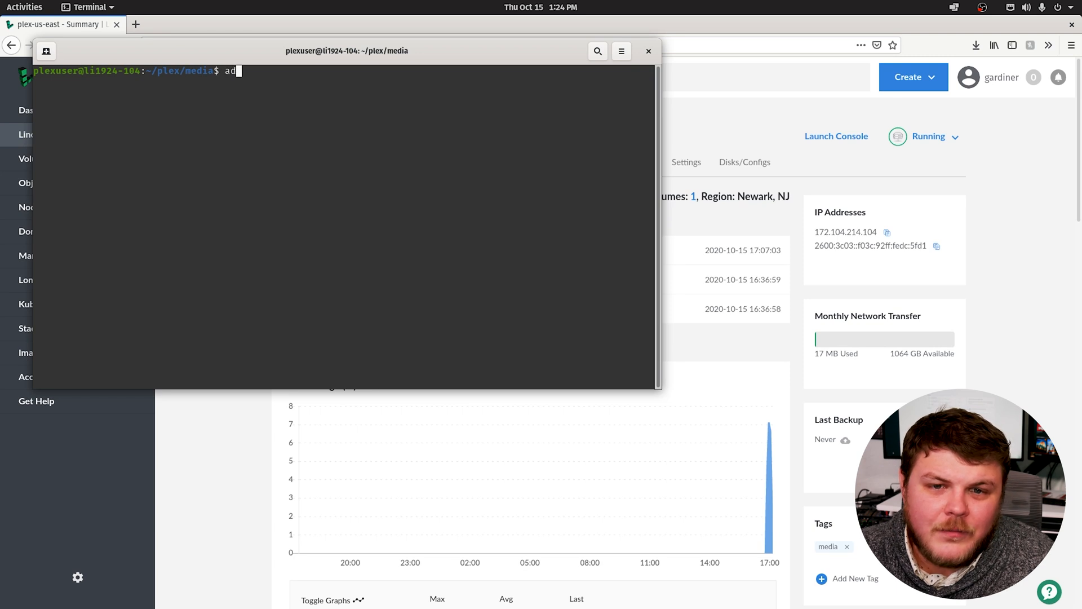
type("docker restart")
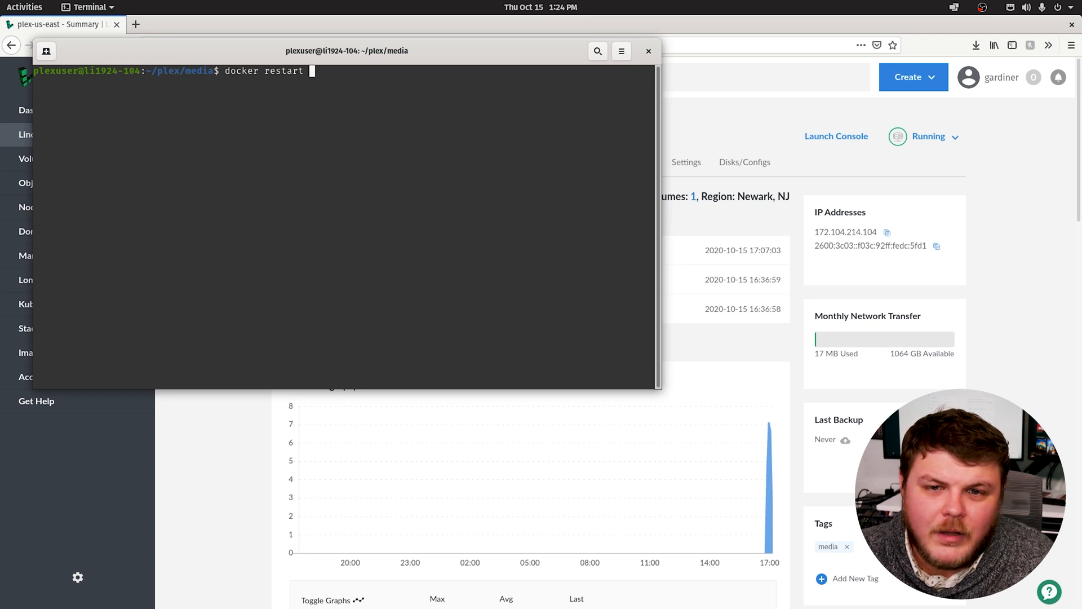
type("plex")
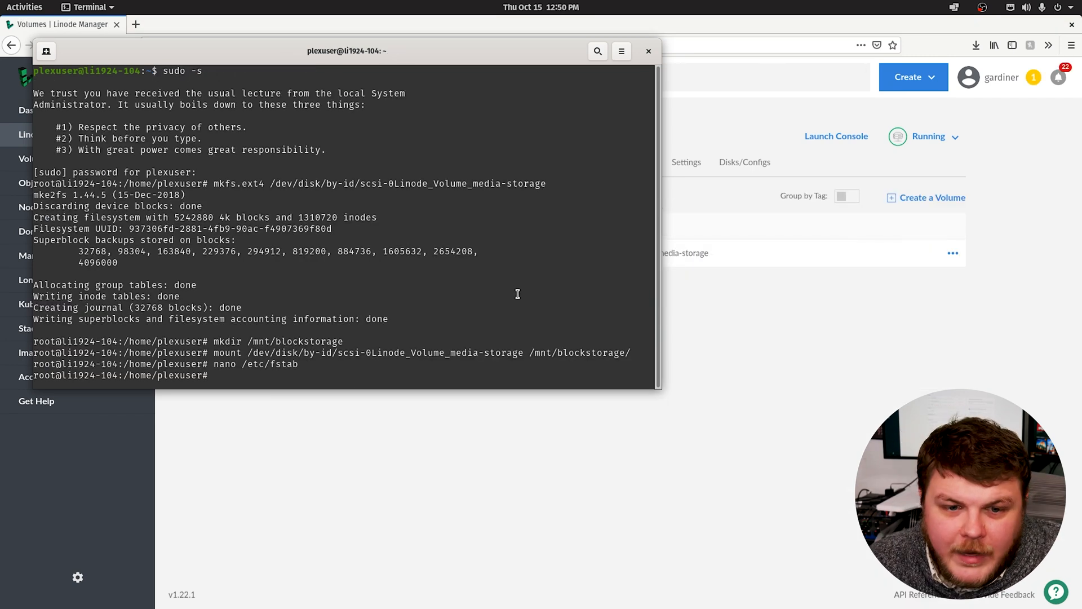
type("exit")
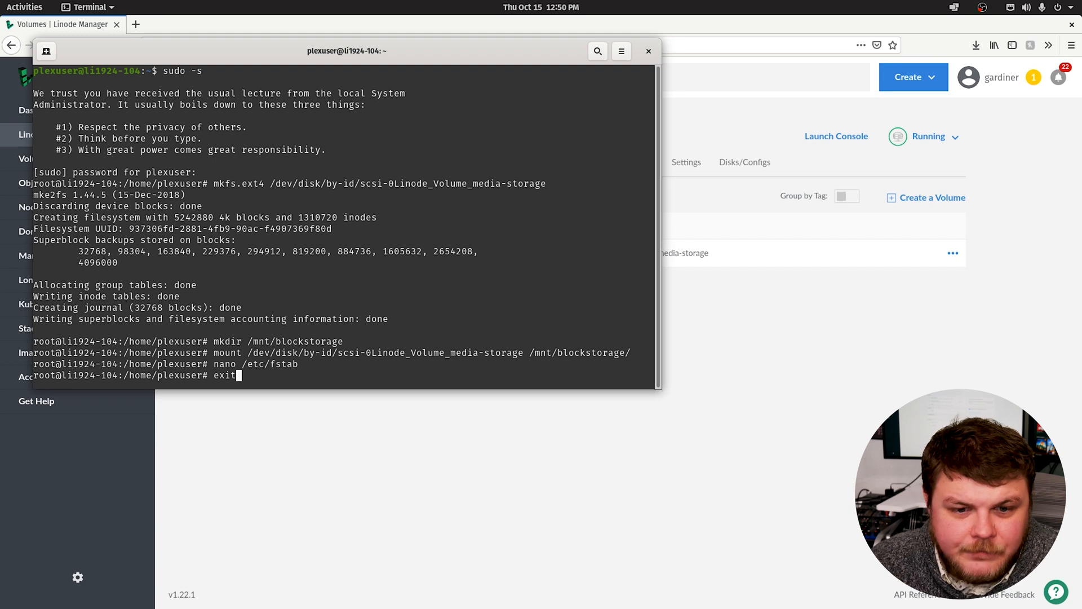
key("Return")
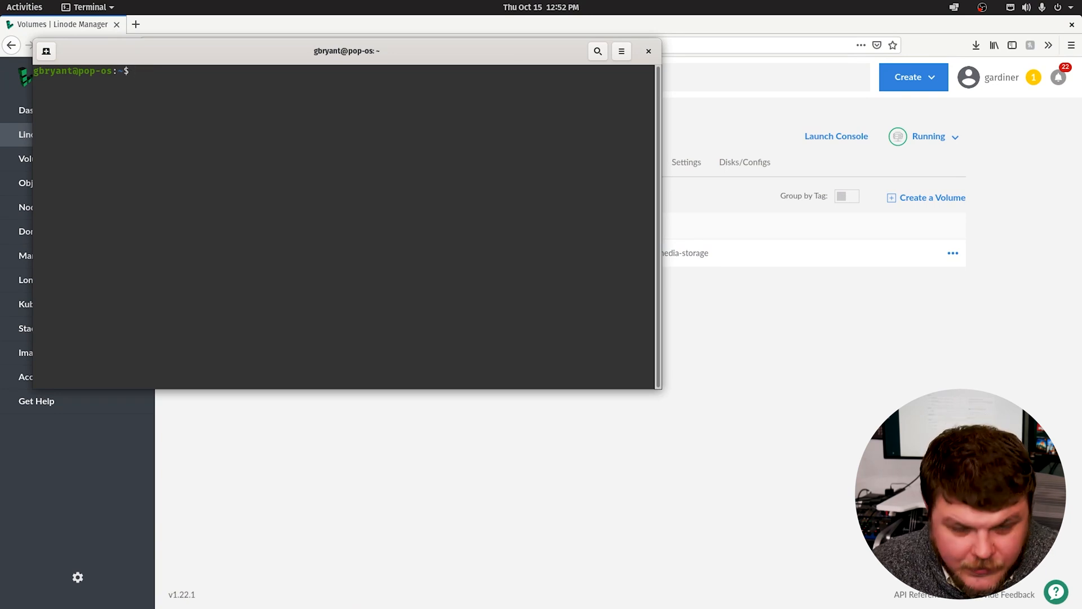
Step: Change into ~/Music and start a recursive scp of all its files
type("cd ~")
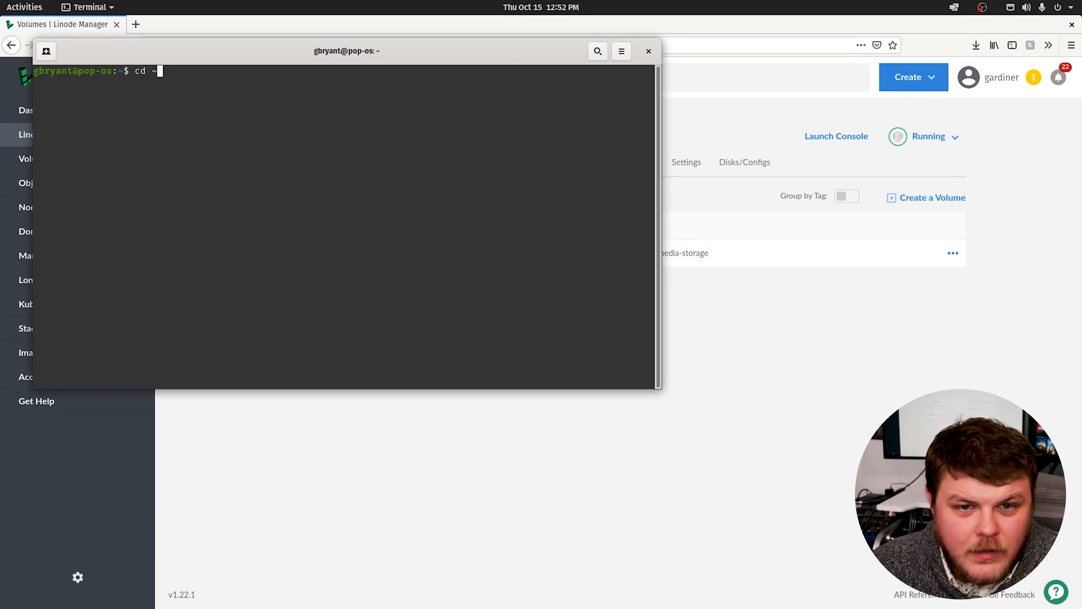
type("/Mus")
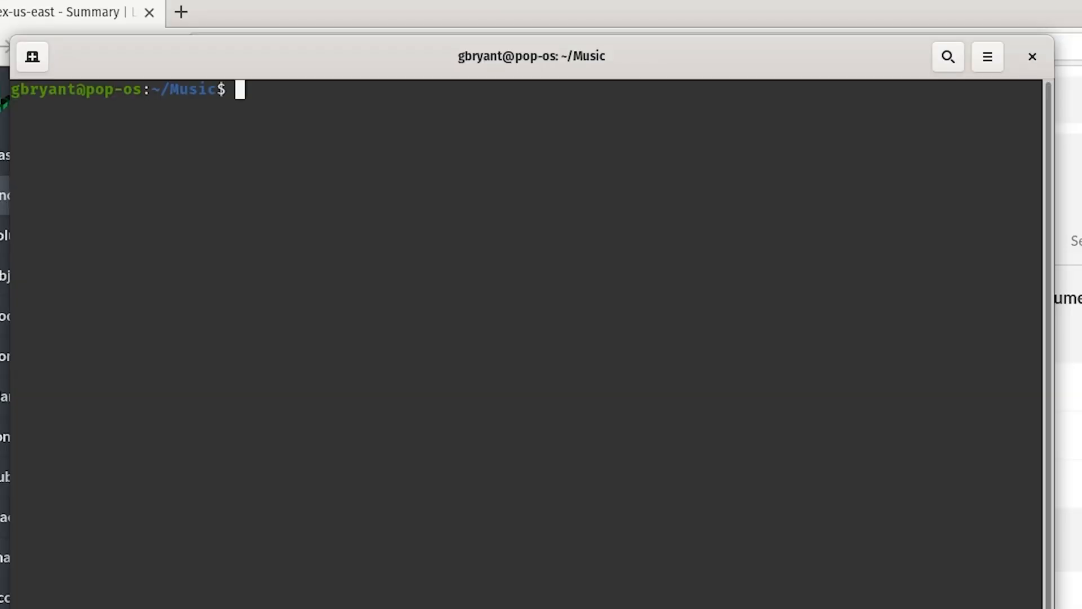
type("scp")
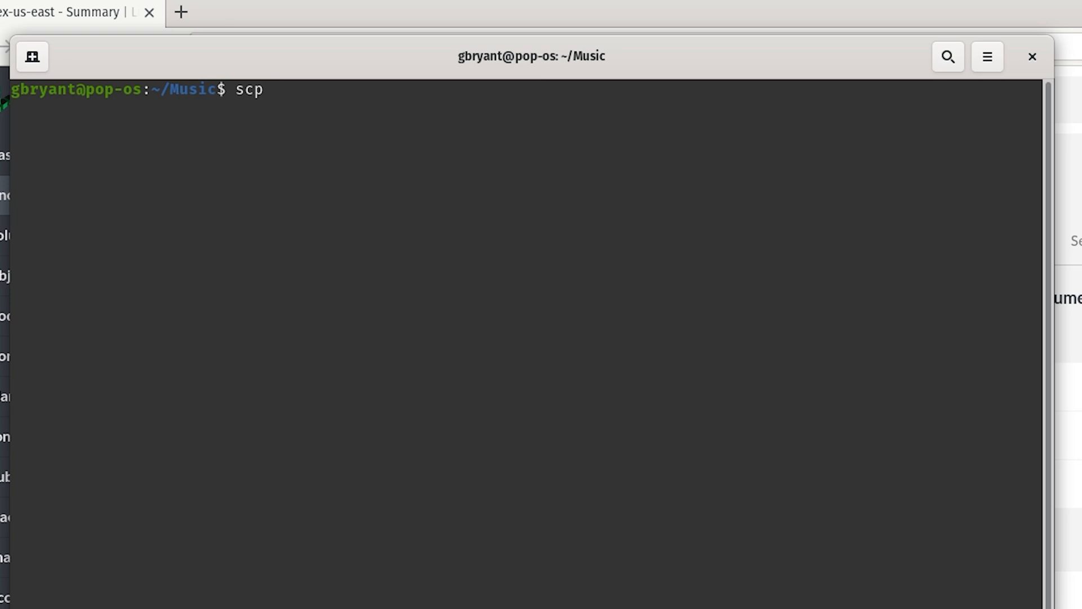
type("-r *")
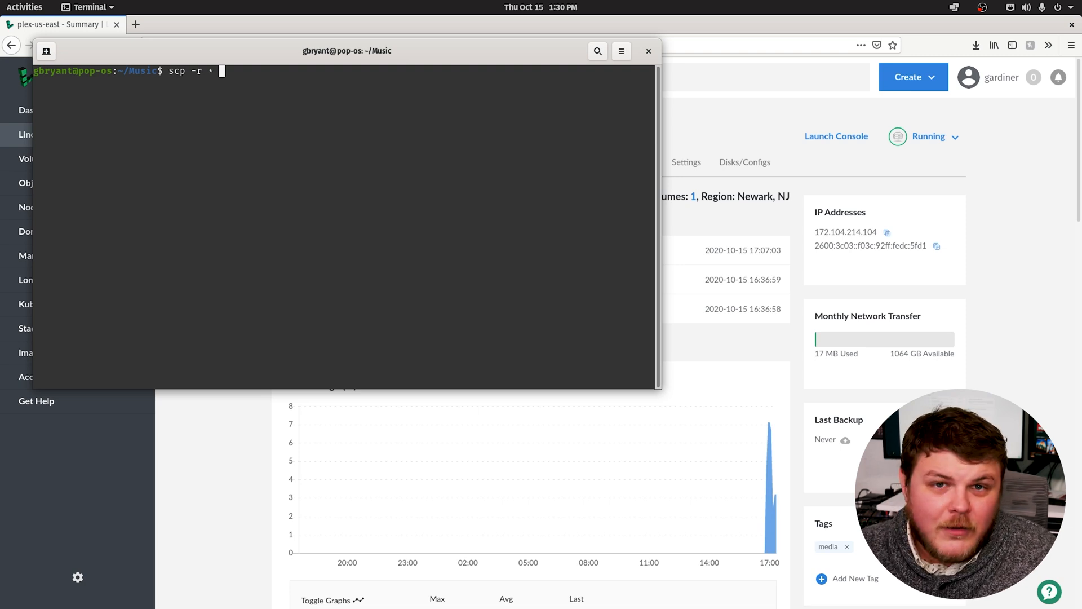
Step: Target the copy at plexuser's /home/plexuser/plex/media/linode-volume on the server and let it run
type("plexuser@172.104.214.104")
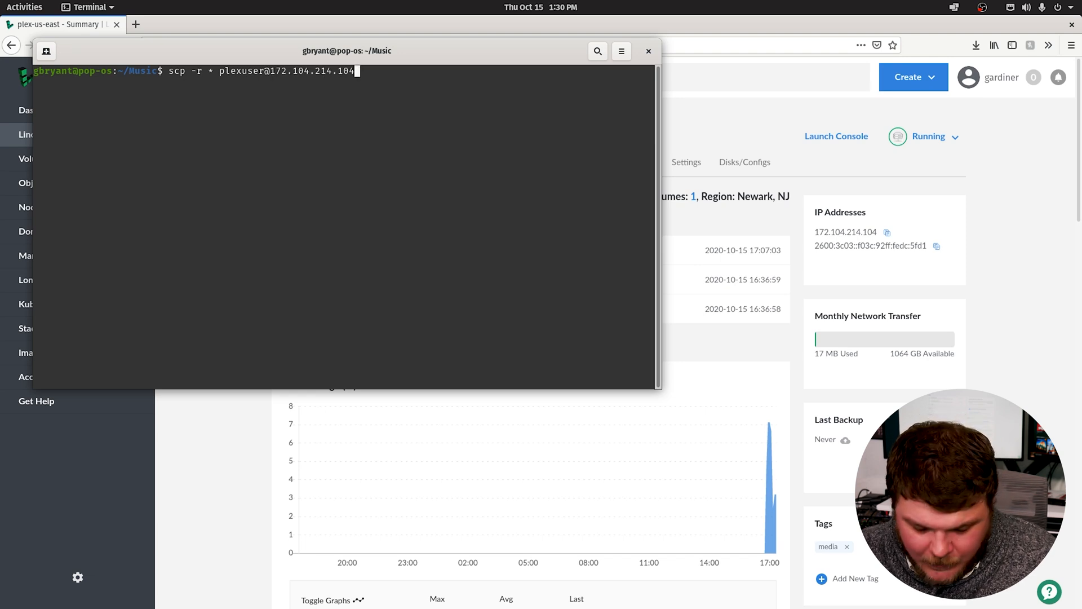
type(":/")
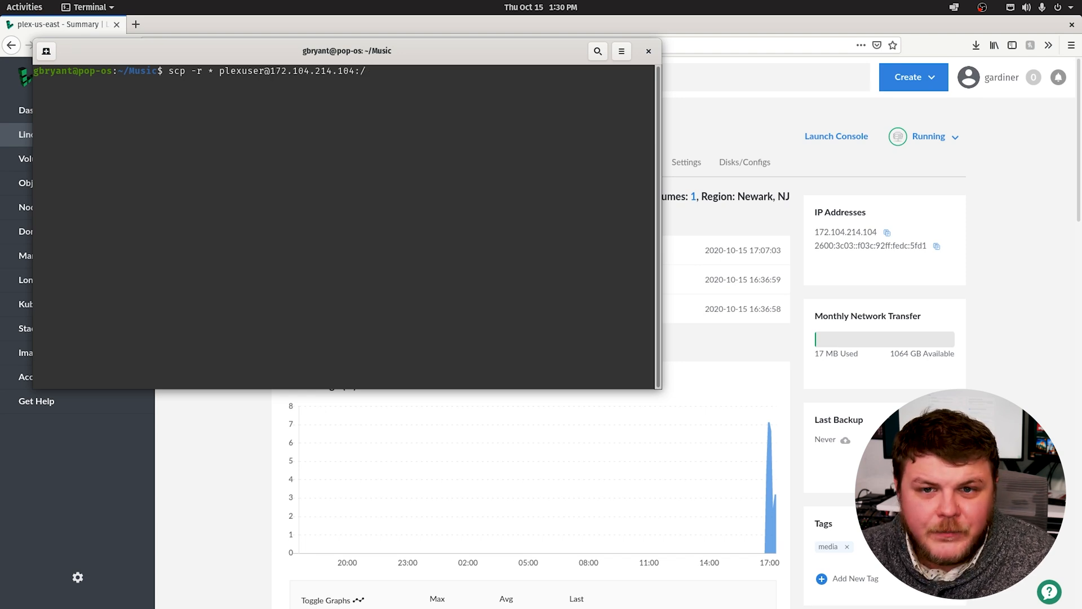
type("home/")
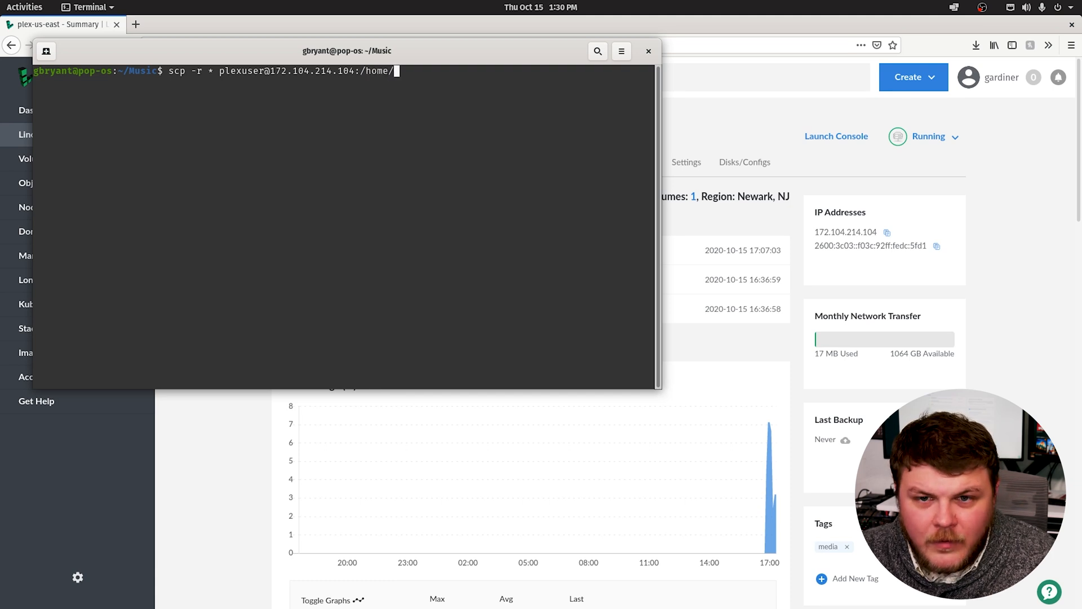
type("plexuser")
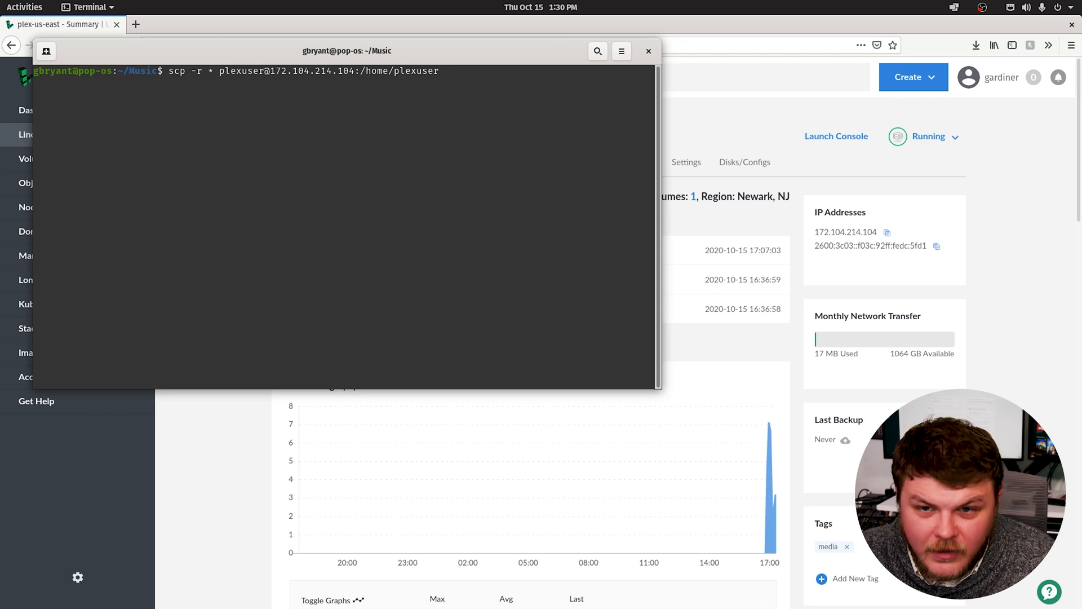
type("/plex")
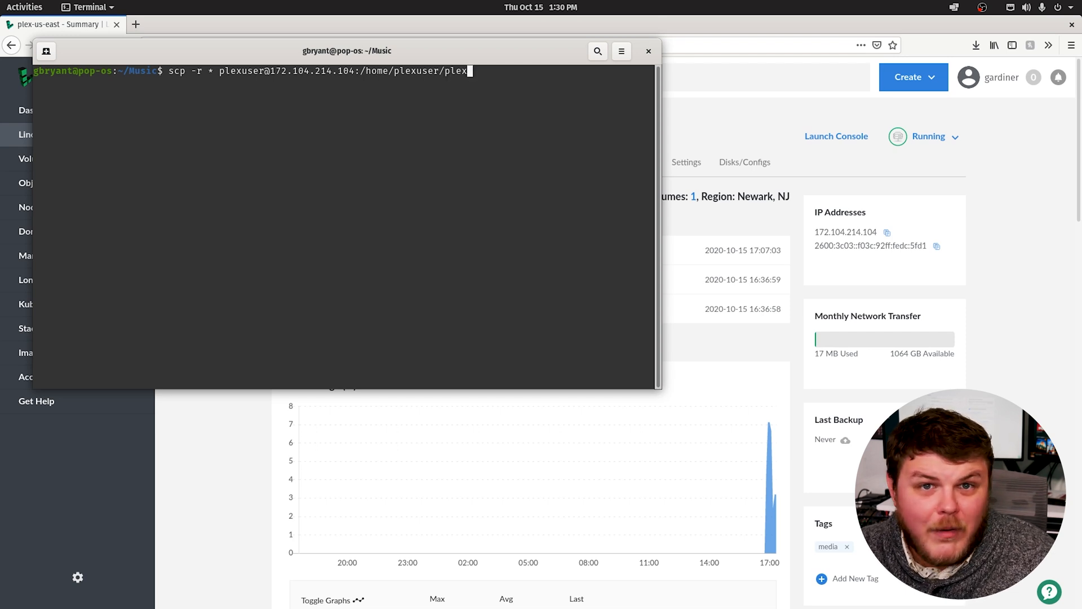
type("/")
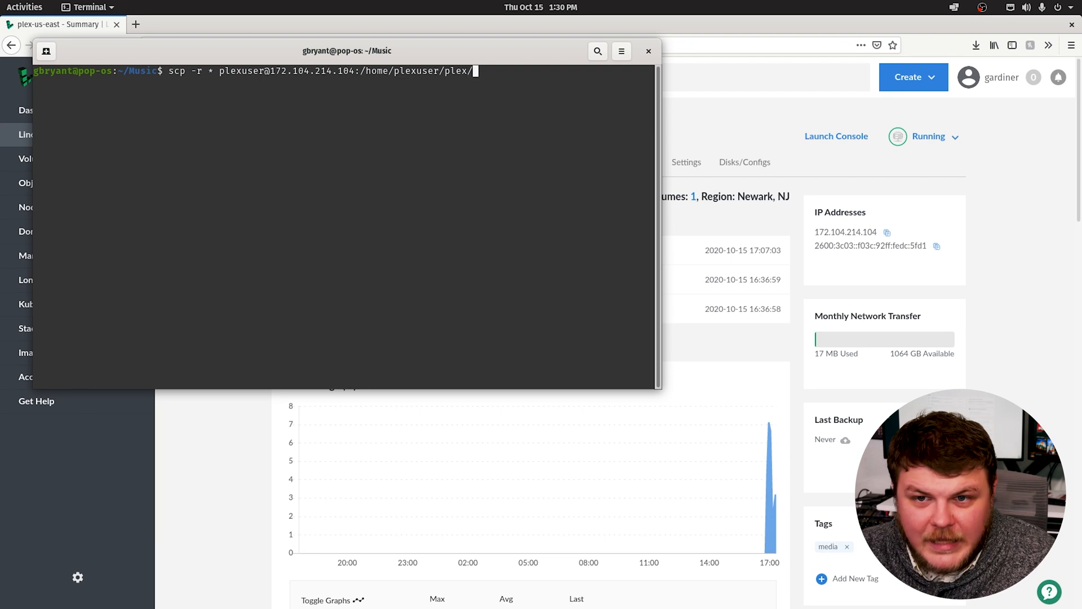
type("media/")
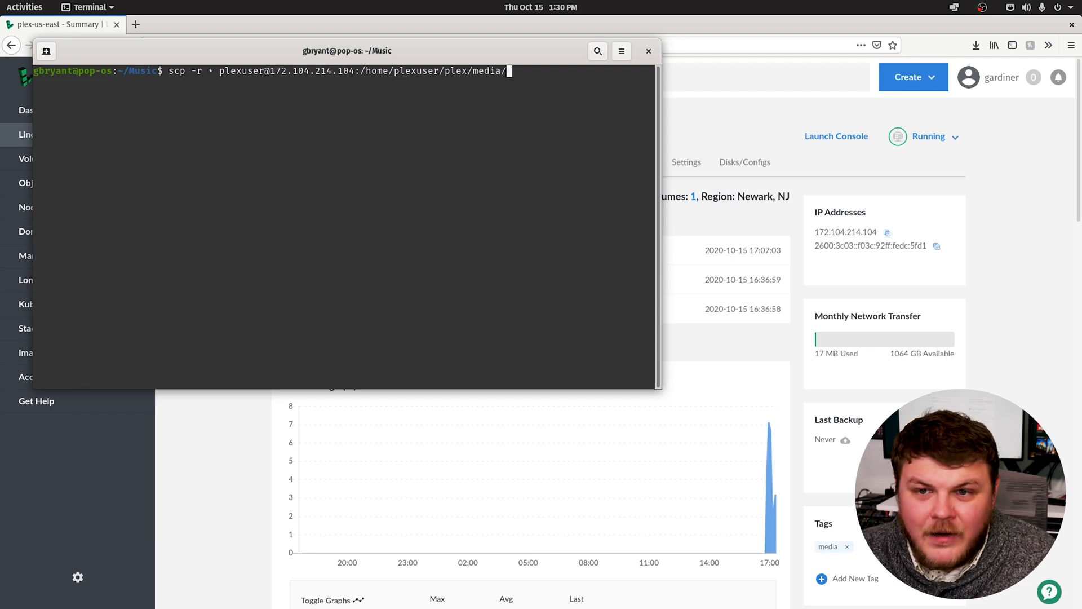
type("linode-volum")
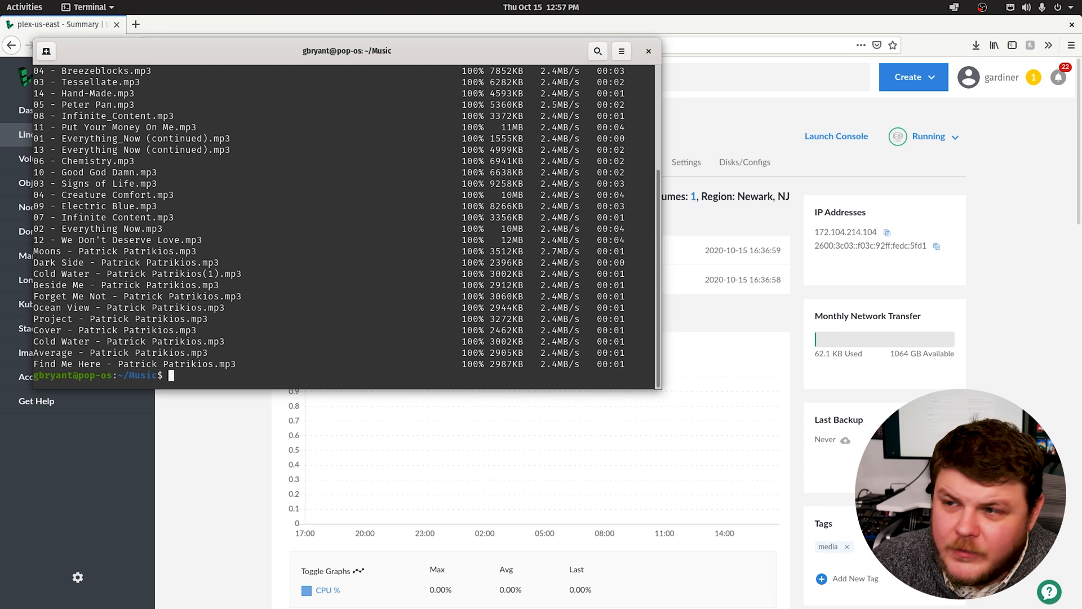
type("ssh")
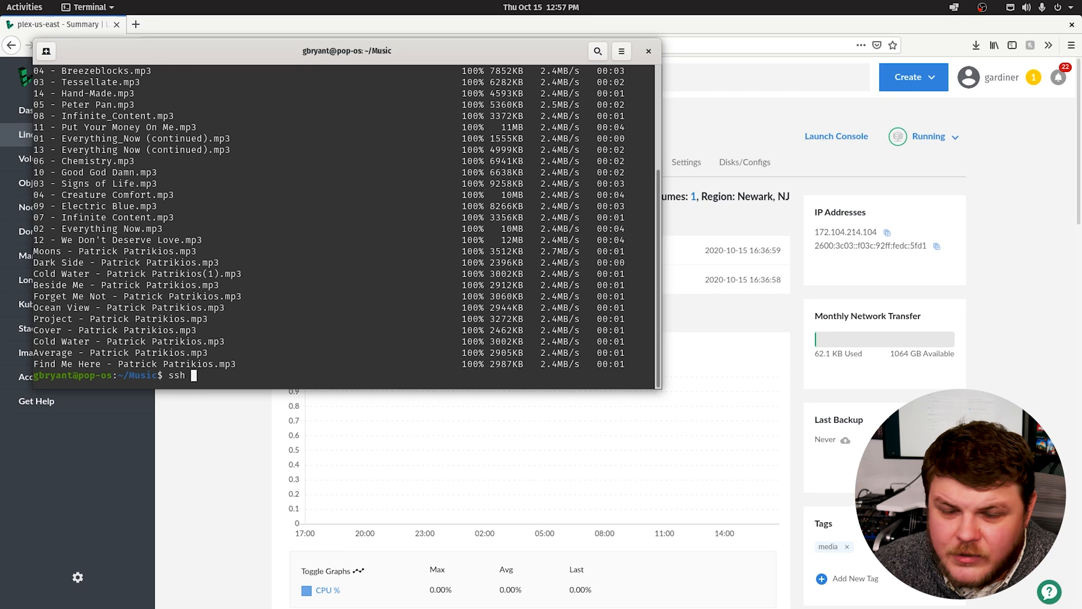
type("plexuser")
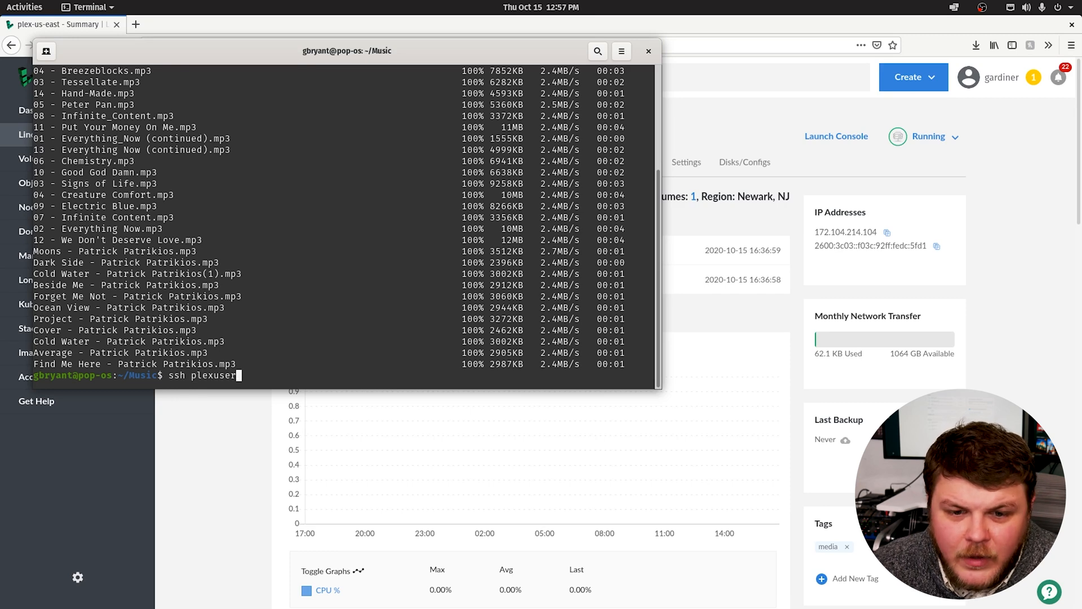
type("@172.104.214.104")
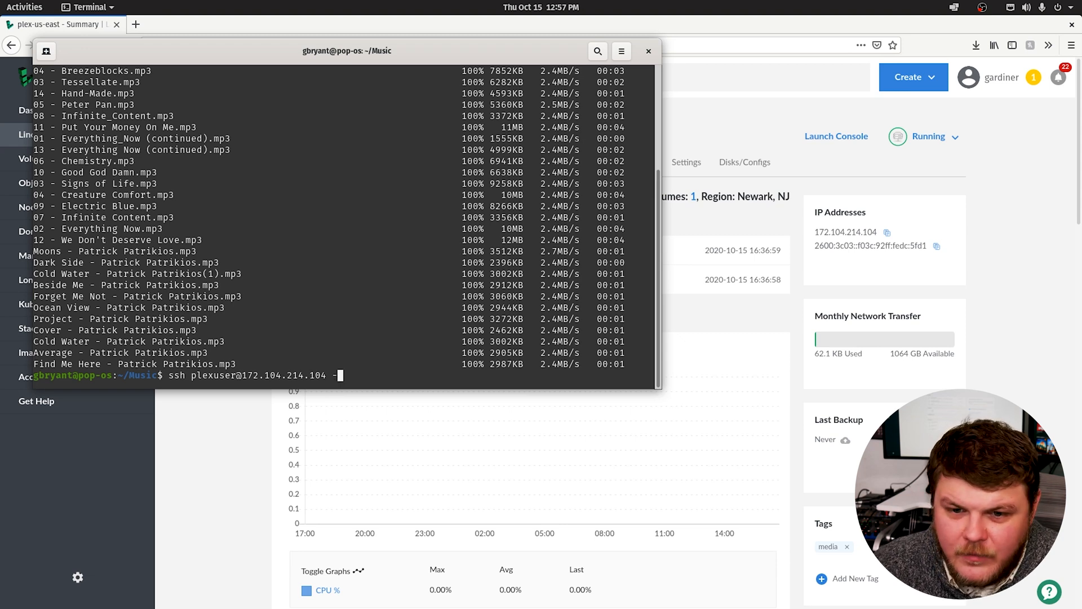
type("-L 8888")
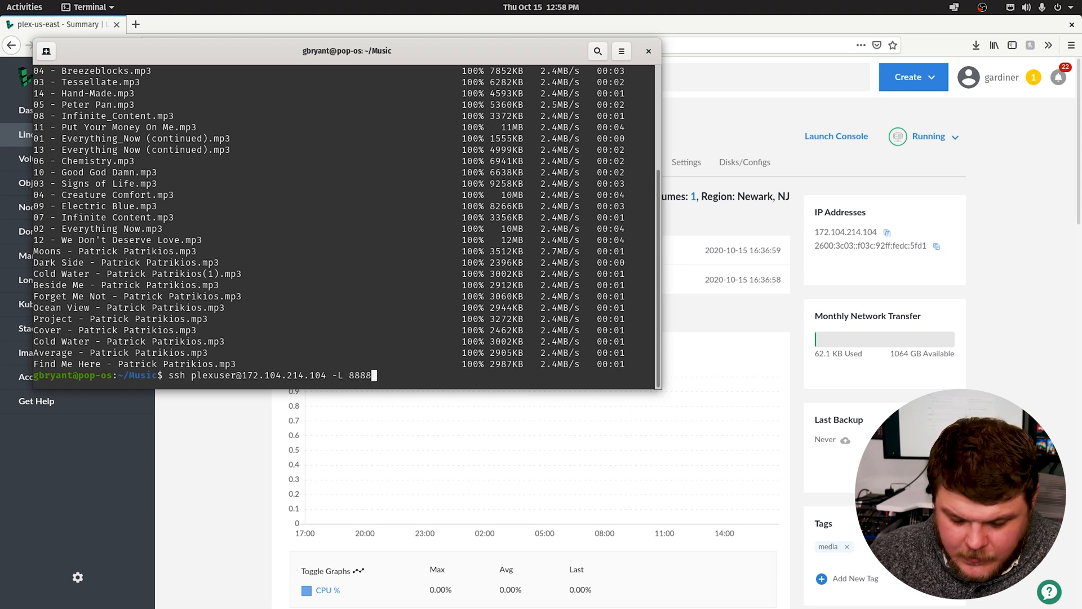
type(":localhost")
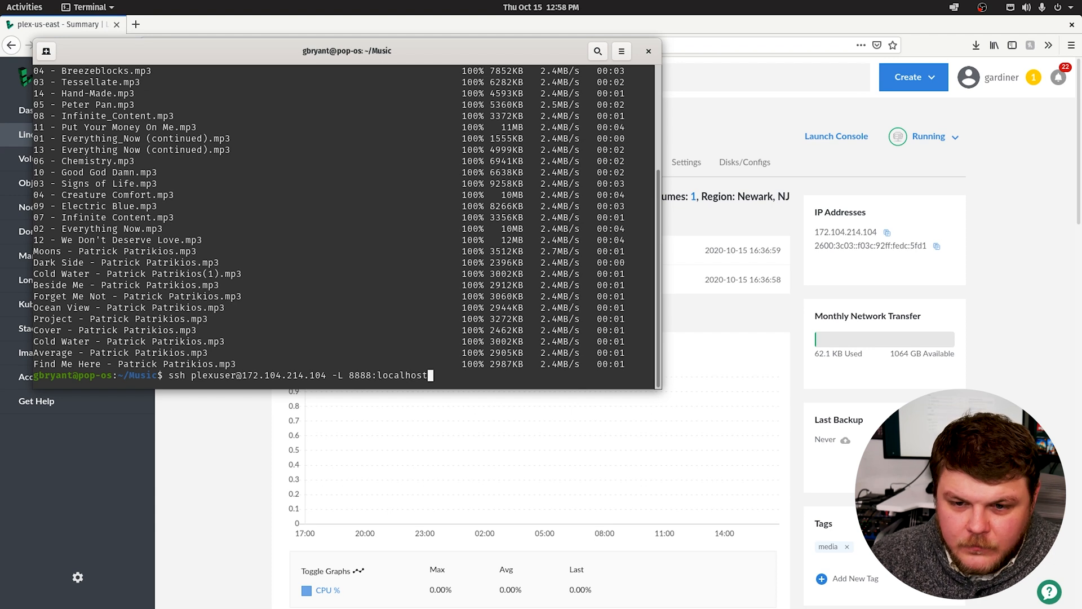
type("32400")
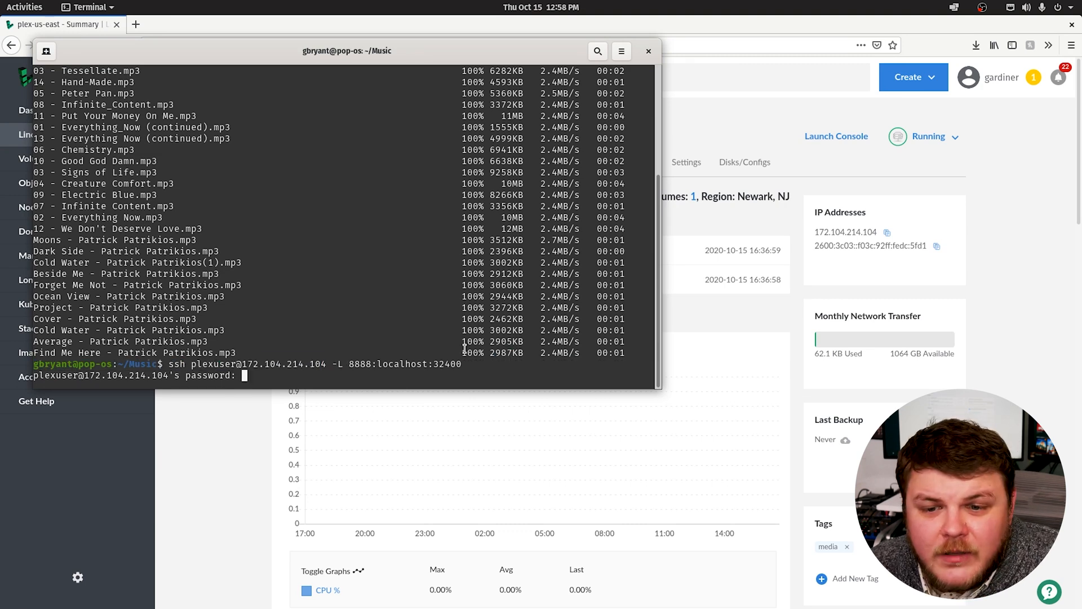
double_click(447, 364)
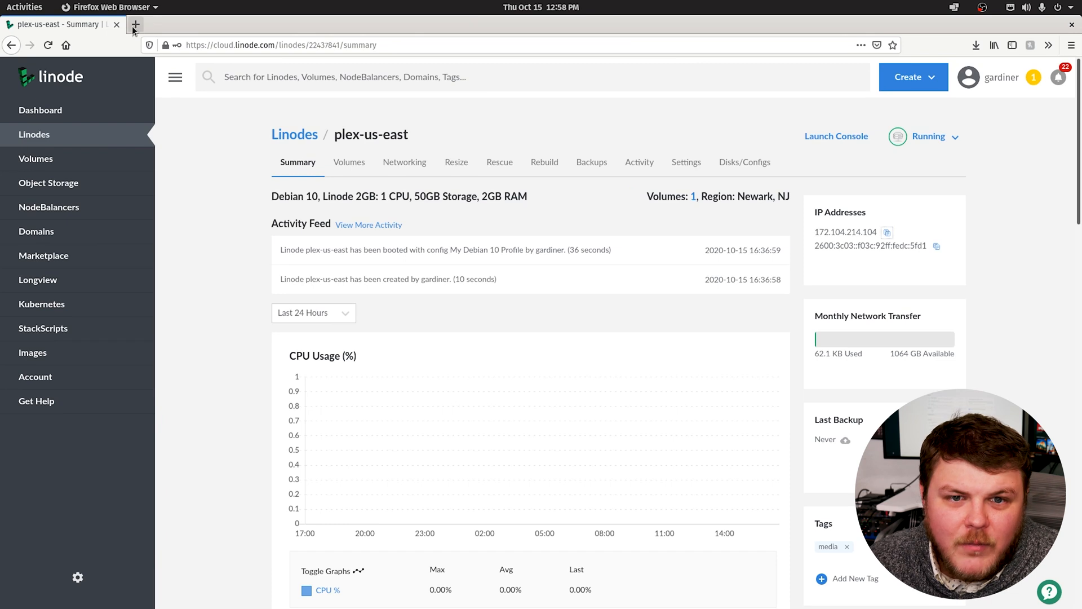
Step: Load localhost:8888/web in a new Firefox tab to reach the Plex Web sign-in
left_click(135, 24)
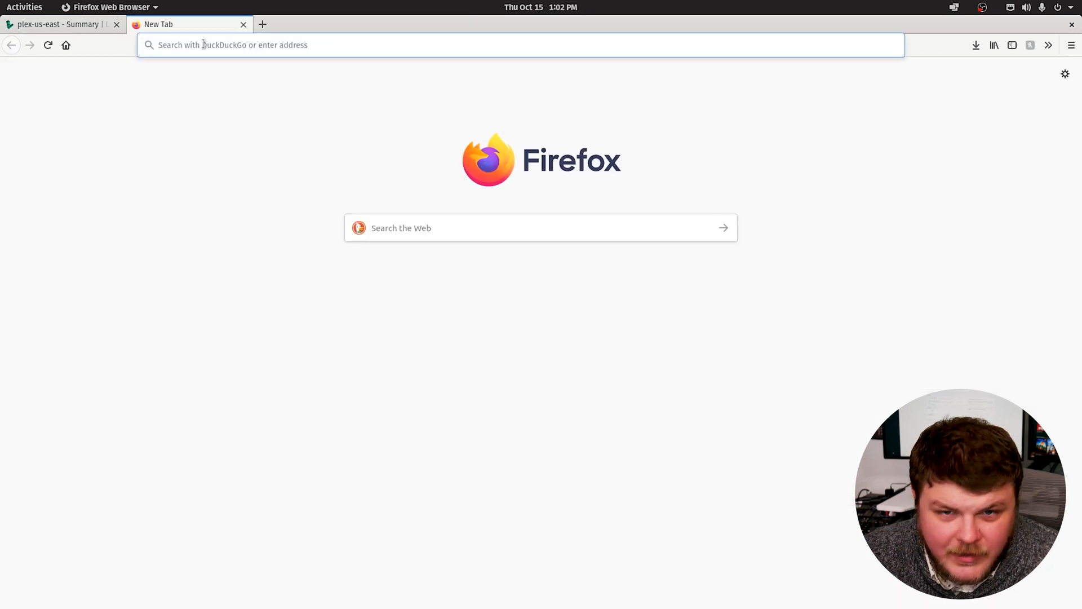
type("localhost:")
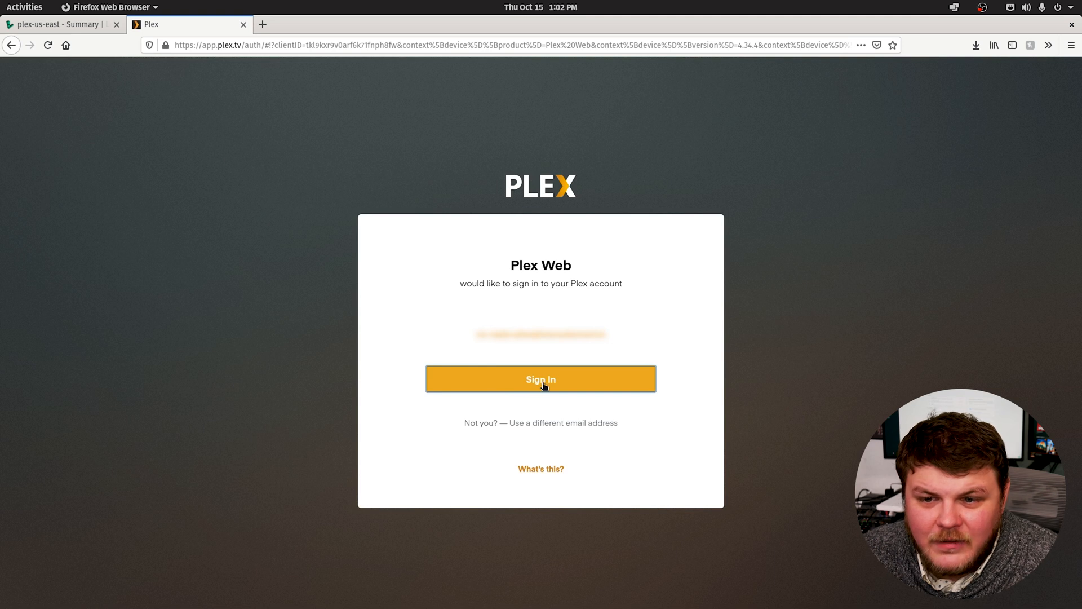
Step: Sign in to Plex, dismiss the intro and close the Plex Pass offer
left_click(540, 378)
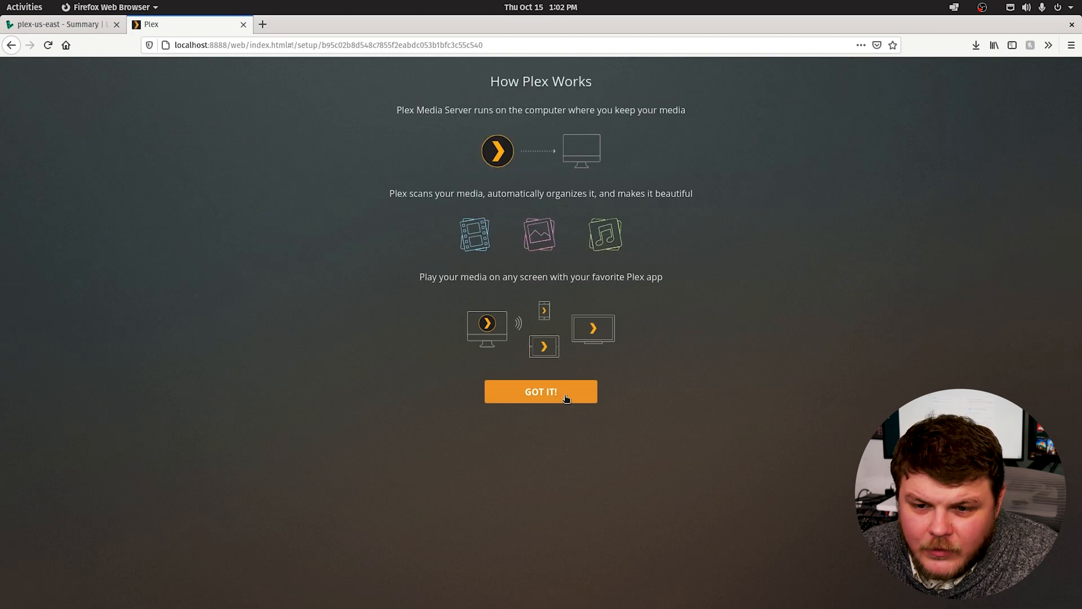
left_click(540, 391)
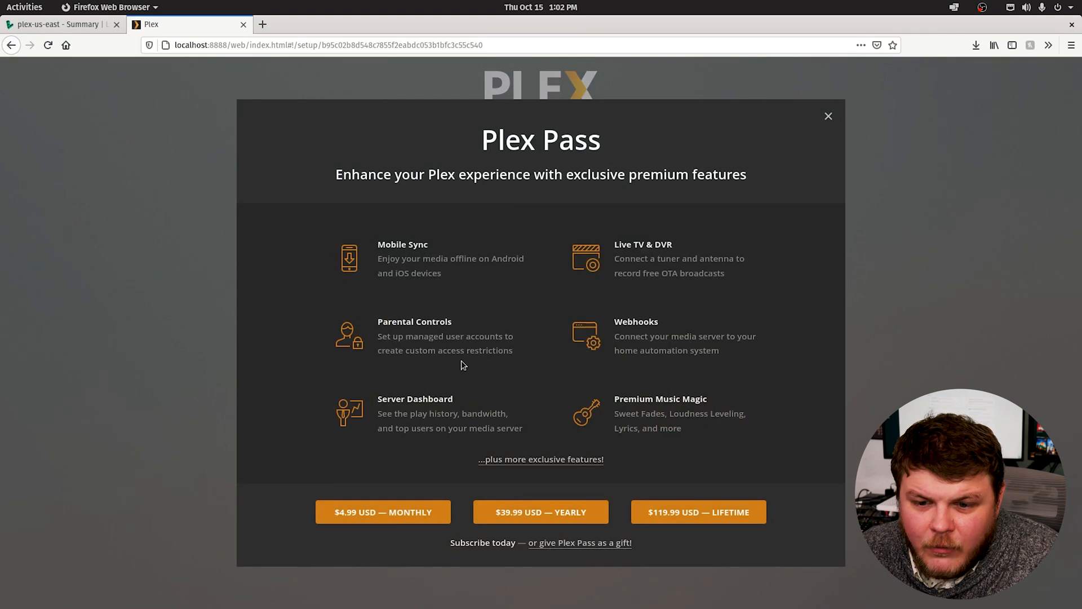
mouse_move(823, 130)
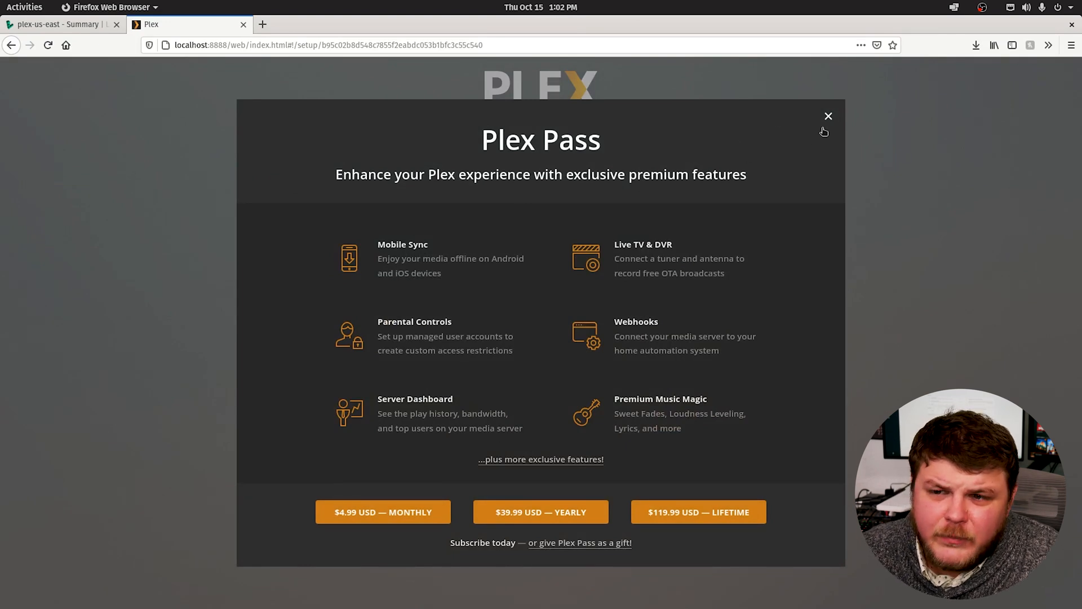
mouse_move(827, 118)
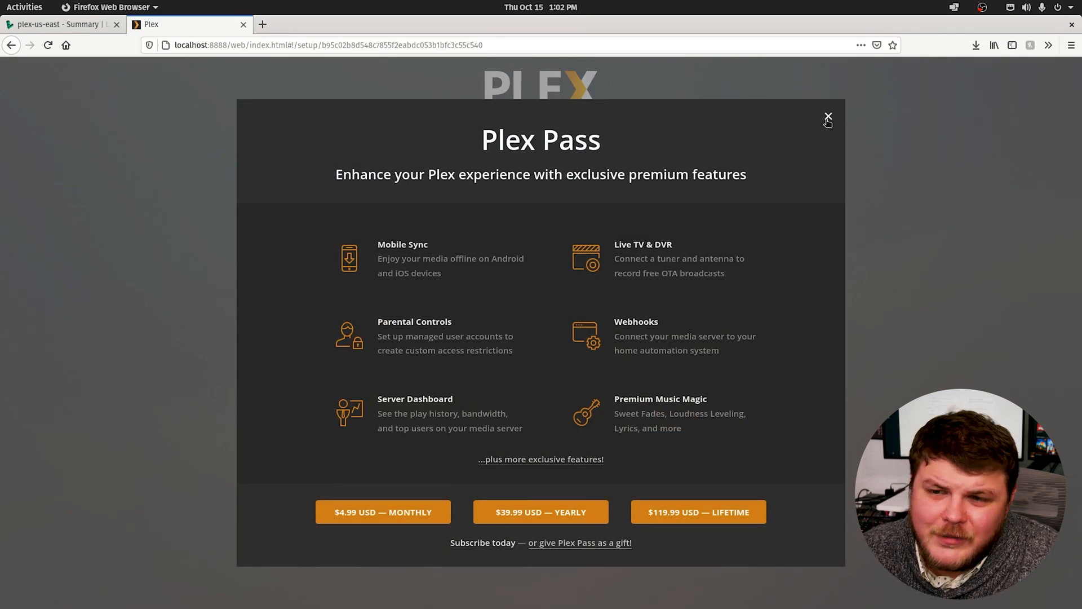
left_click(828, 117)
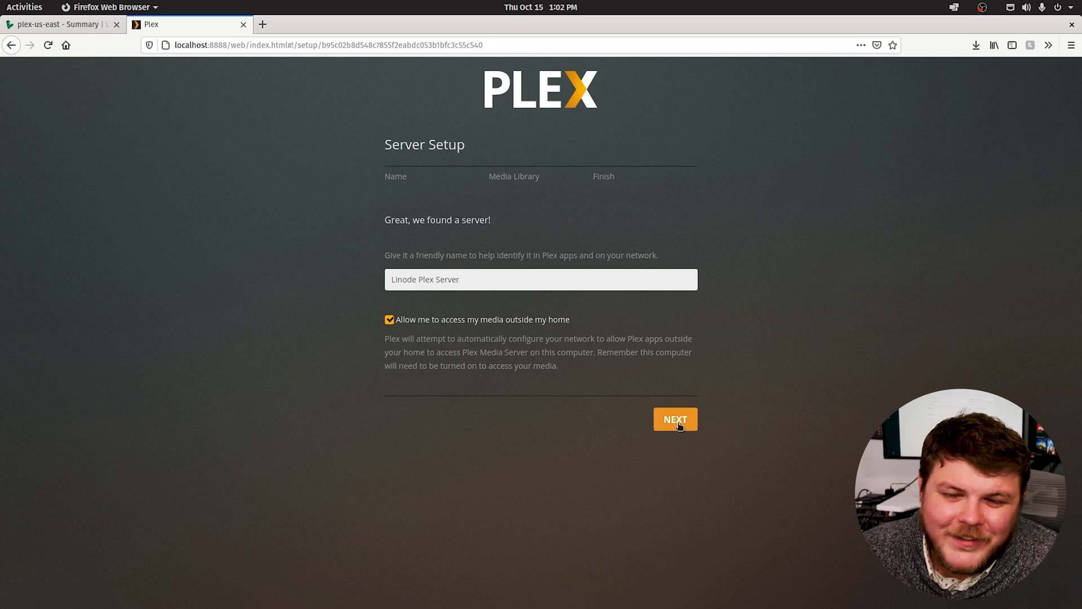
Step: Accept the server name Linode Plex Server, start Add Library, then leave to a fresh tab
left_click(674, 419)
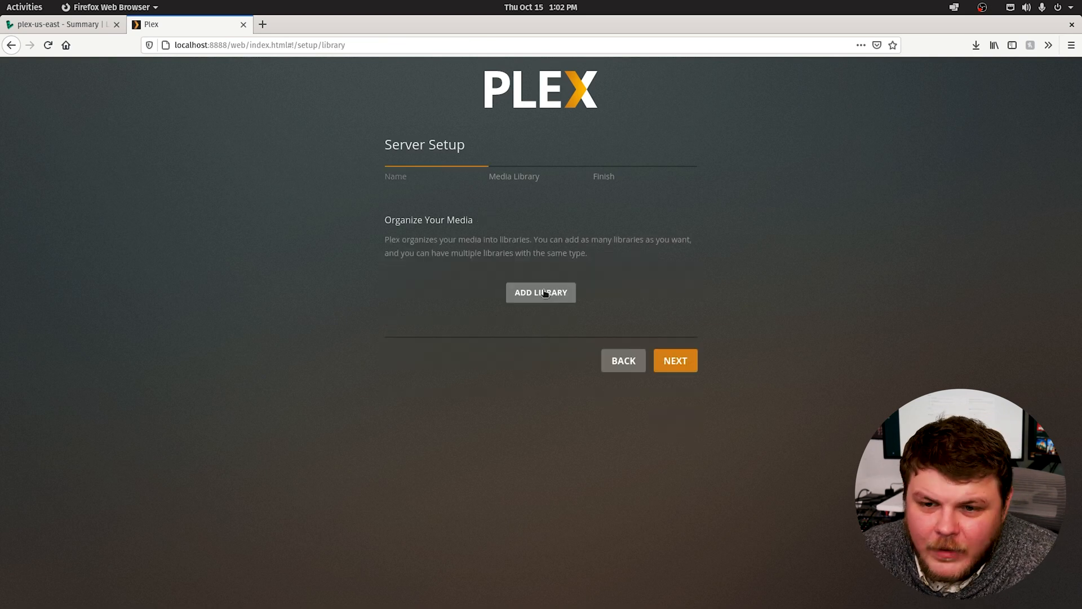
left_click(540, 292)
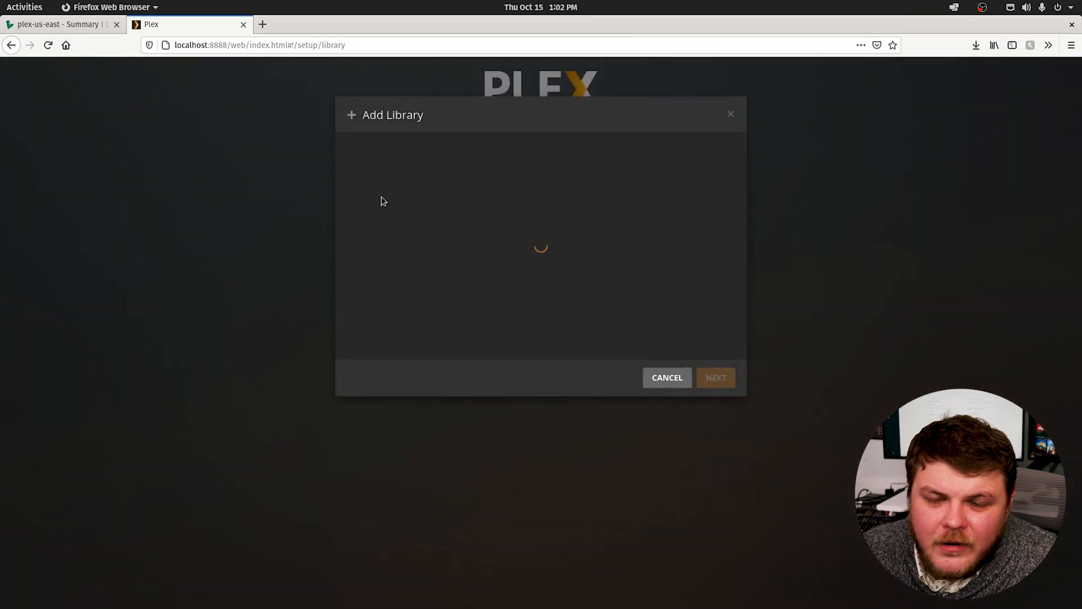
left_click(59, 24)
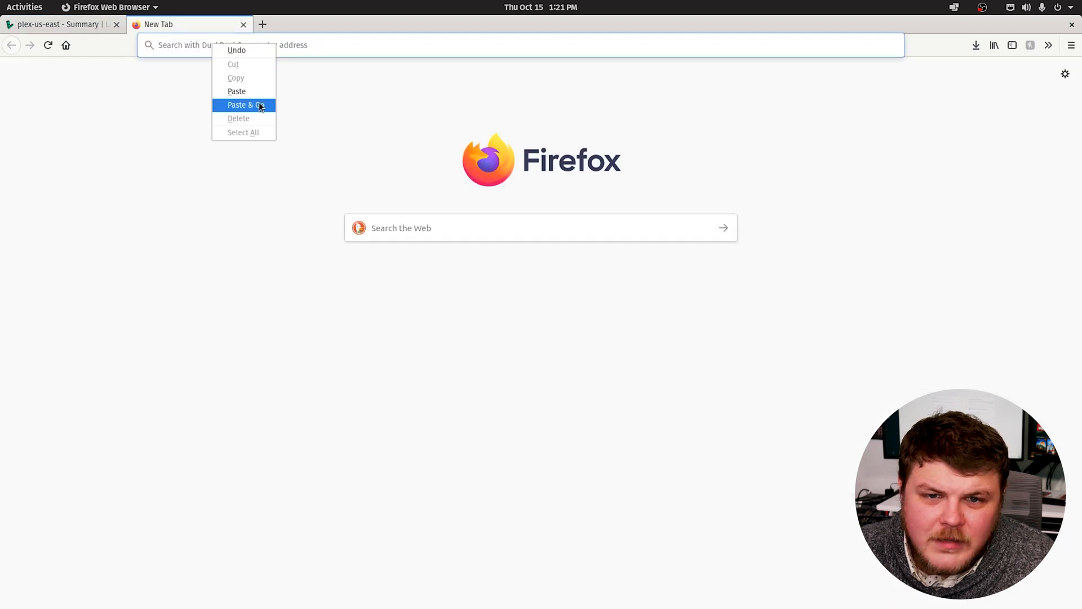
Step: Load Plex Web directly at 172.104.214.104:32400/web
left_click(242, 104)
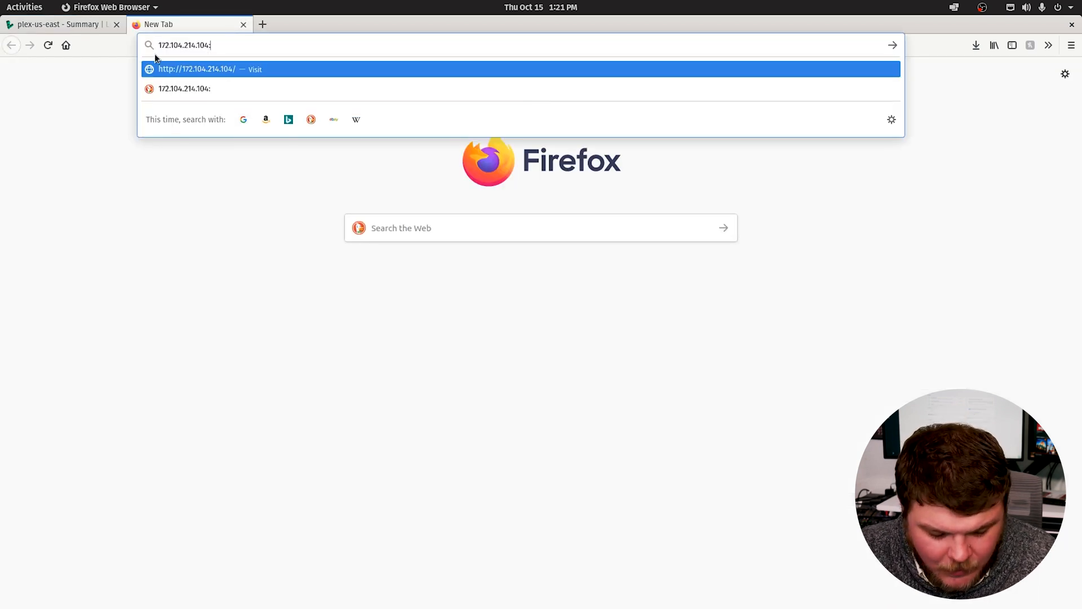
type("324")
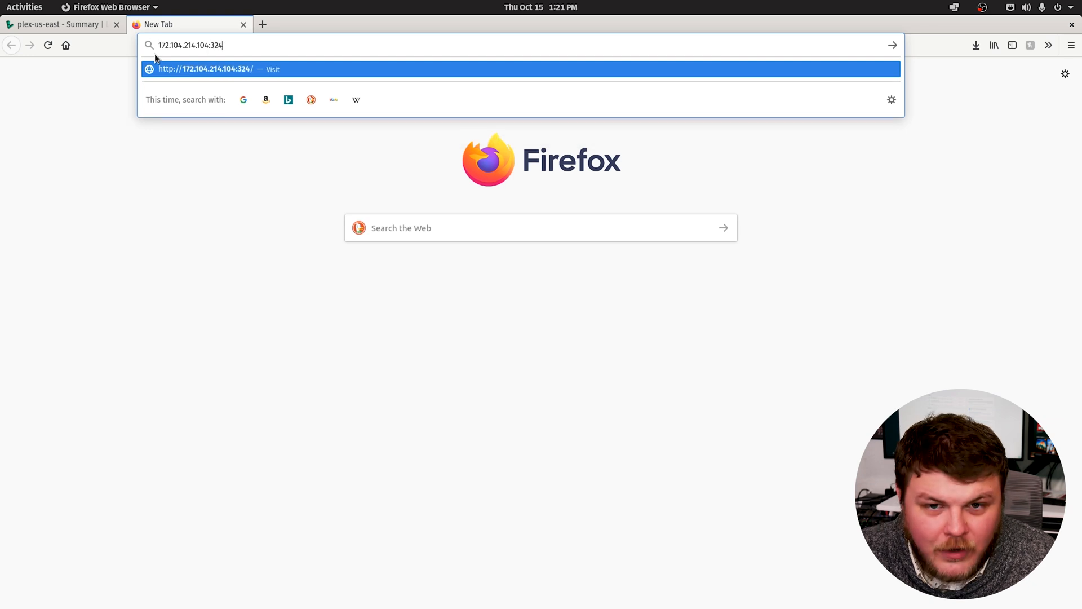
key("Return")
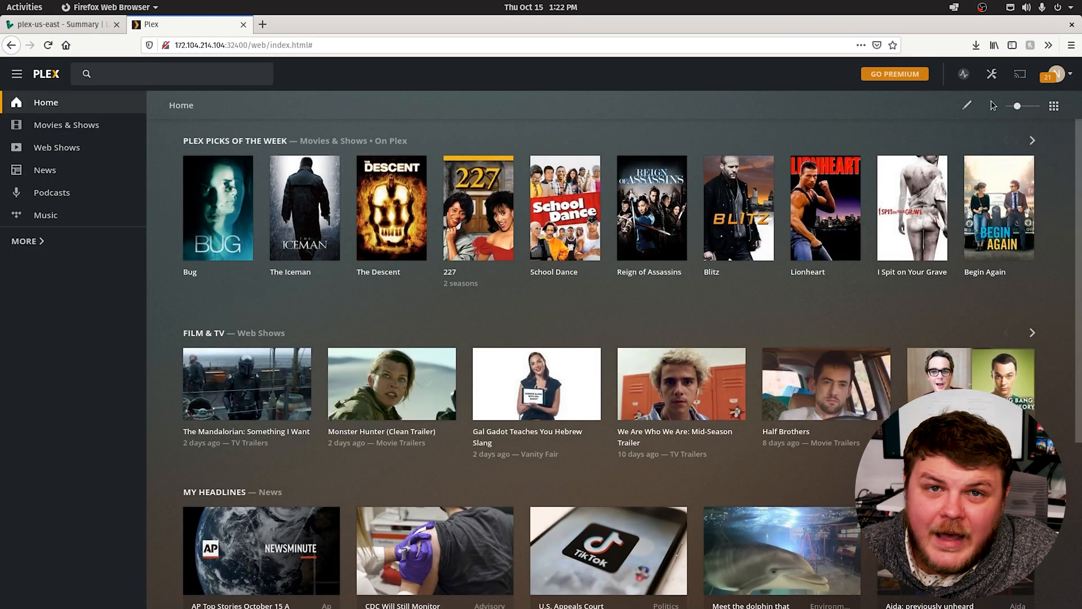
mouse_move(992, 75)
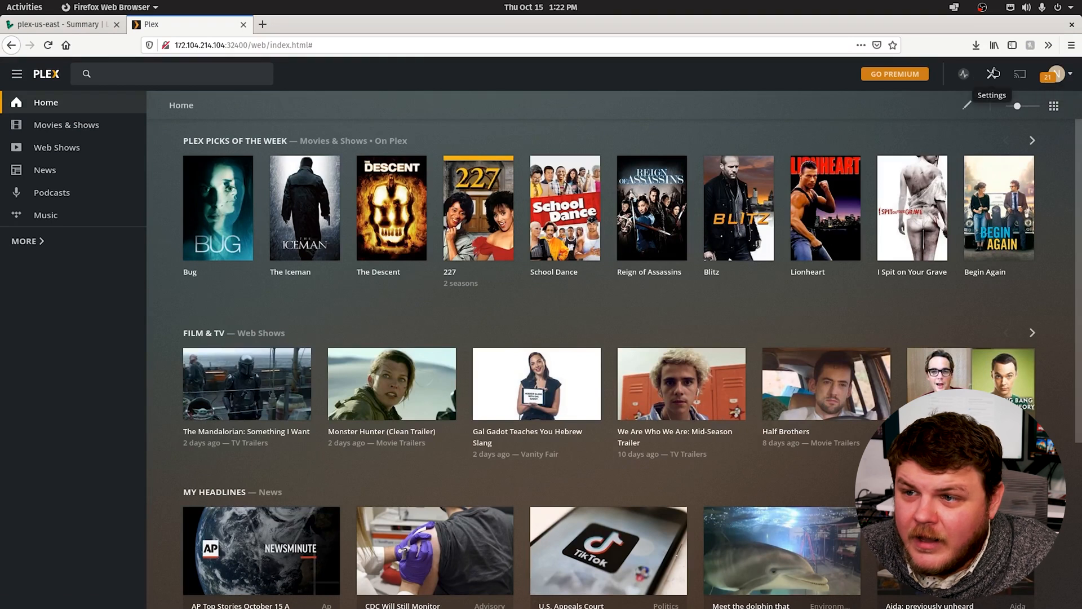
Step: Go to Settings > Libraries for Linode Plex Server and start adding a library
left_click(992, 74)
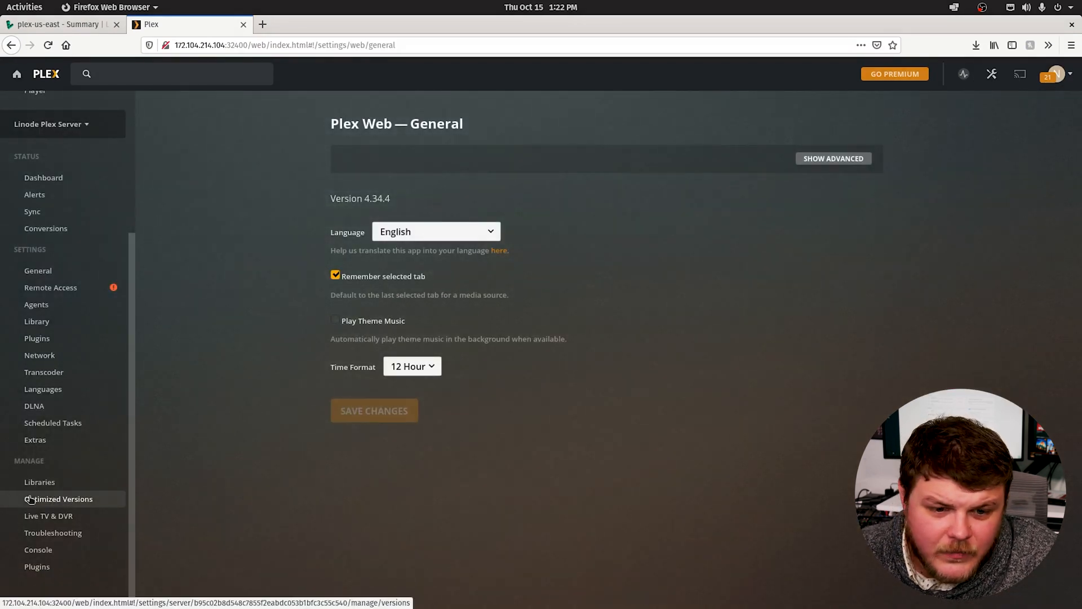
left_click(40, 482)
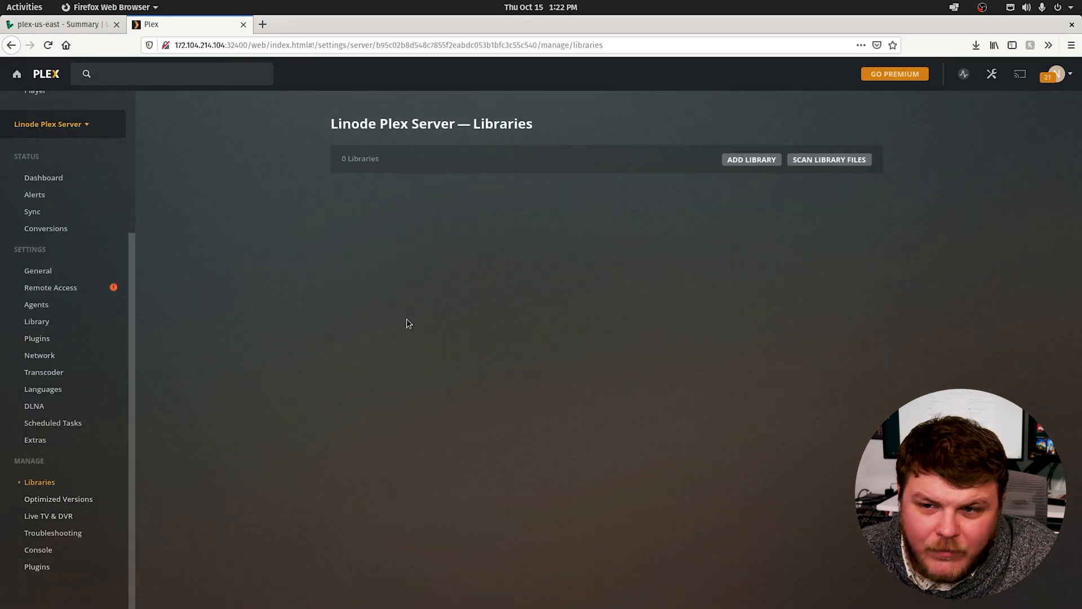
left_click(751, 159)
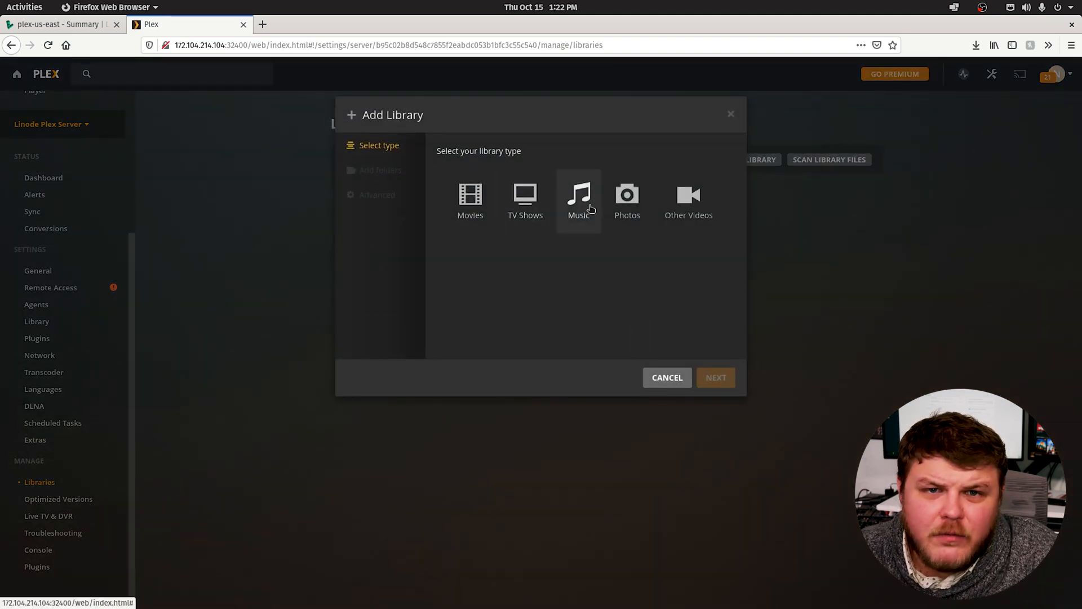
Step: Create a Music library from the media > linode-volume folder
left_click(578, 201)
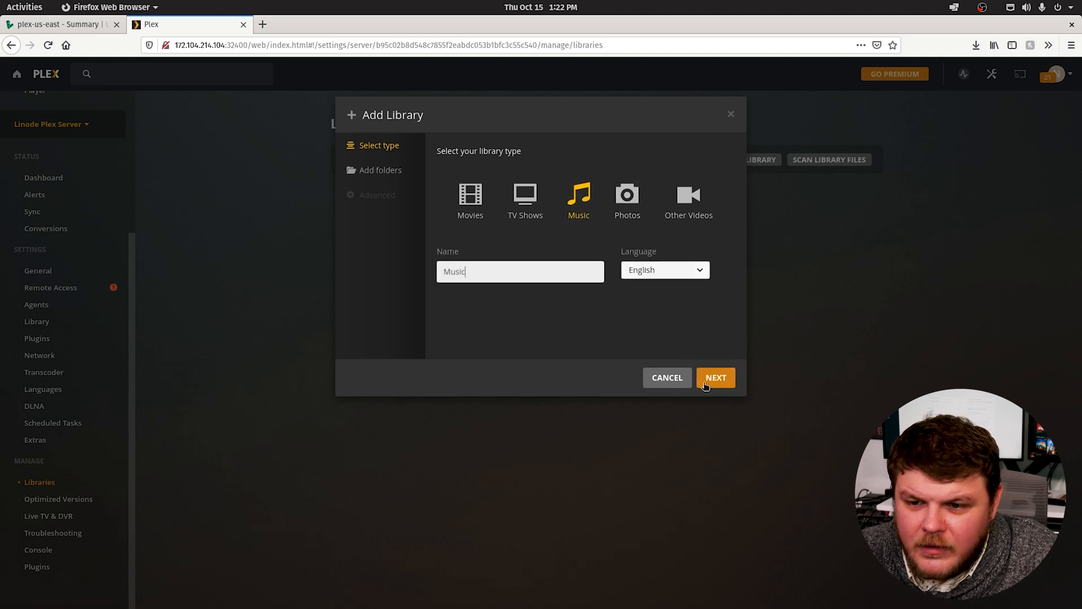
left_click(715, 376)
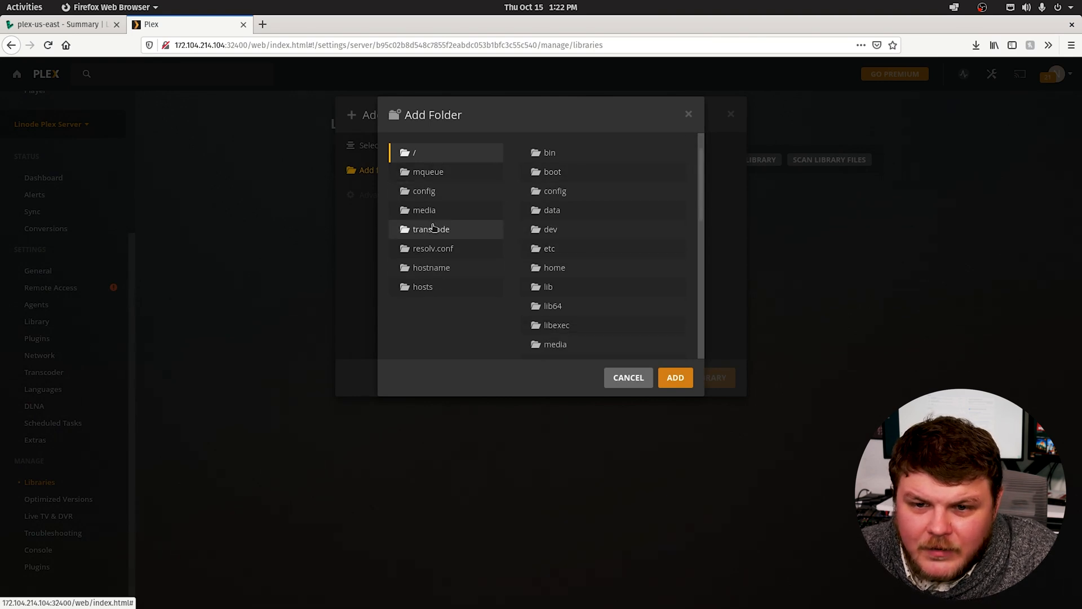
left_click(423, 209)
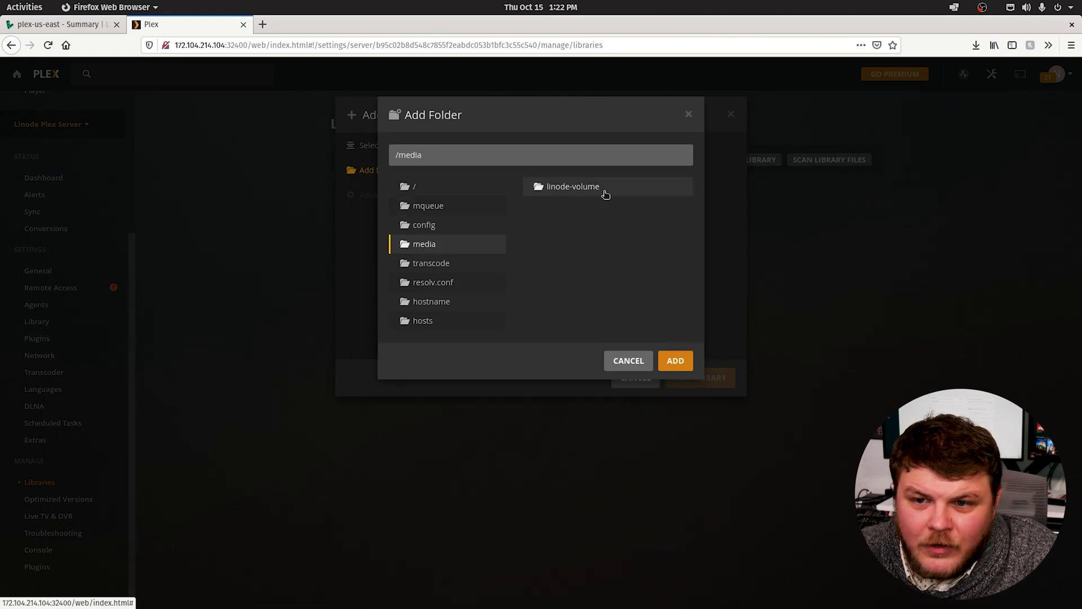
left_click(674, 360)
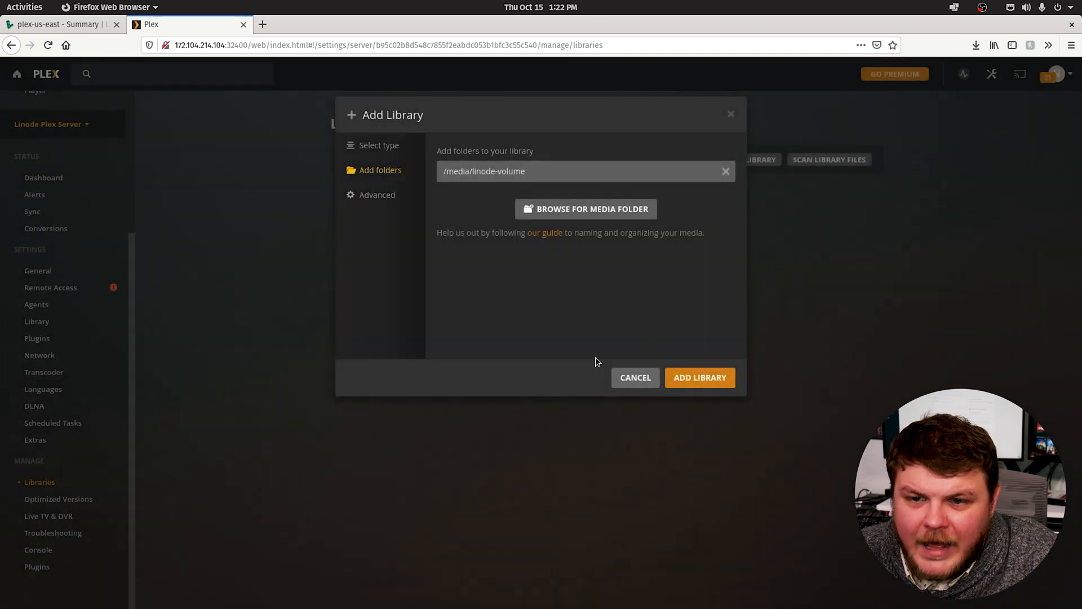
left_click(699, 378)
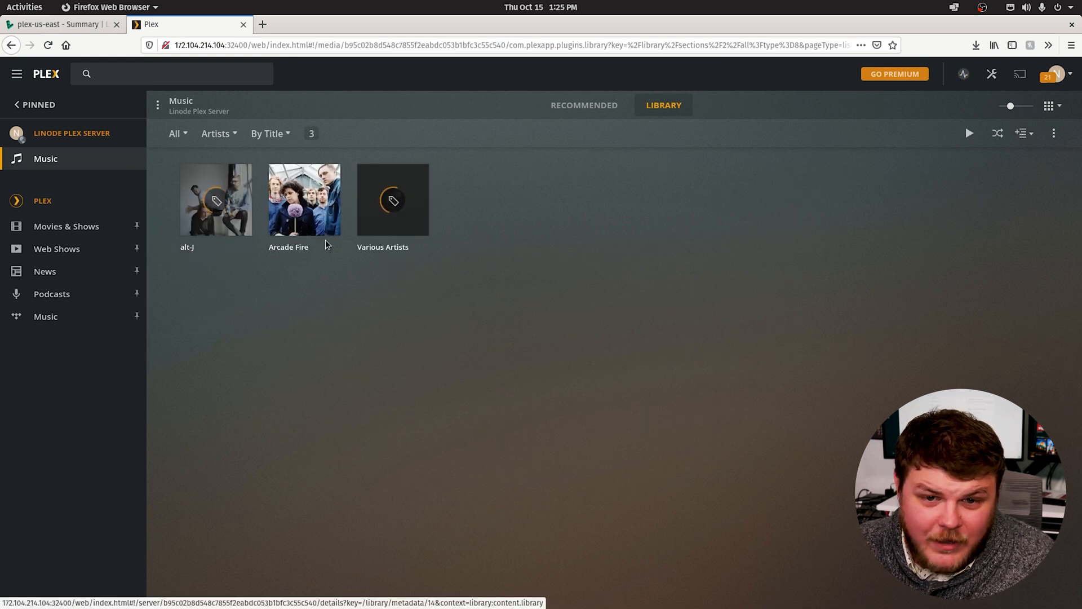
Step: Open Various Artists' [Unknown Album] and play the track Average
left_click(303, 200)
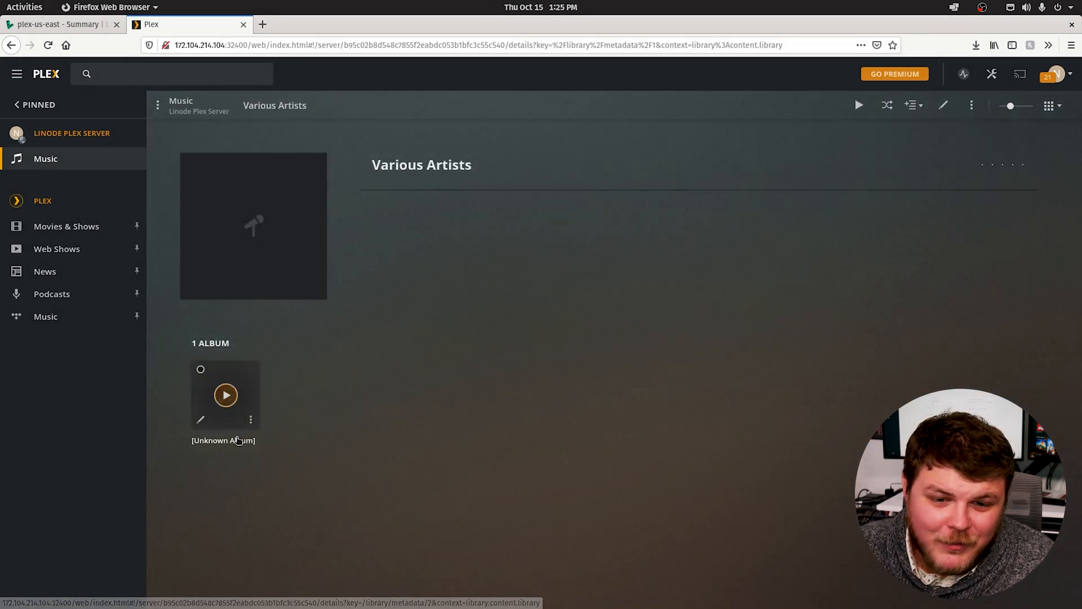
left_click(225, 394)
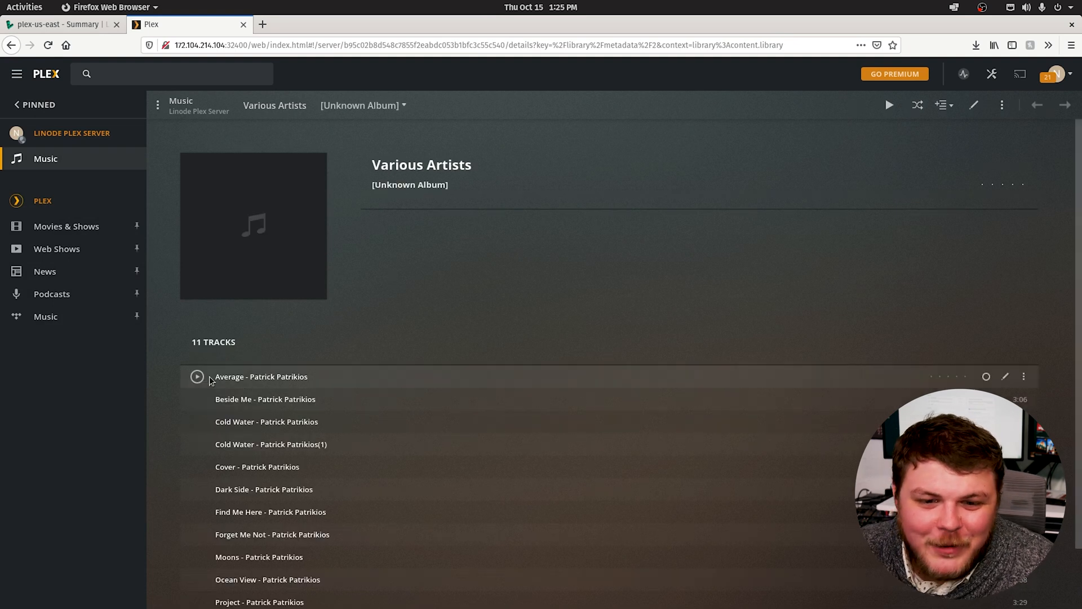
left_click(196, 376)
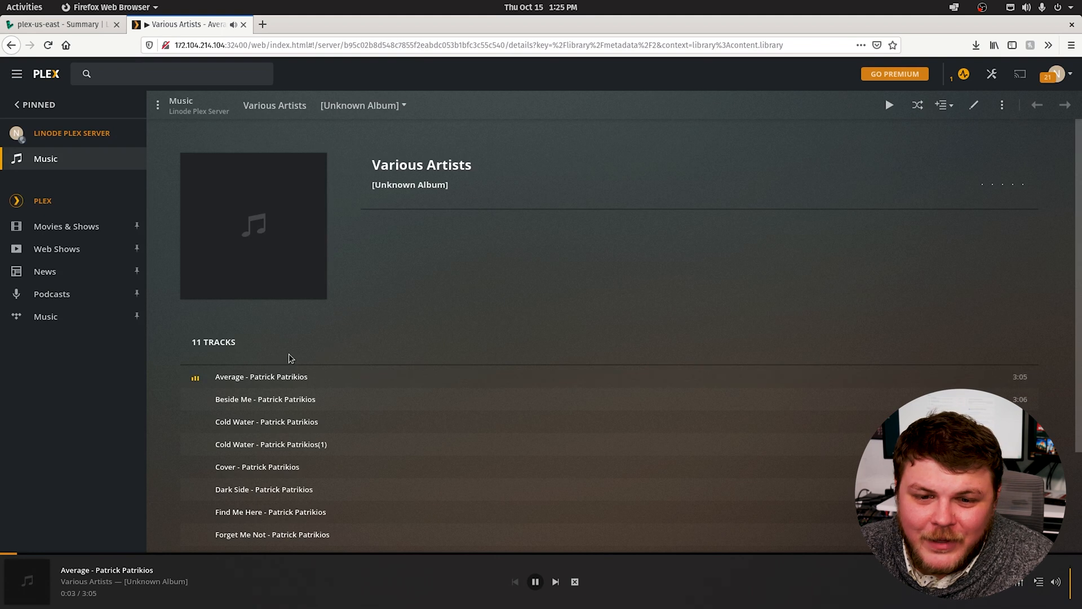
mouse_move(376, 377)
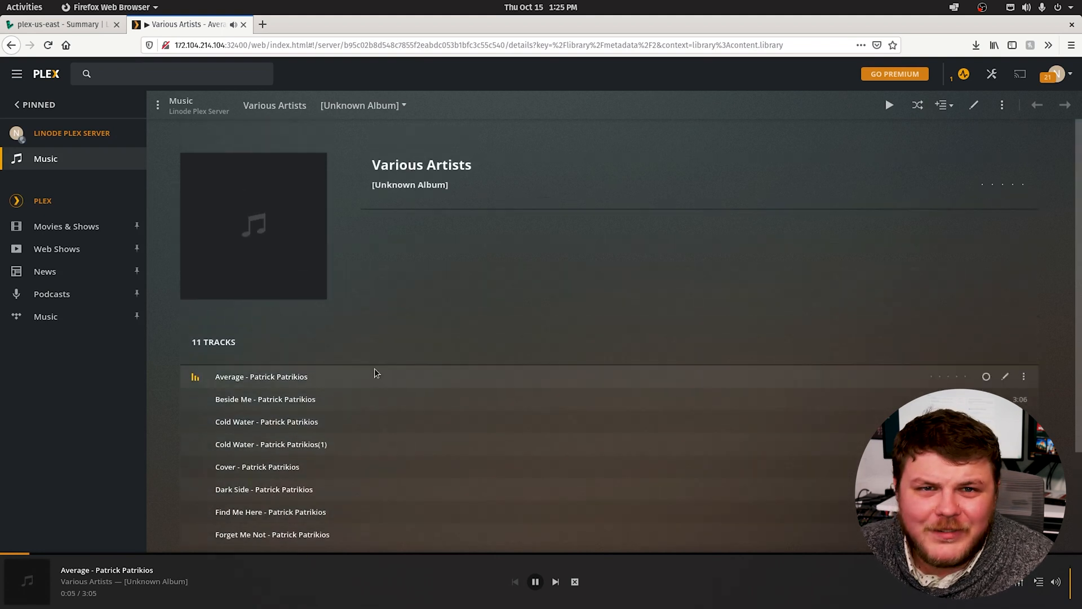